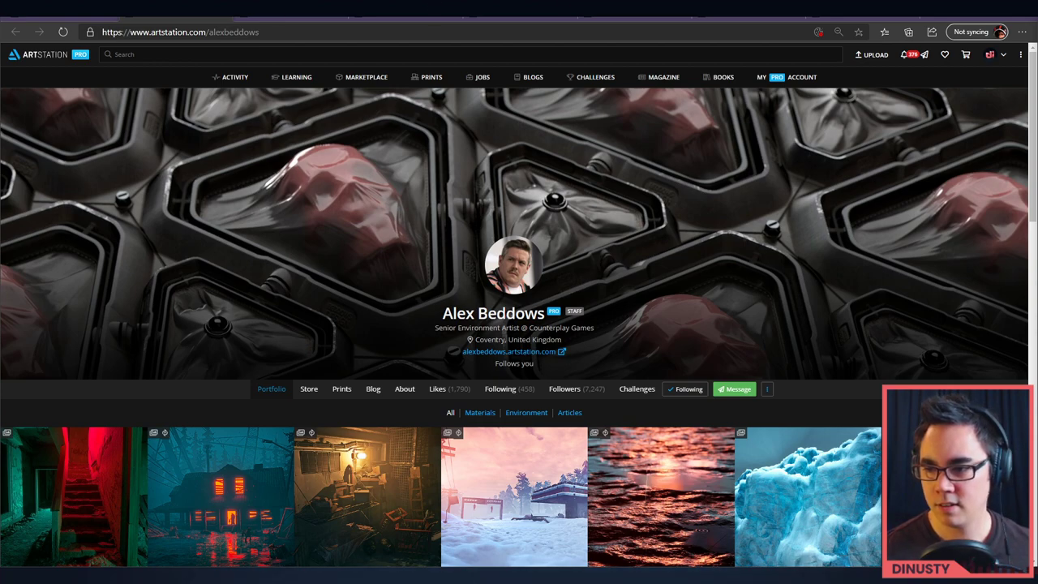
mouse_move(796, 311)
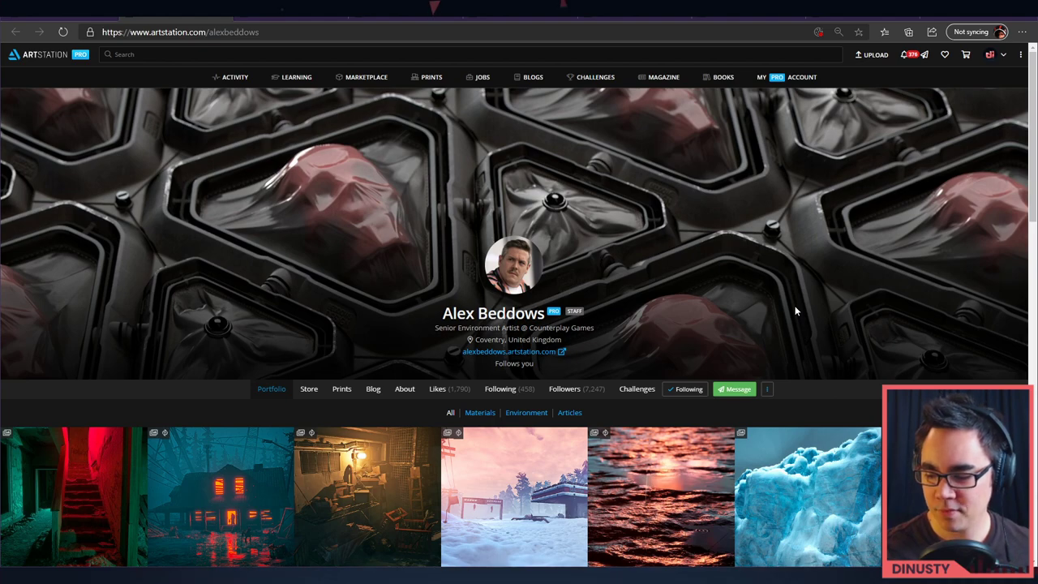
mouse_move(72, 282)
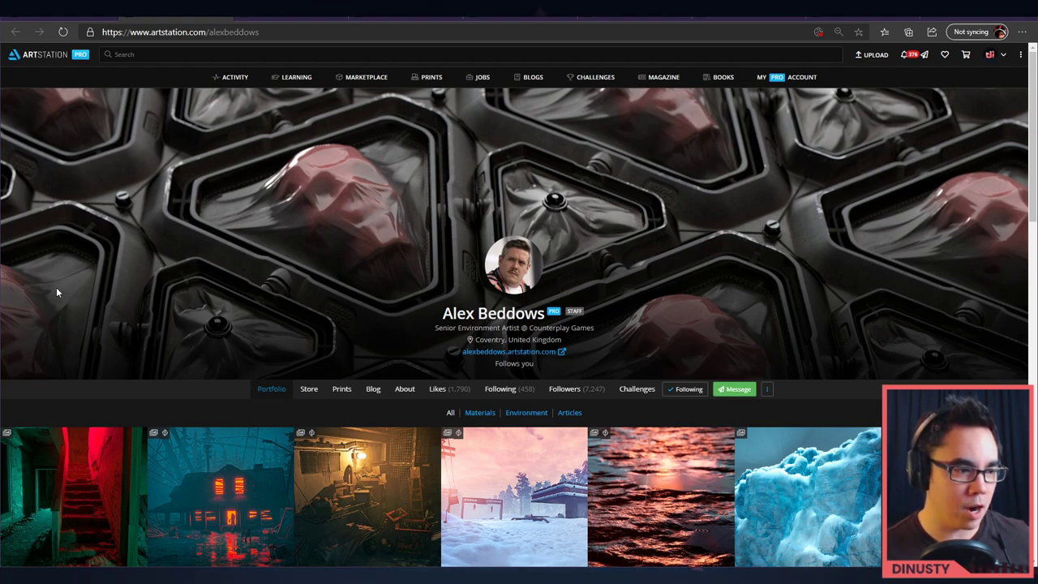
mouse_move(217, 334)
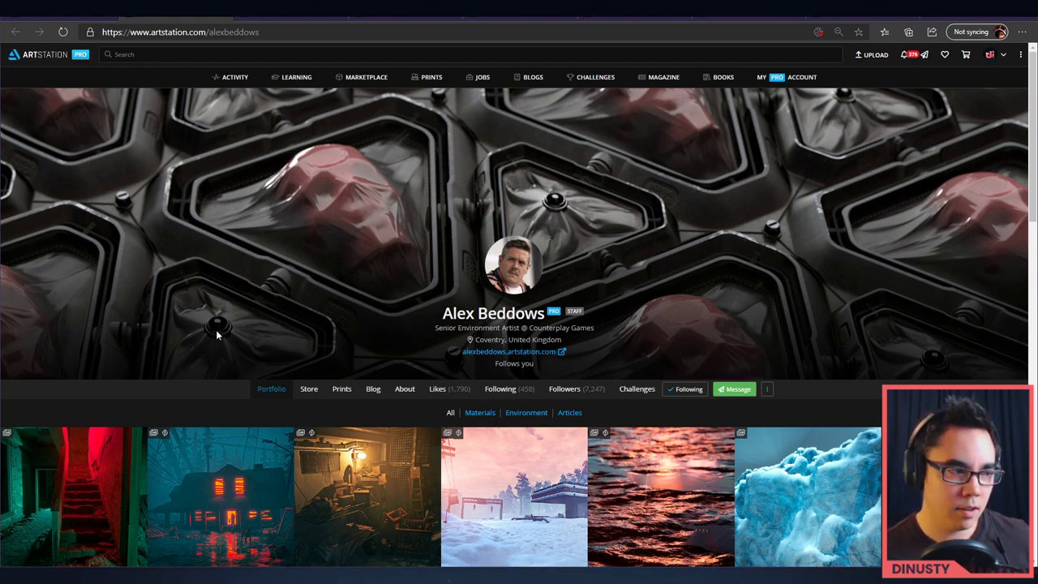
Scroll down through the portfolio grid to browse the environment and material thumbnails
scroll("down", 3)
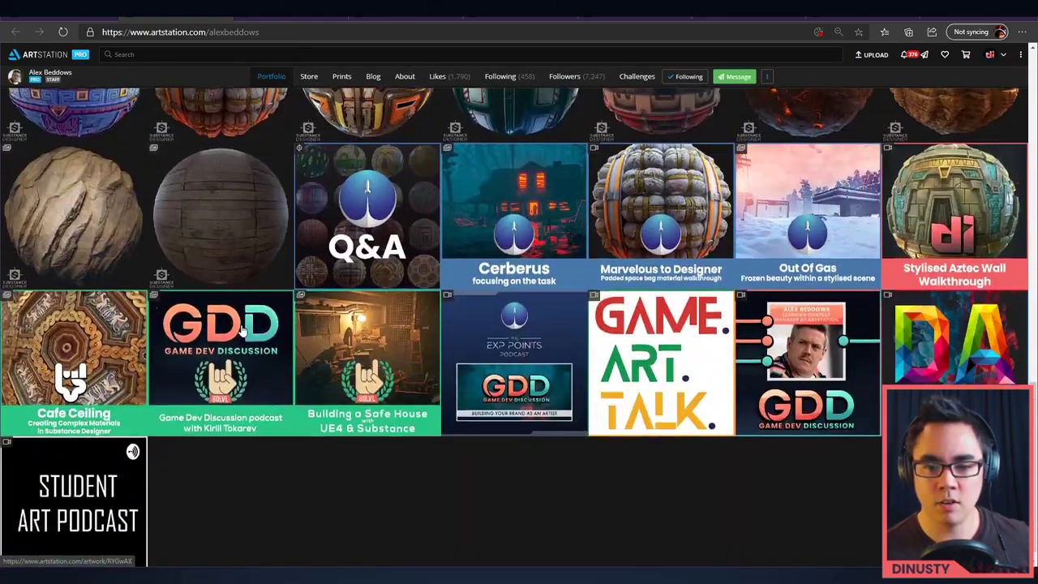
scroll("up", 3)
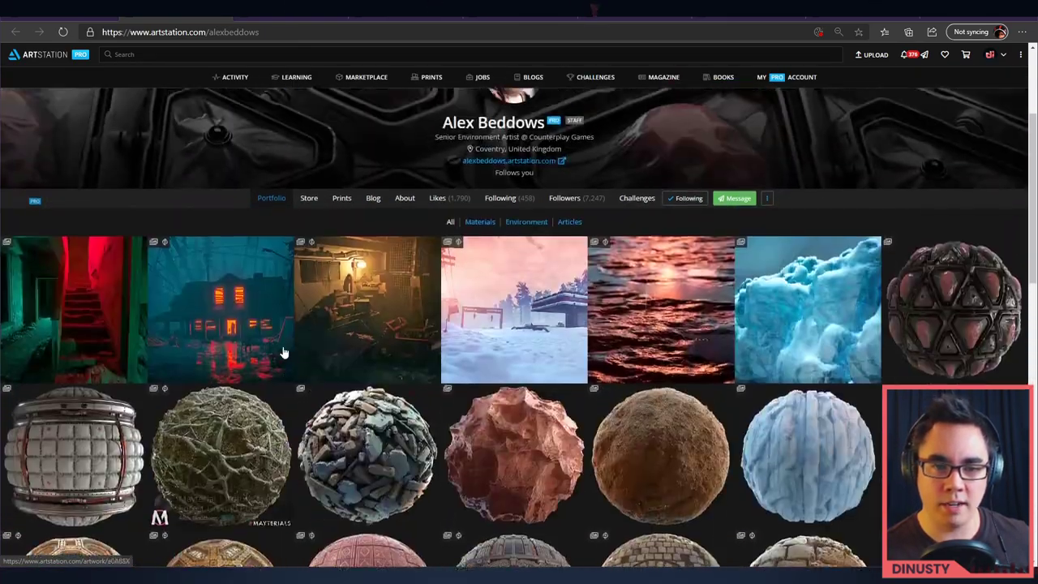
scroll("down", 3)
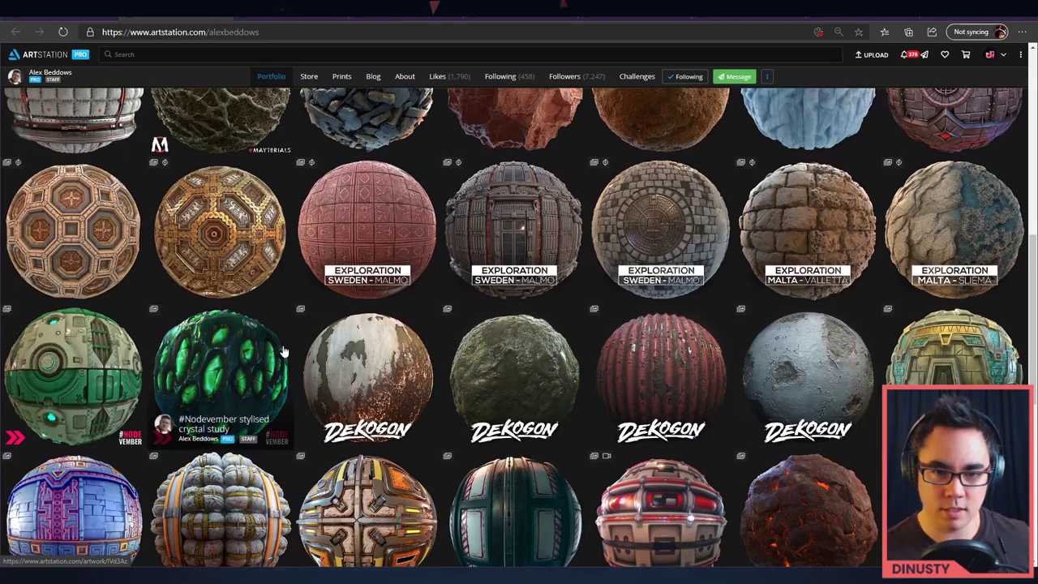
scroll("down", 3)
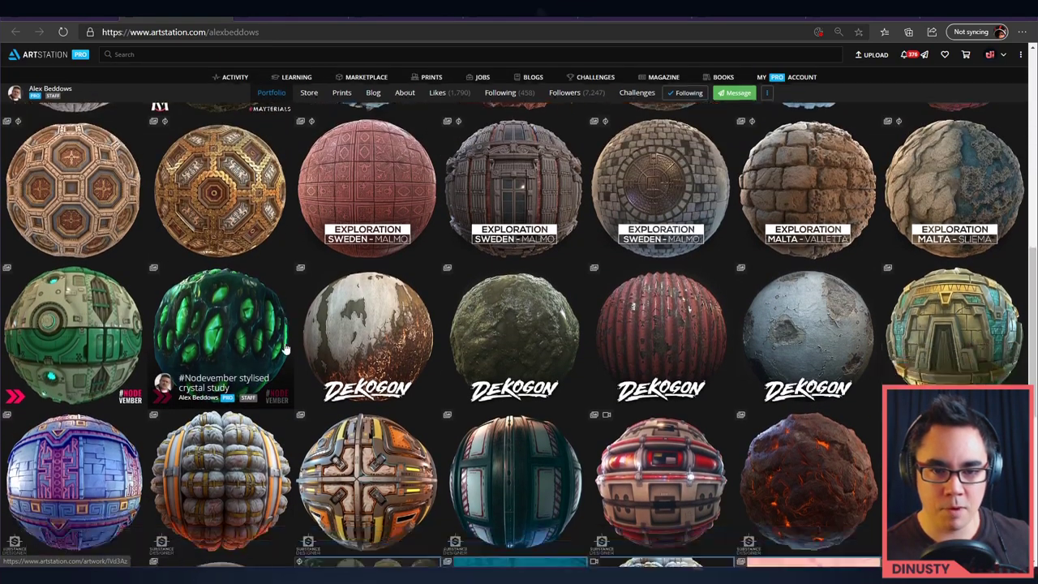
scroll("down", 3)
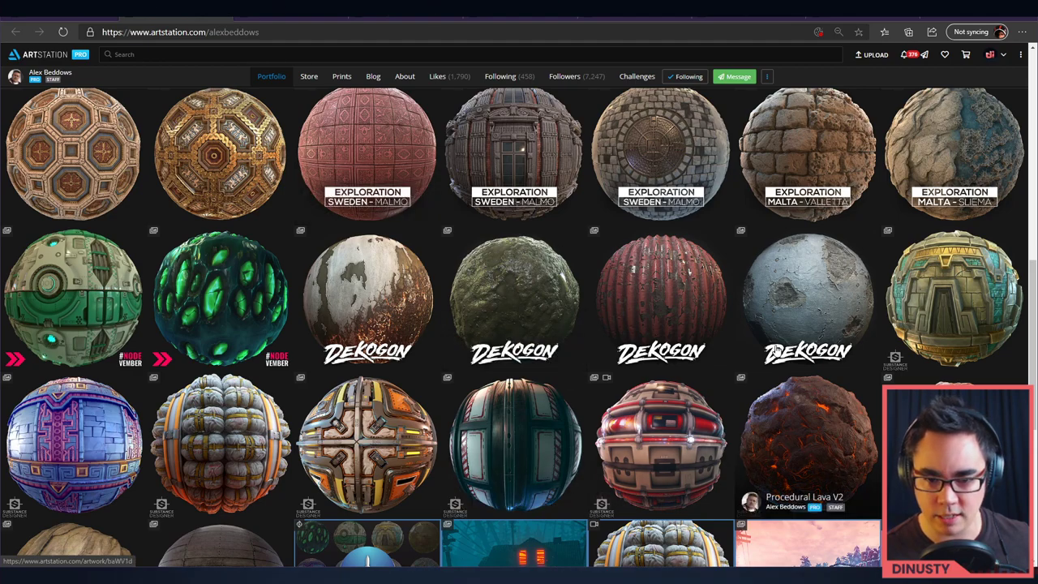
scroll("down", 3)
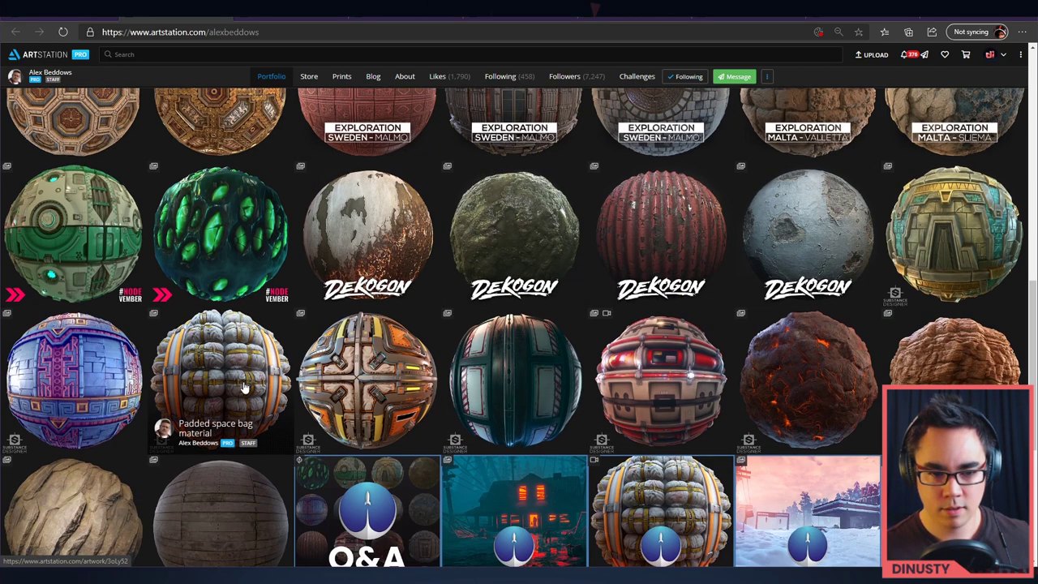
scroll("down", 3)
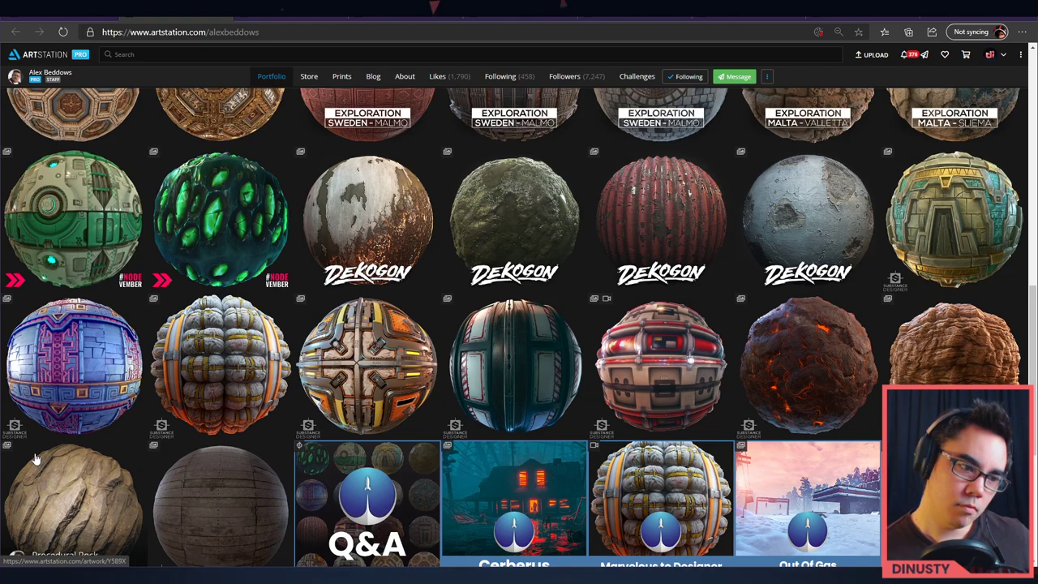
mouse_move(146, 519)
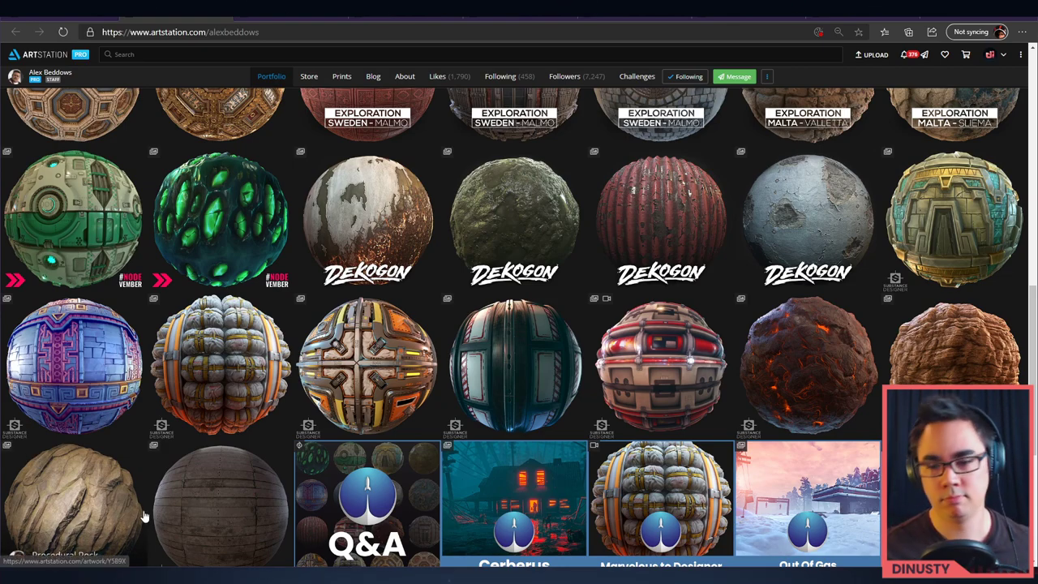
scroll("down", 3)
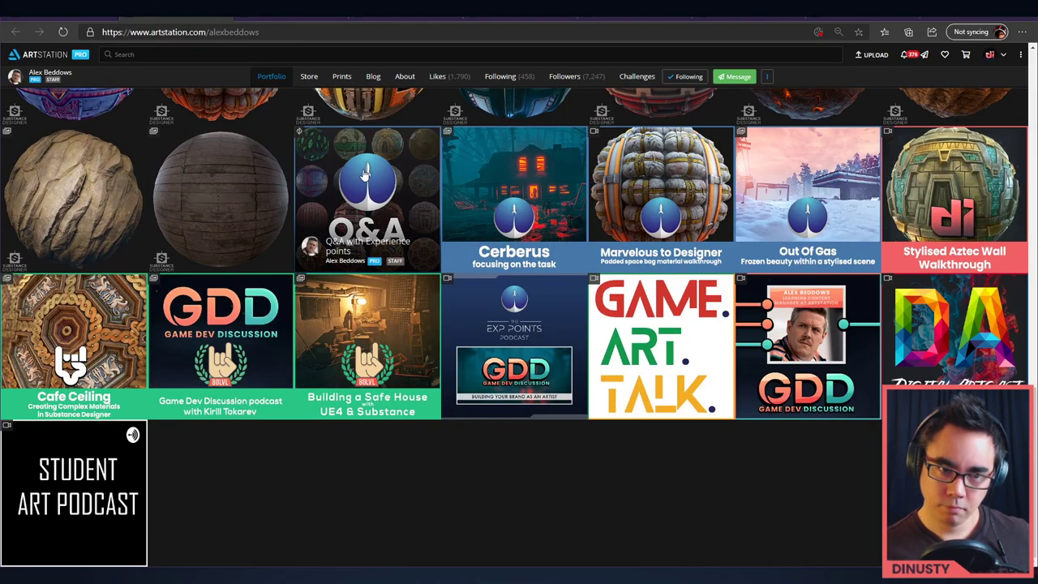
scroll("down", 3)
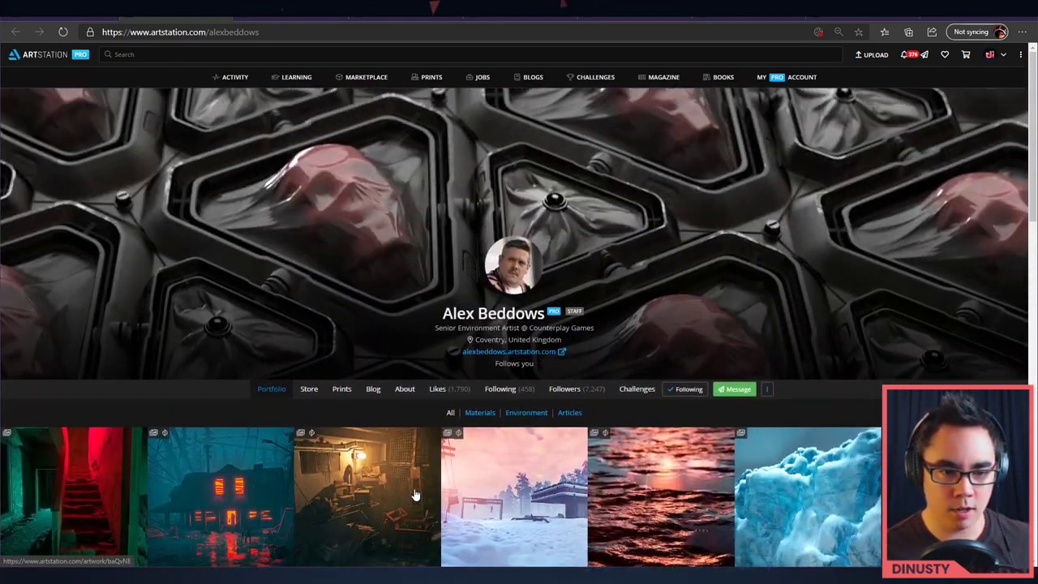
scroll("down", 3)
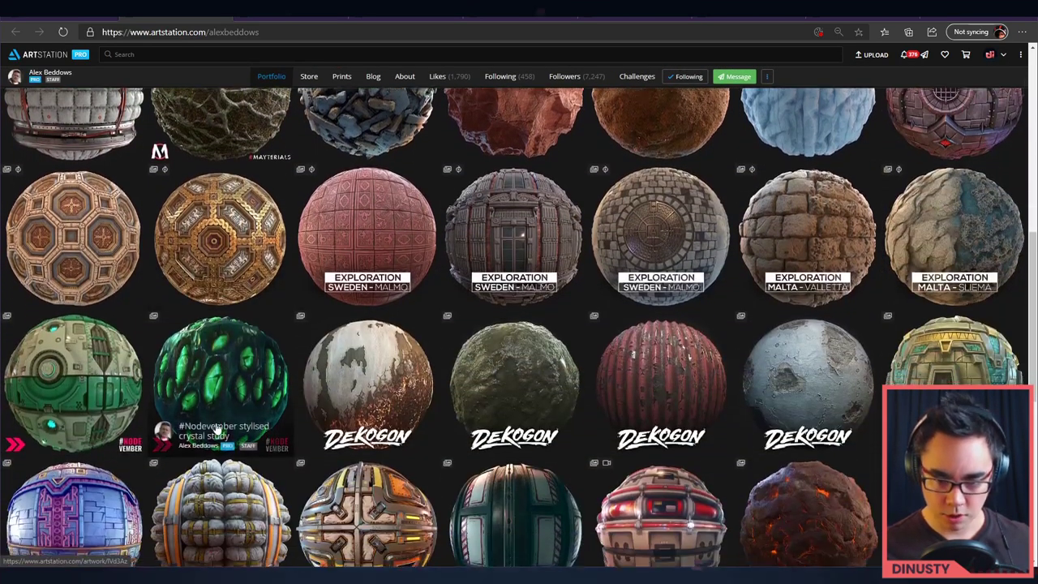
scroll("down", 3)
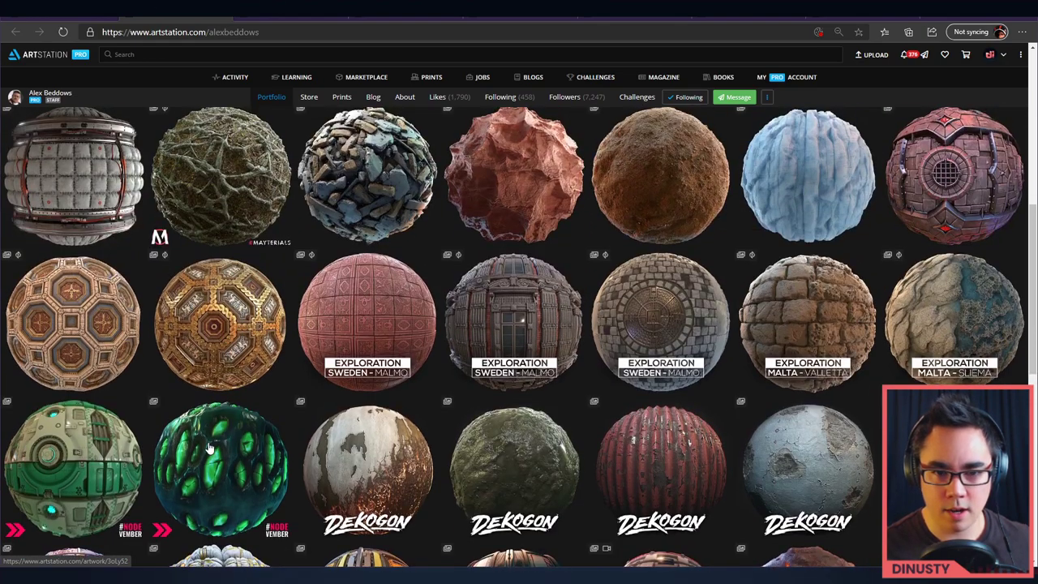
scroll("down", 3)
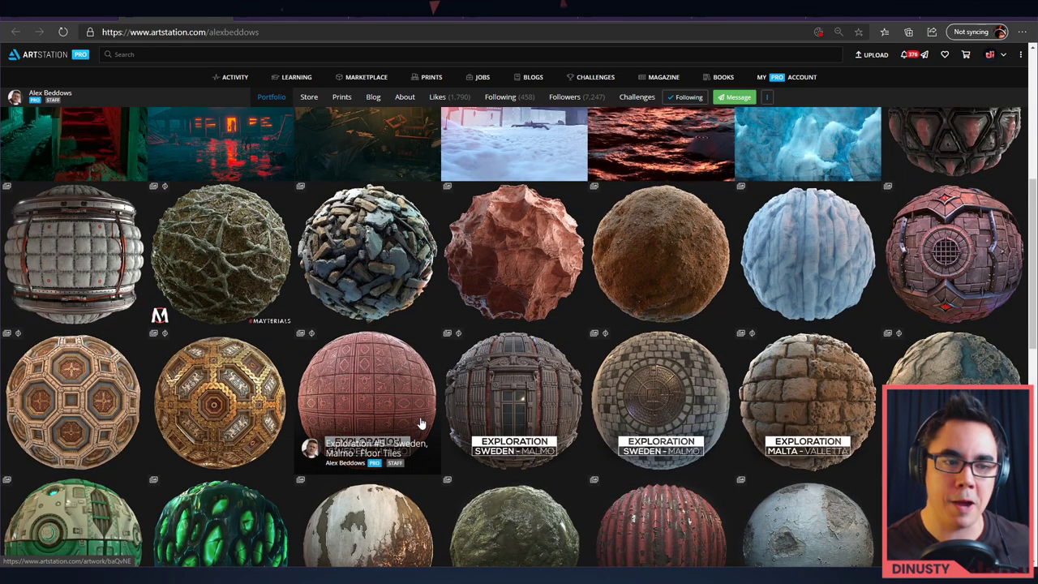
scroll("down", 3)
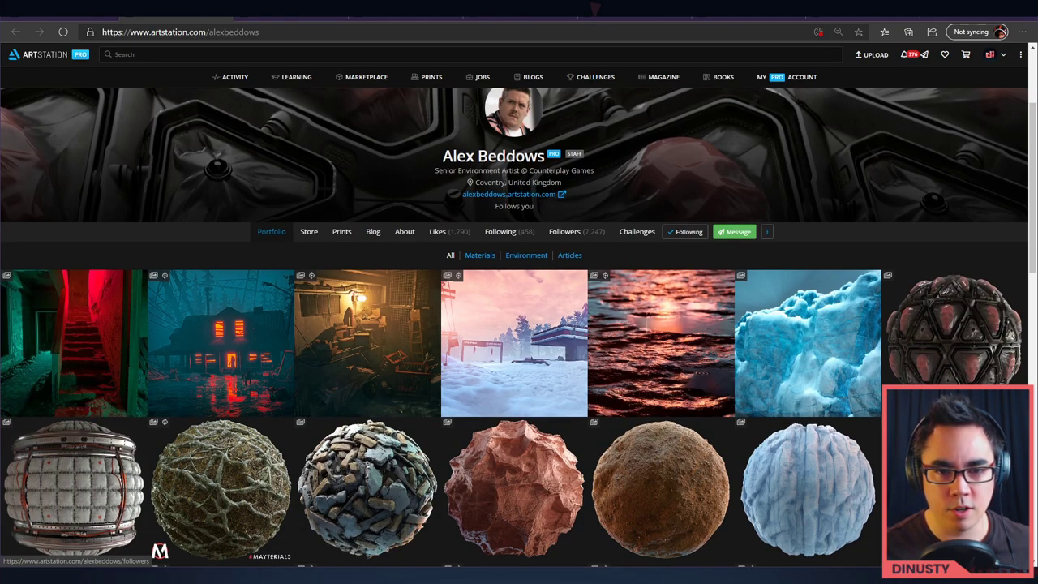
mouse_move(514, 340)
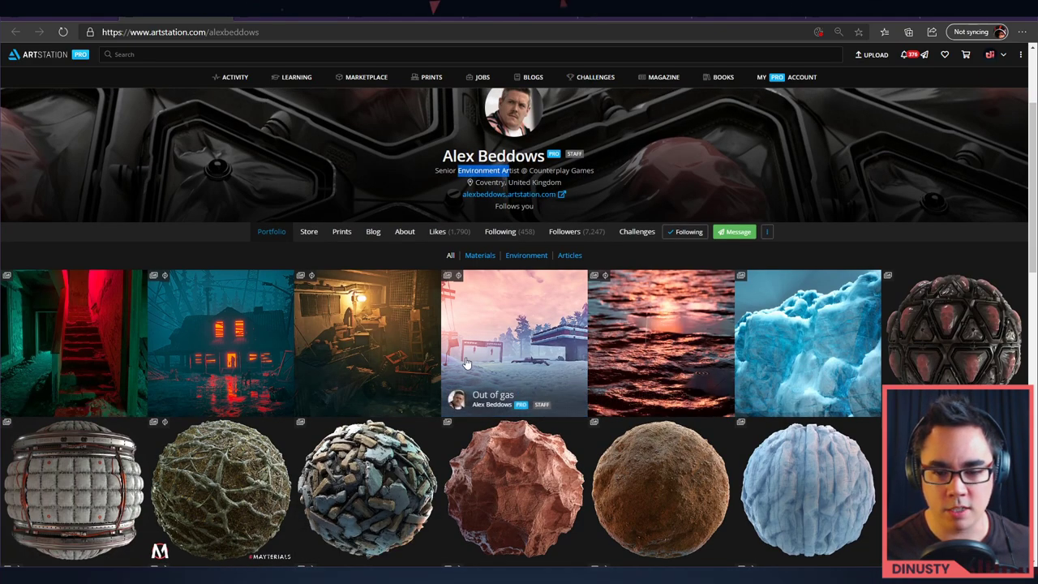
scroll("down", 3)
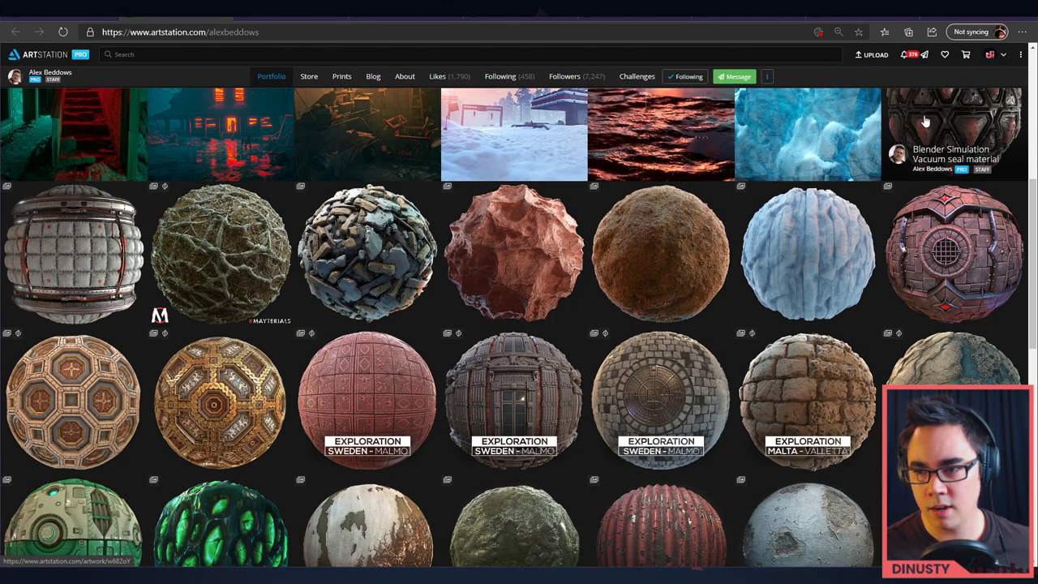
mouse_move(931, 125)
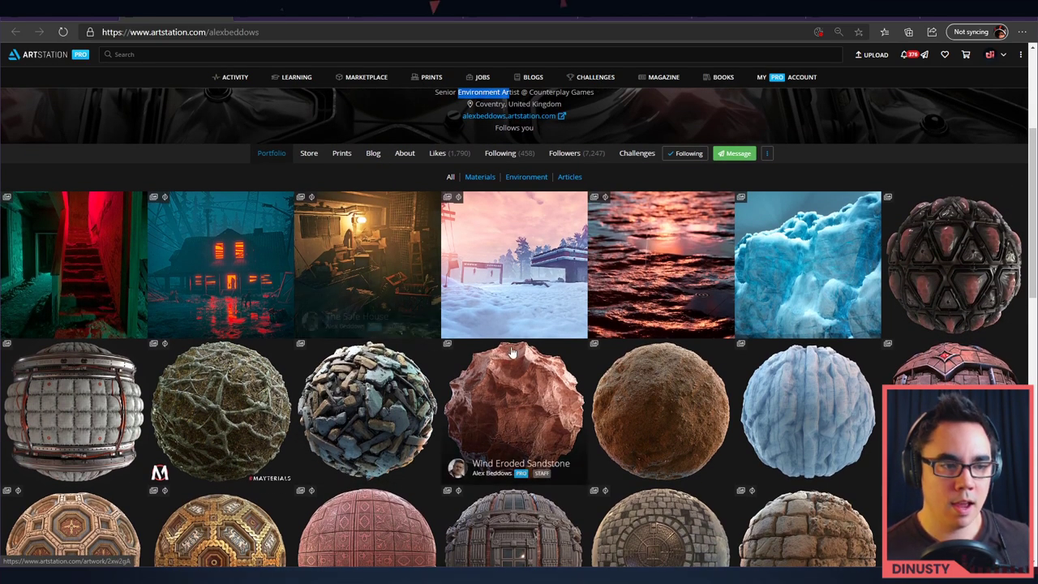
mouse_move(301, 180)
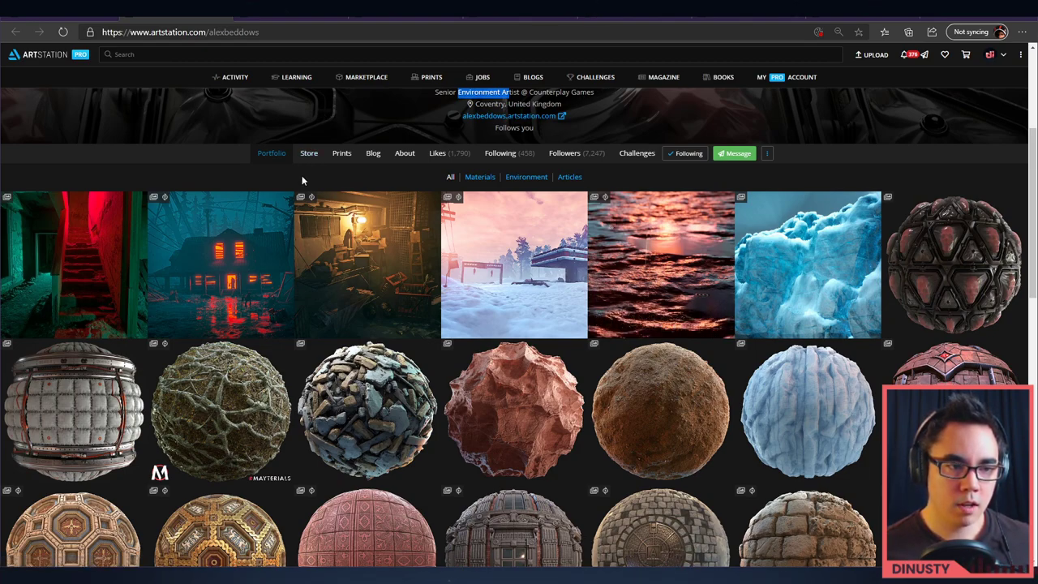
mouse_move(48, 276)
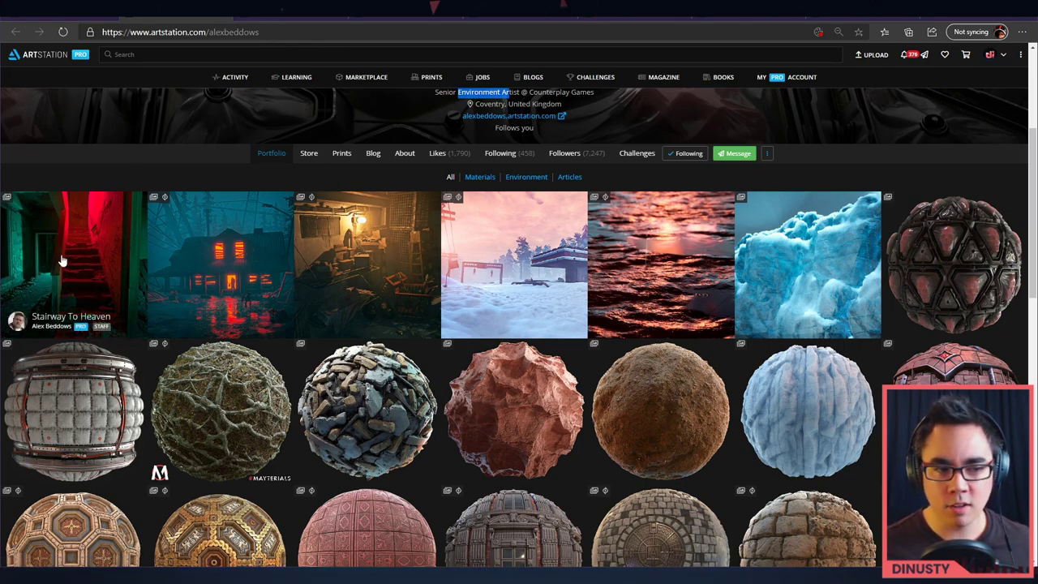
mouse_move(290, 315)
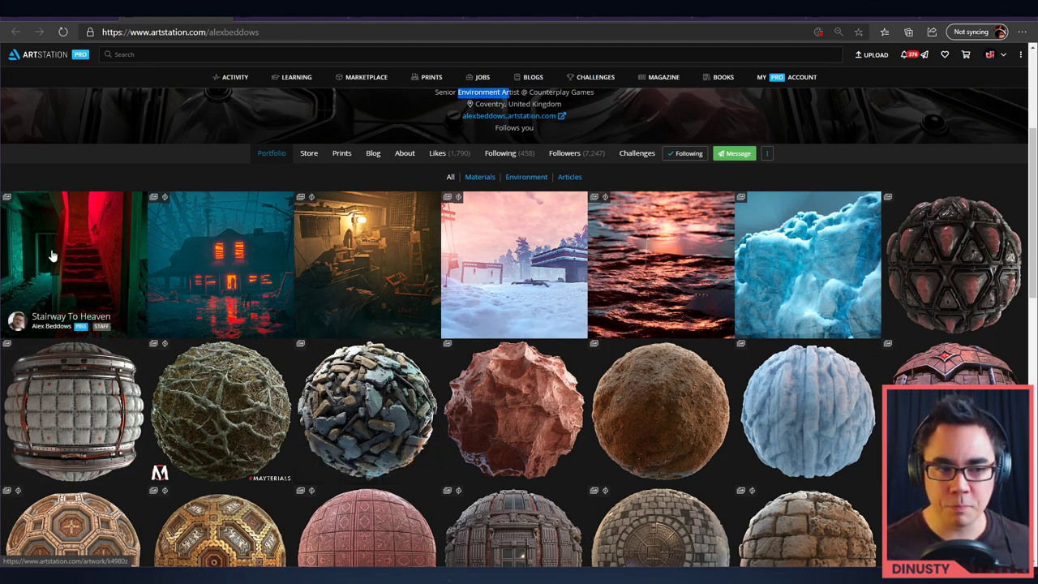
mouse_move(511, 251)
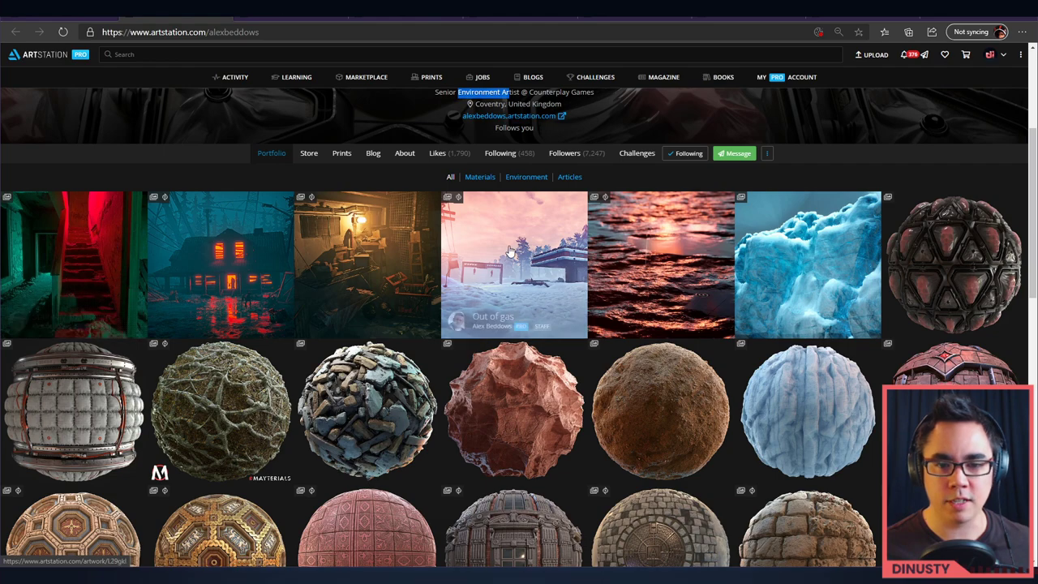
mouse_move(110, 256)
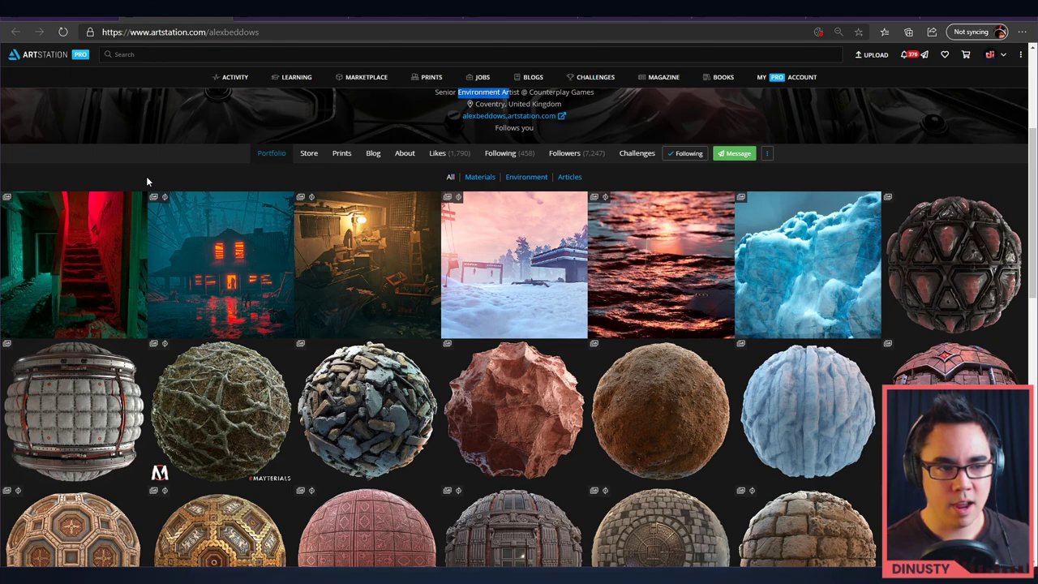
Open the Stairway To Heaven artwork and view its reference-versus-render comparison and stairwell shots
left_click(514, 266)
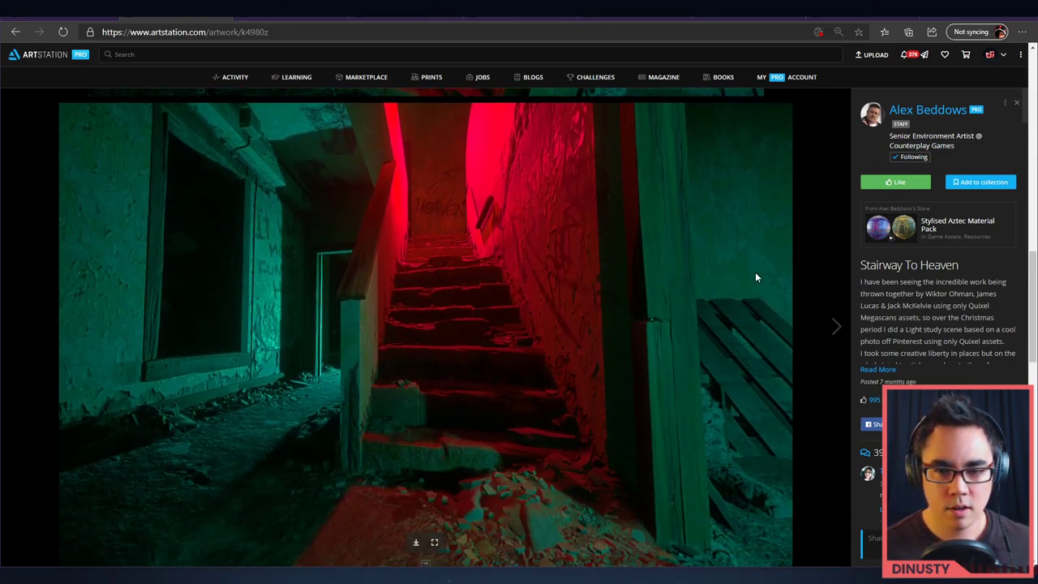
scroll("down", 3)
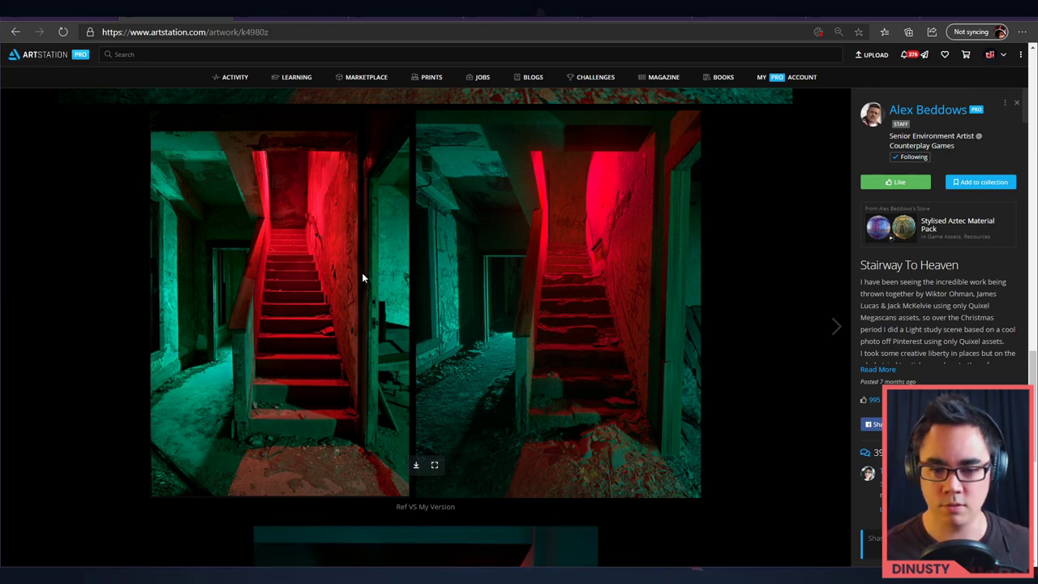
left_click(837, 326)
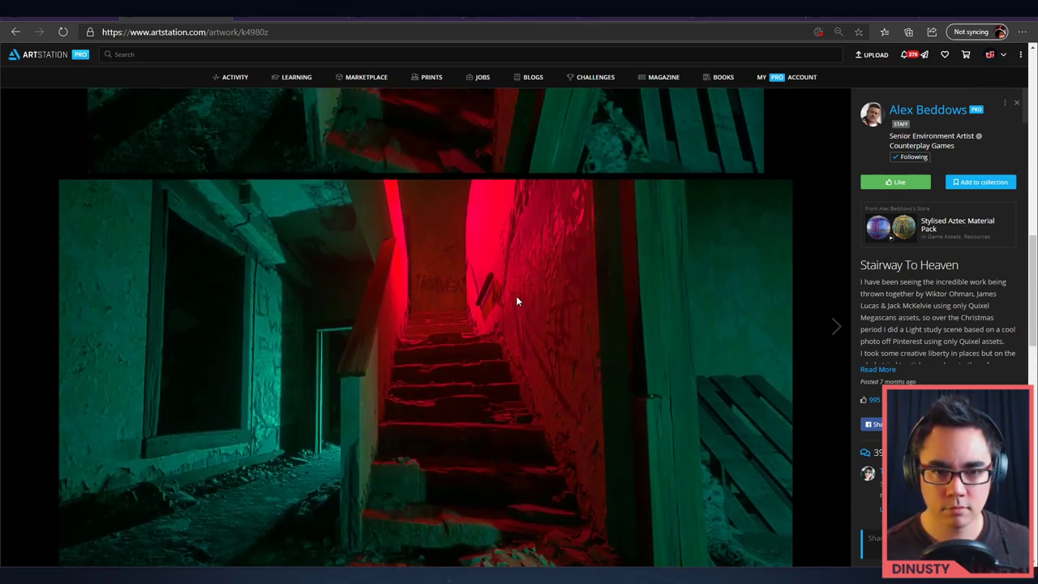
left_click(927, 110)
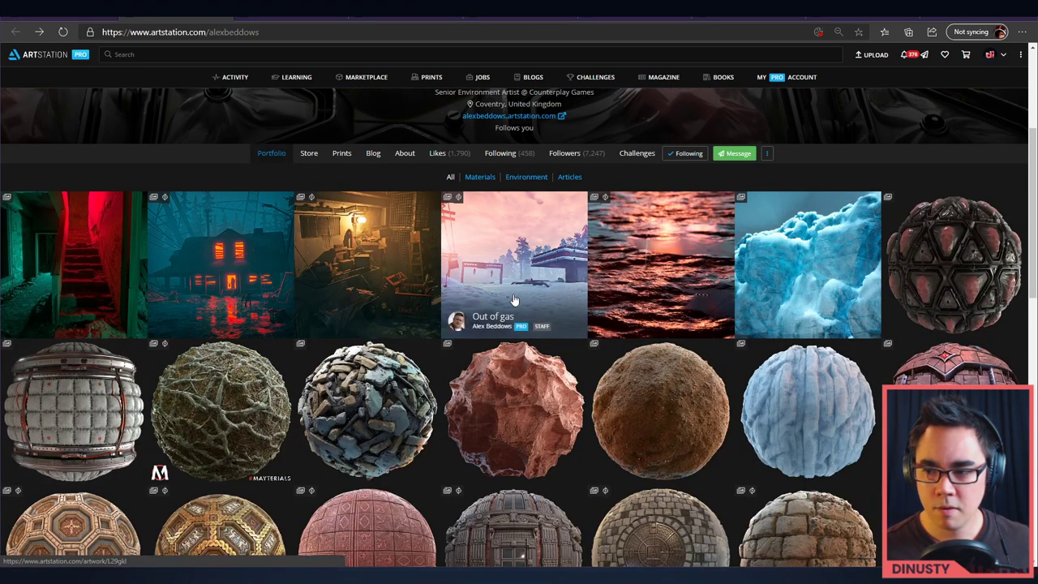
mouse_move(349, 284)
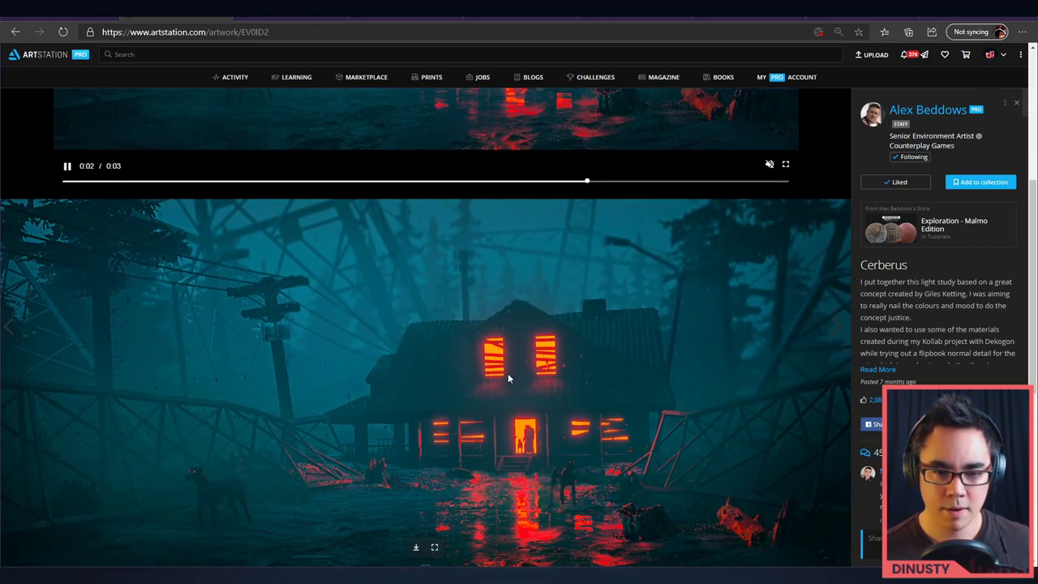
left_click(928, 110)
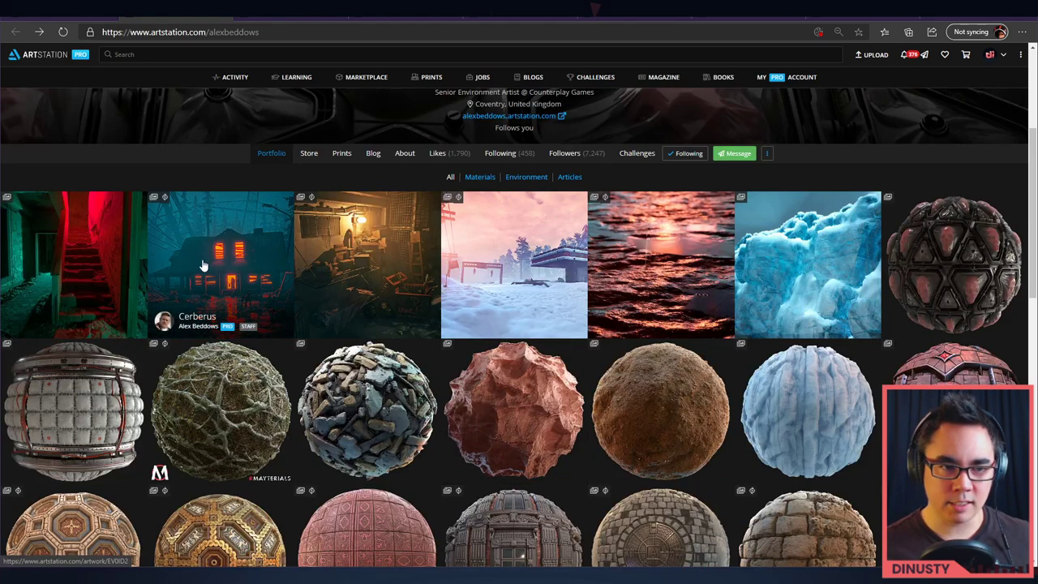
mouse_move(261, 250)
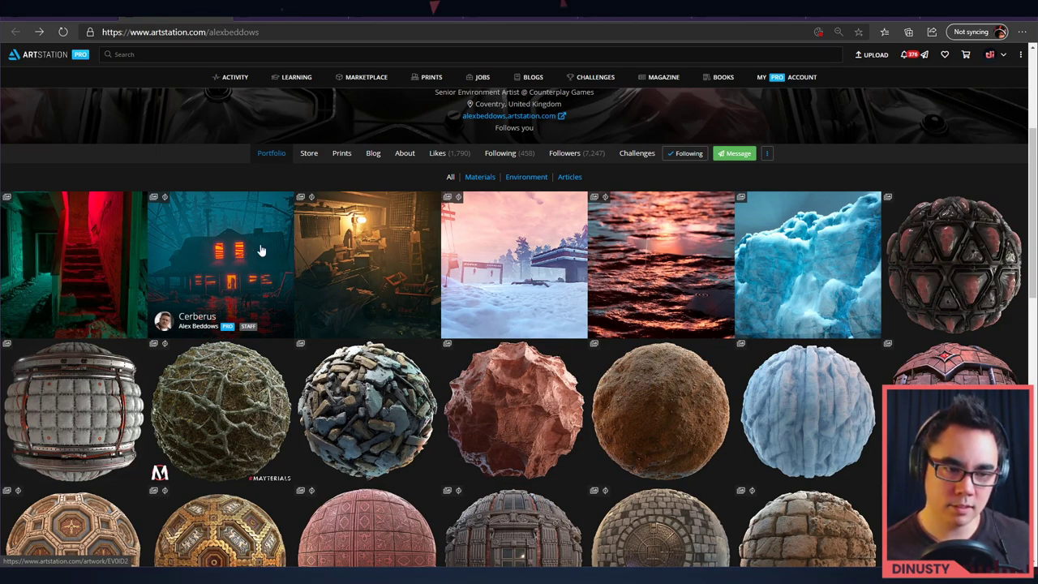
mouse_move(251, 305)
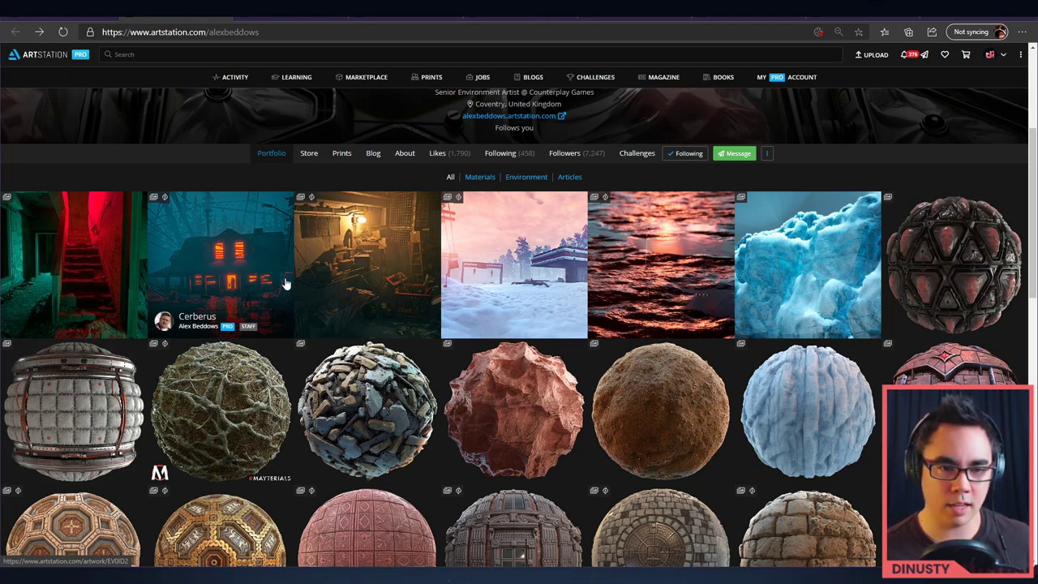
mouse_move(397, 259)
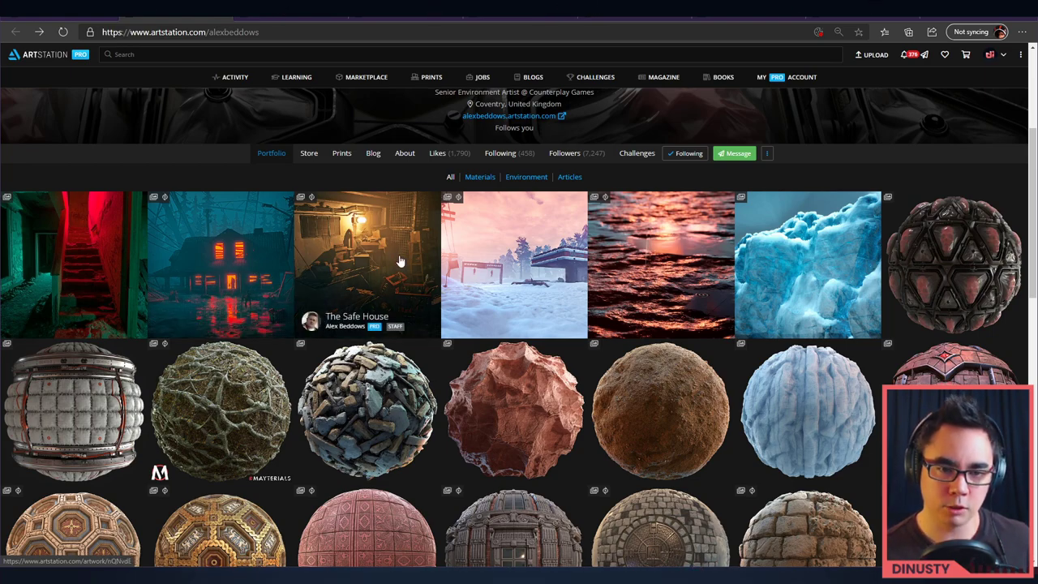
Open The Safe House artwork and start its flythrough video from 0:00
left_click(366, 259)
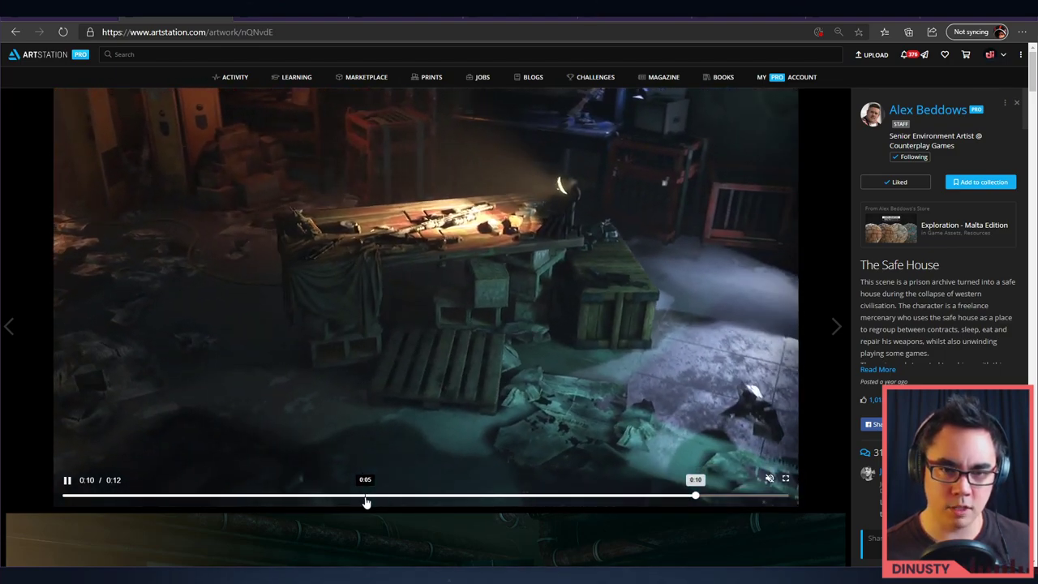
left_click_drag(694, 495, 78, 497)
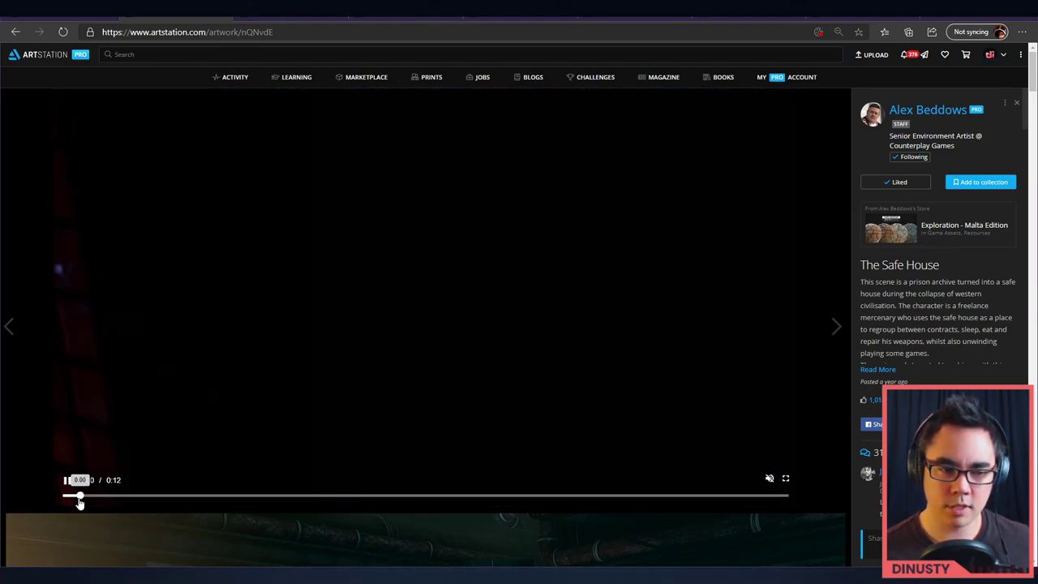
left_click(68, 480)
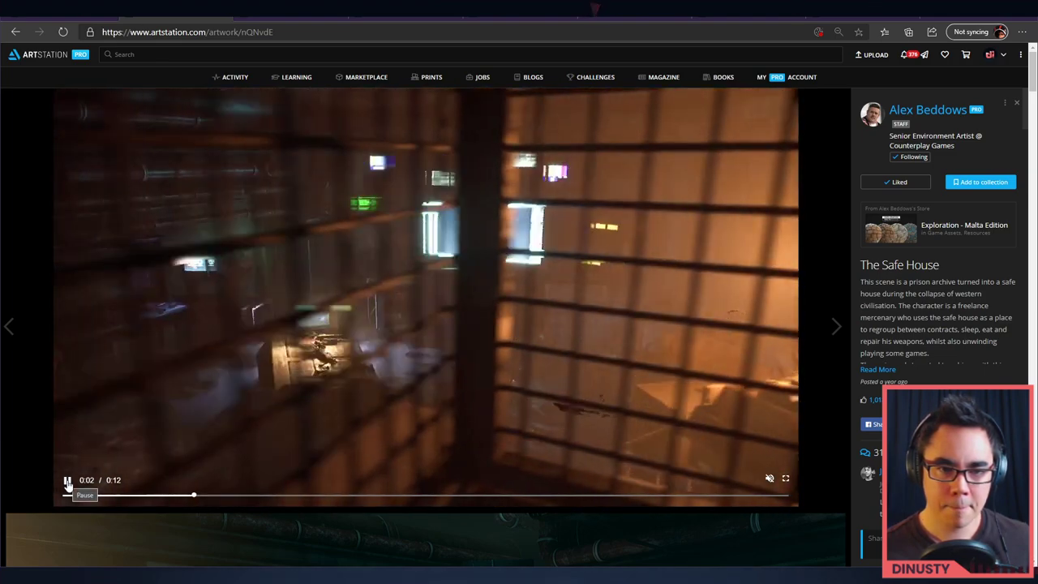
Pause and resume the flythrough repeatedly to study individual shots until it plays through
left_click(68, 480)
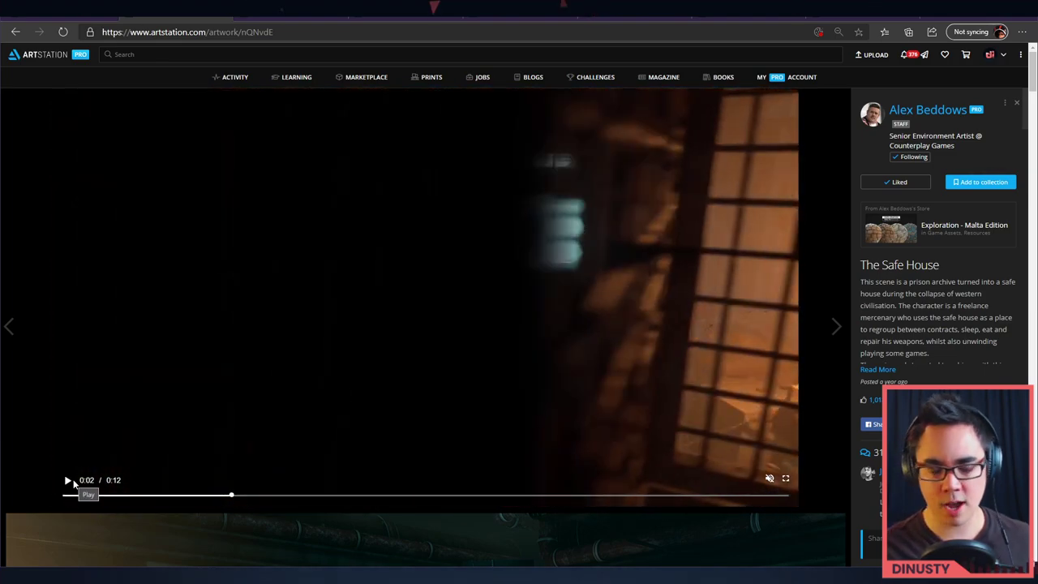
left_click(68, 480)
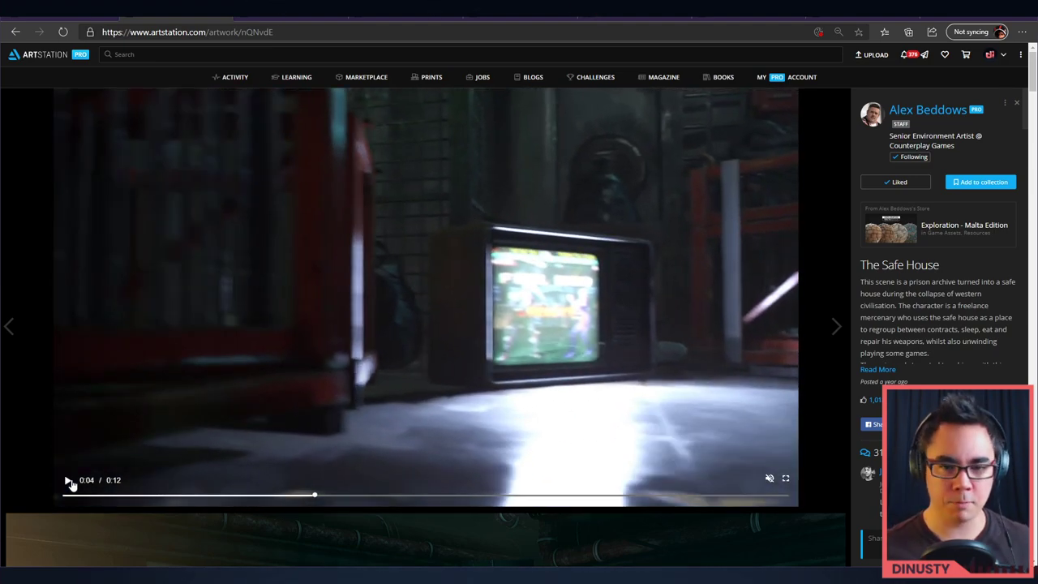
left_click(68, 480)
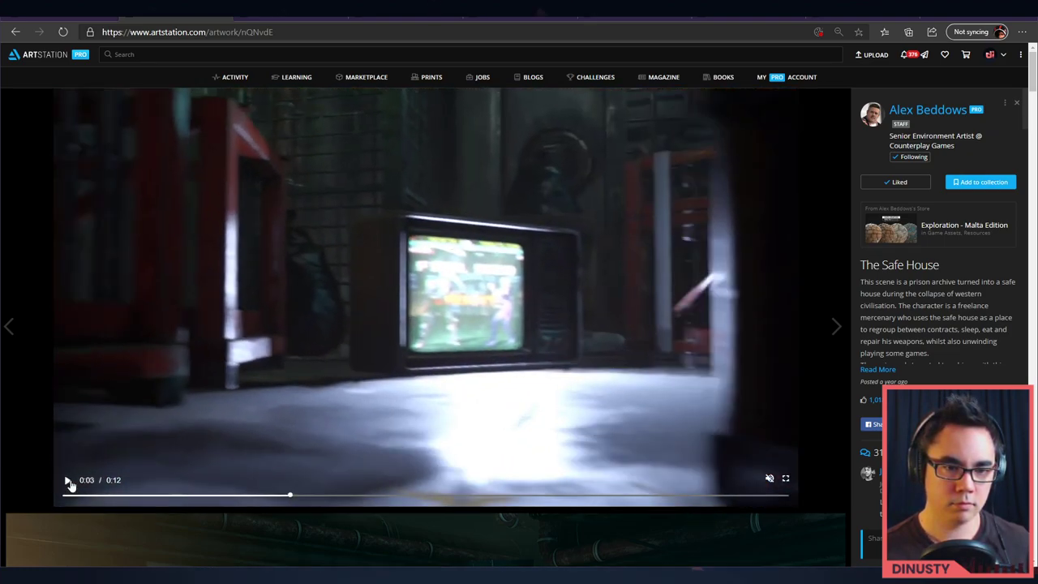
left_click(68, 481)
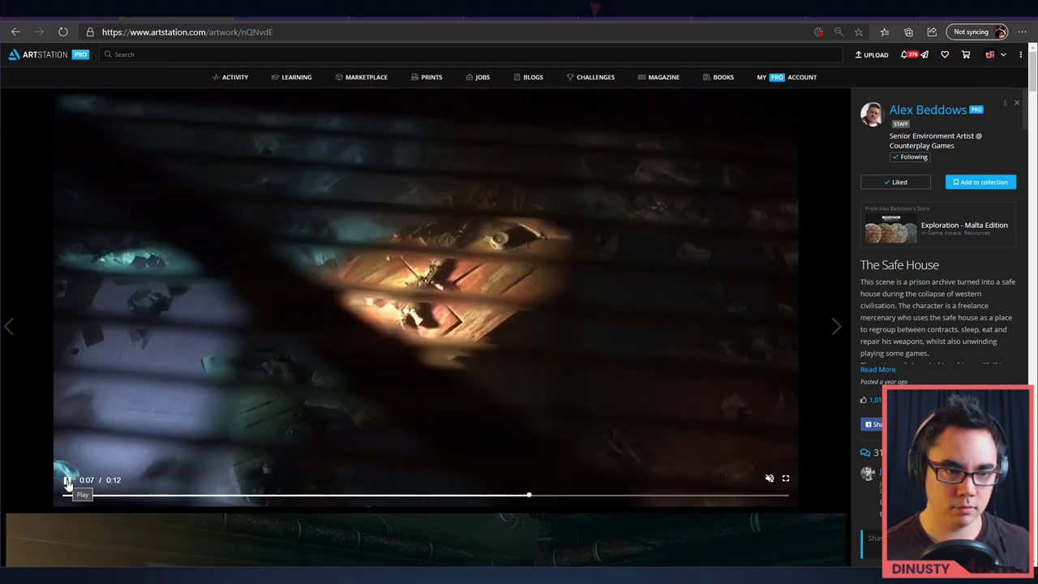
left_click(68, 480)
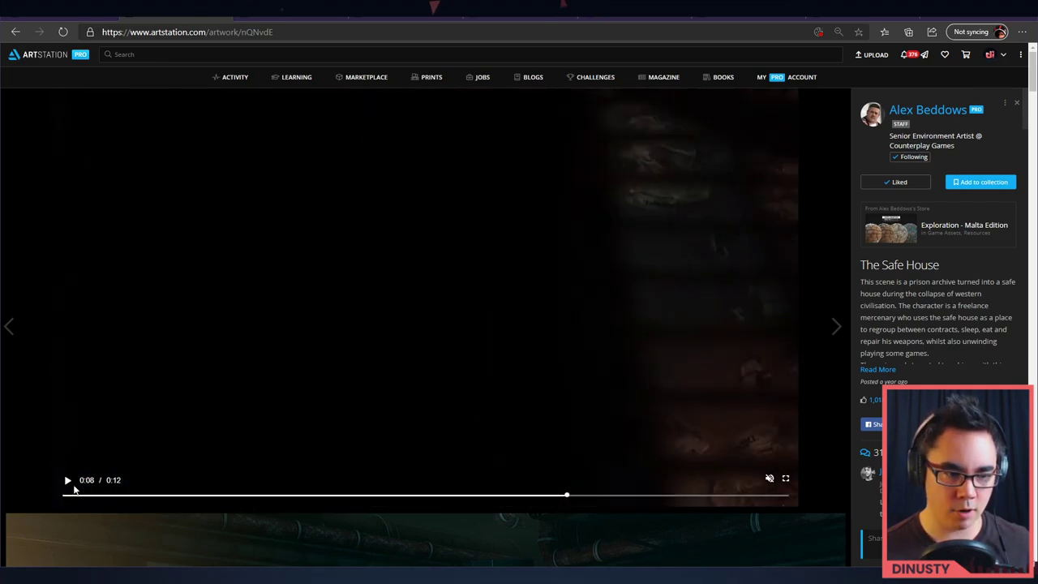
left_click(69, 480)
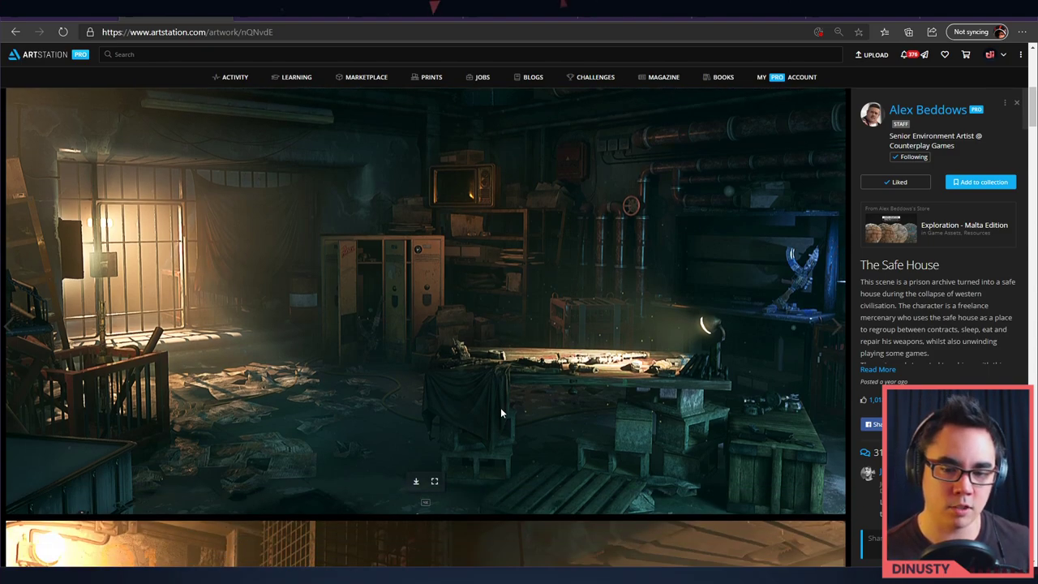
mouse_move(418, 339)
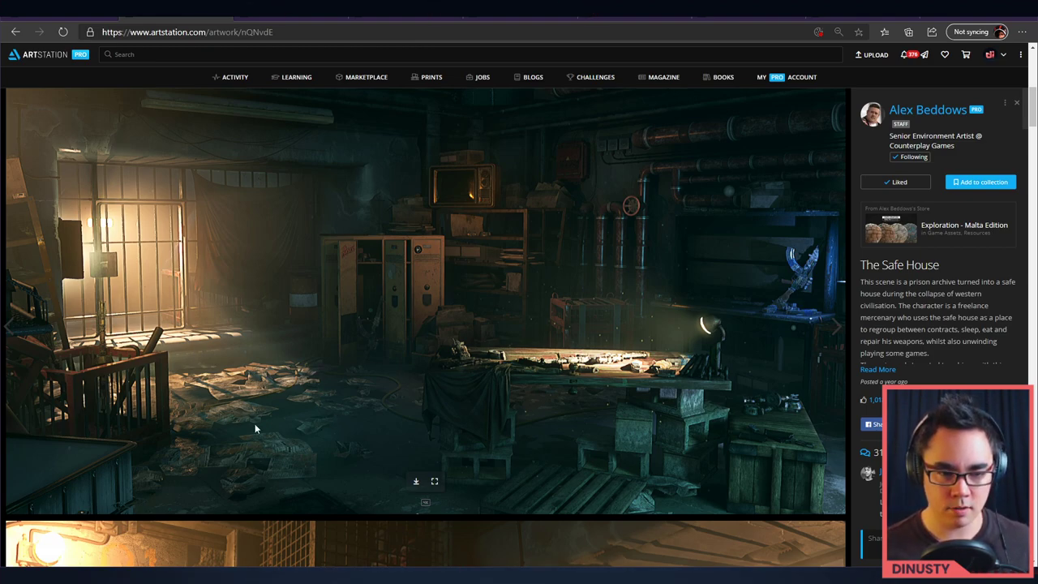
mouse_move(276, 445)
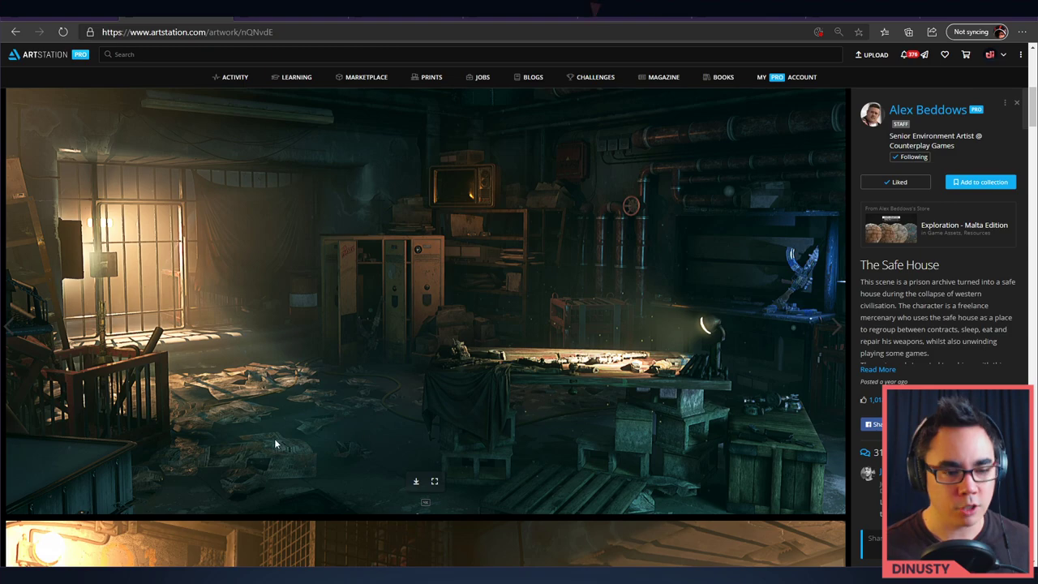
mouse_move(288, 454)
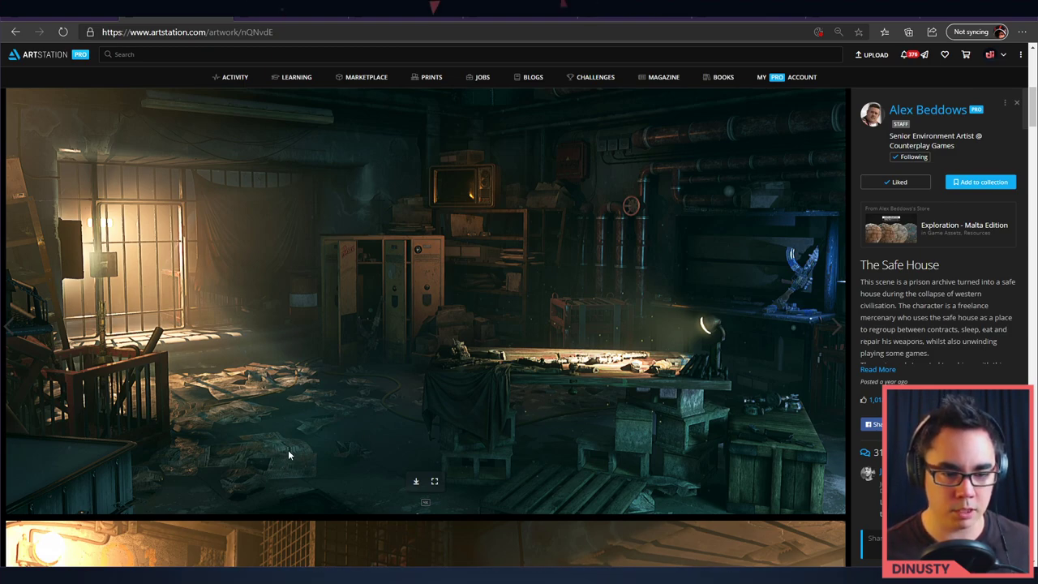
mouse_move(257, 311)
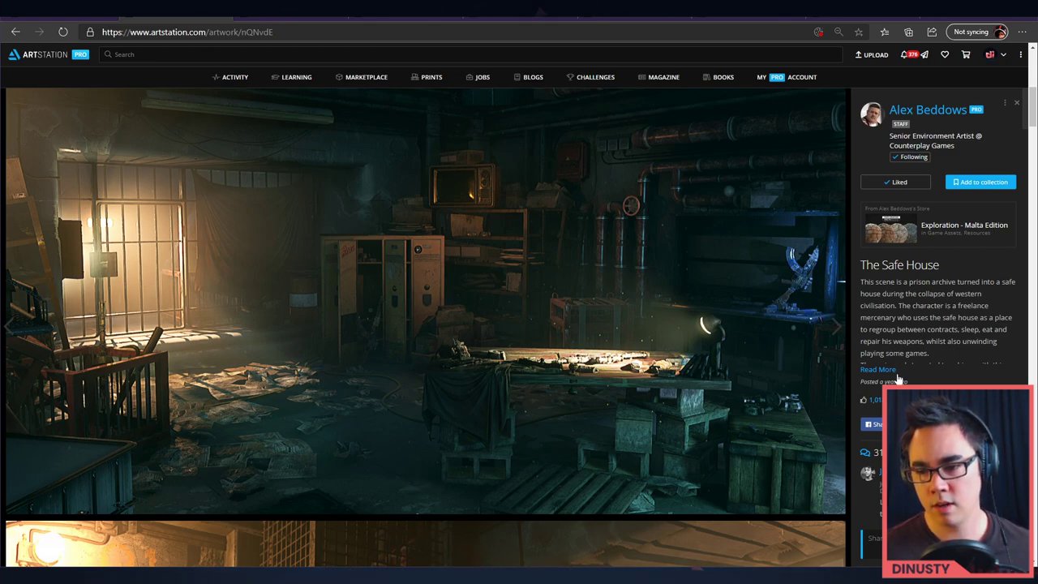
Expand The Safe House's full description via Read More and read through it
left_click(878, 370)
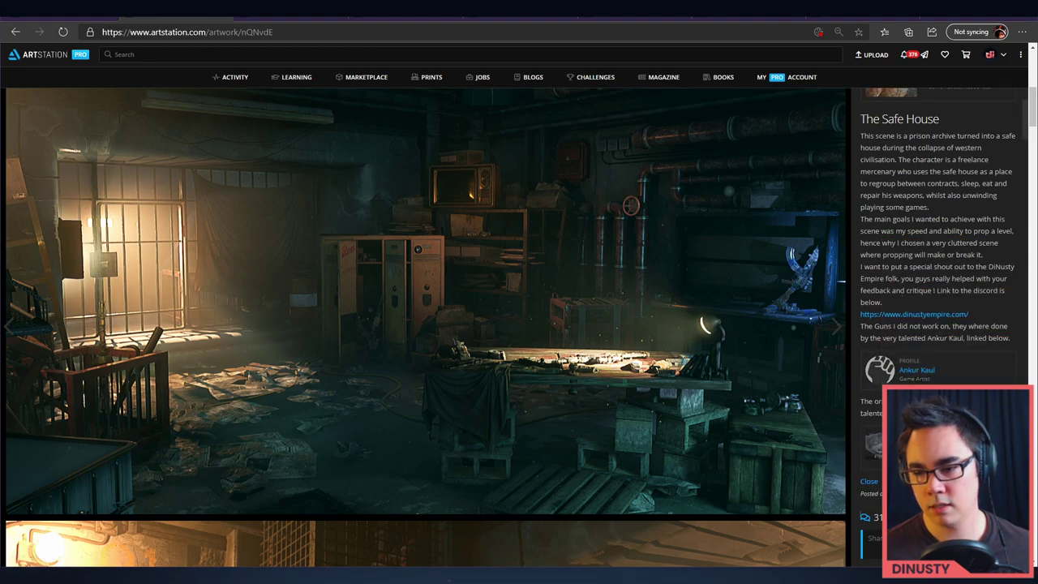
mouse_move(761, 358)
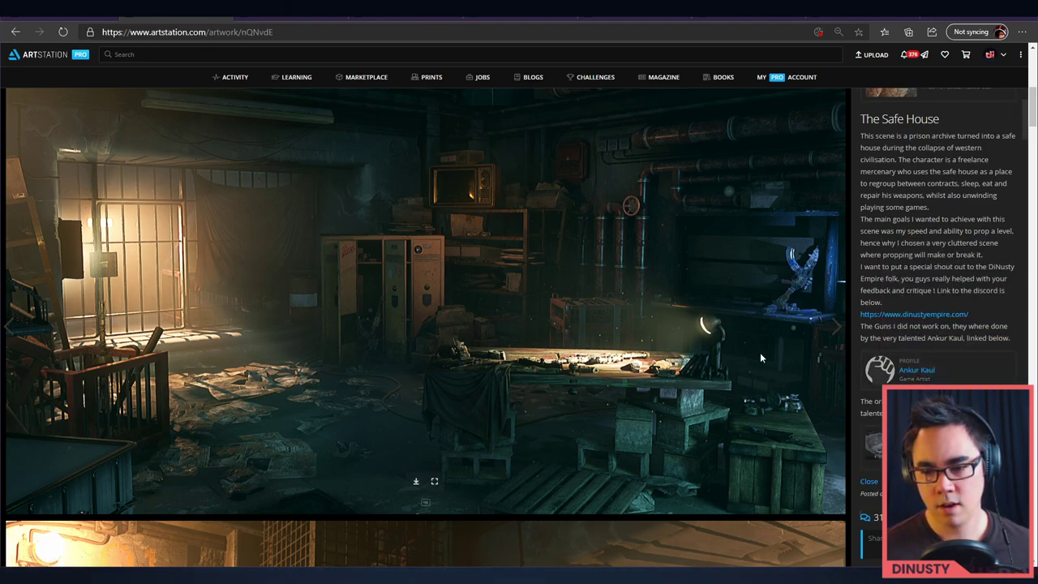
scroll("down", 3)
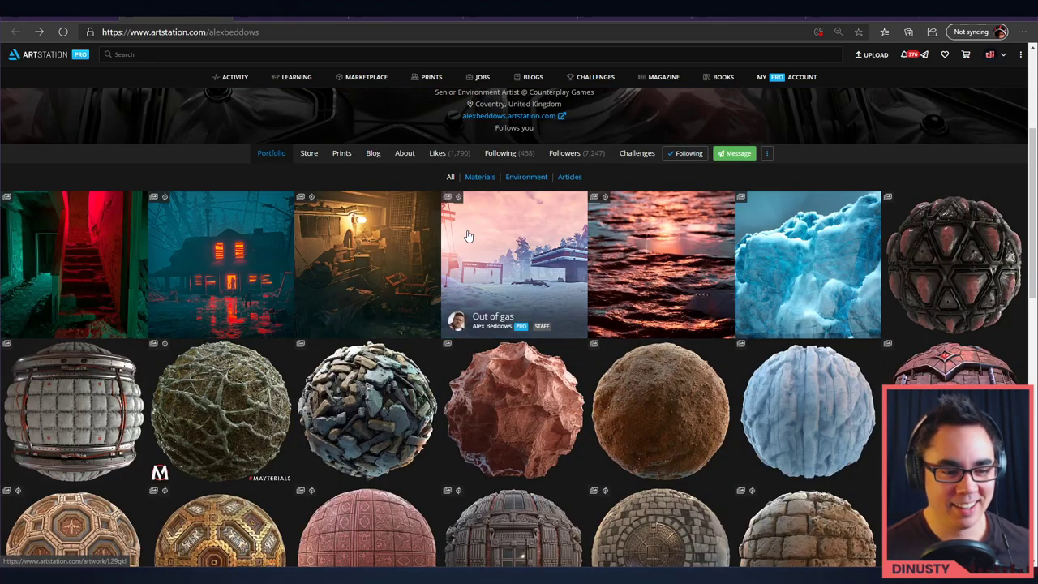
scroll("up", 3)
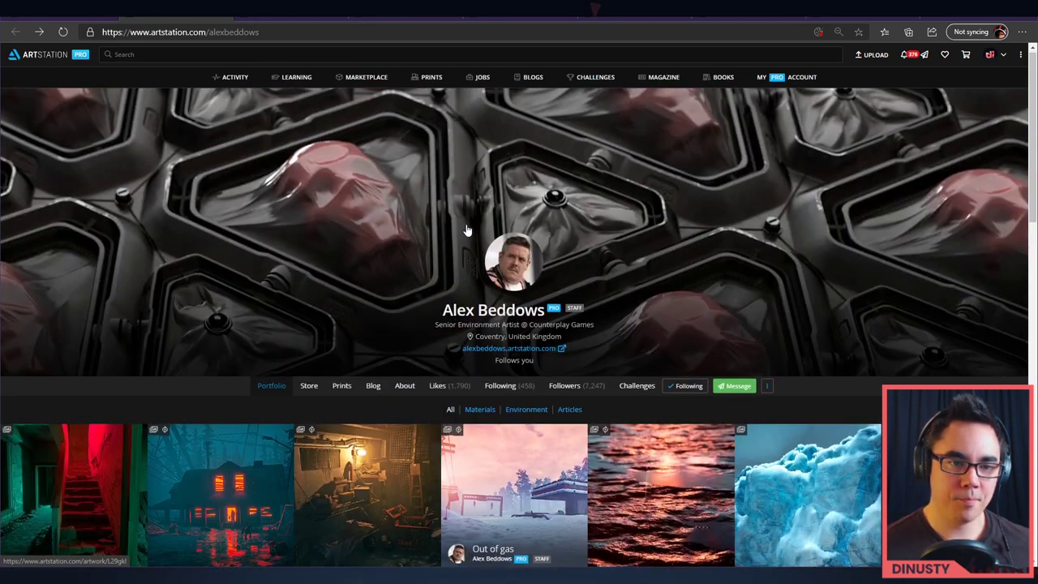
scroll("down", 3)
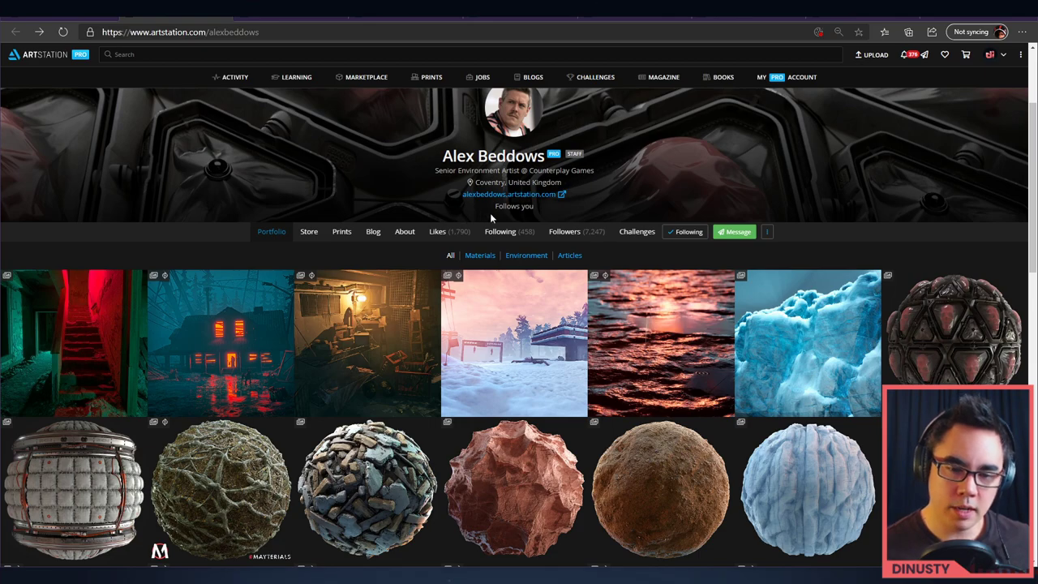
scroll("down", 3)
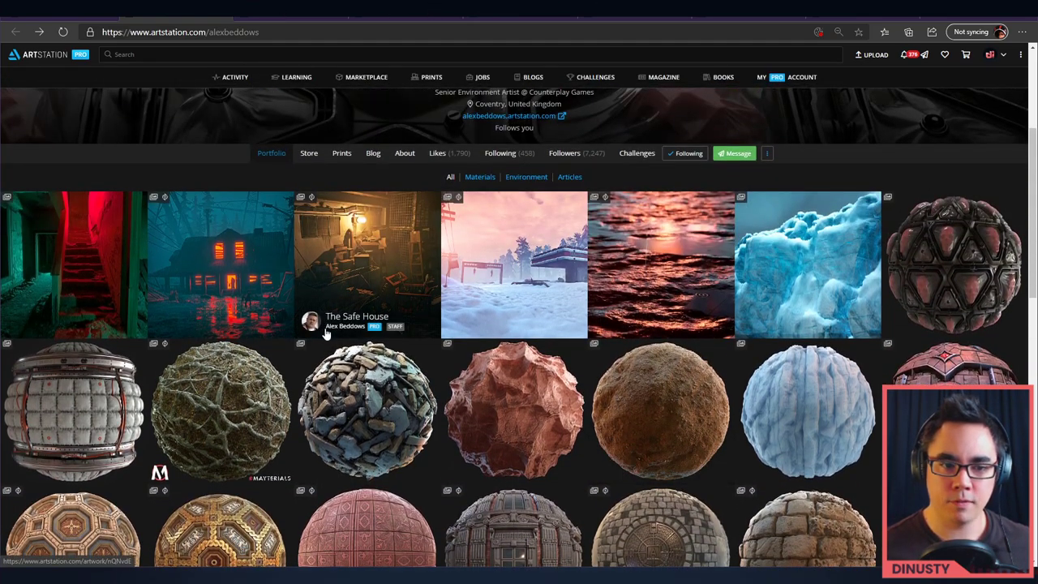
scroll("down", 3)
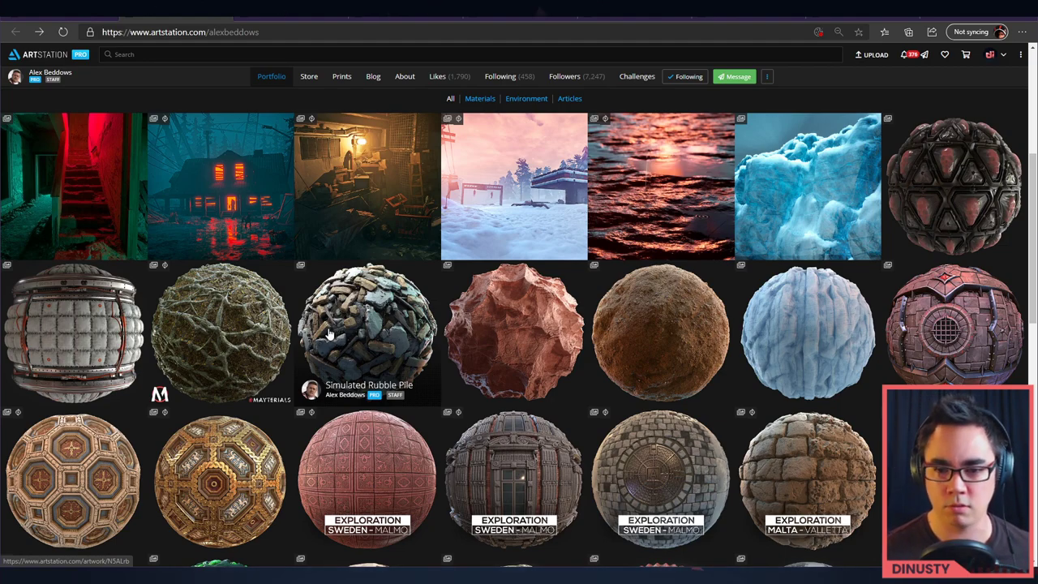
mouse_move(830, 286)
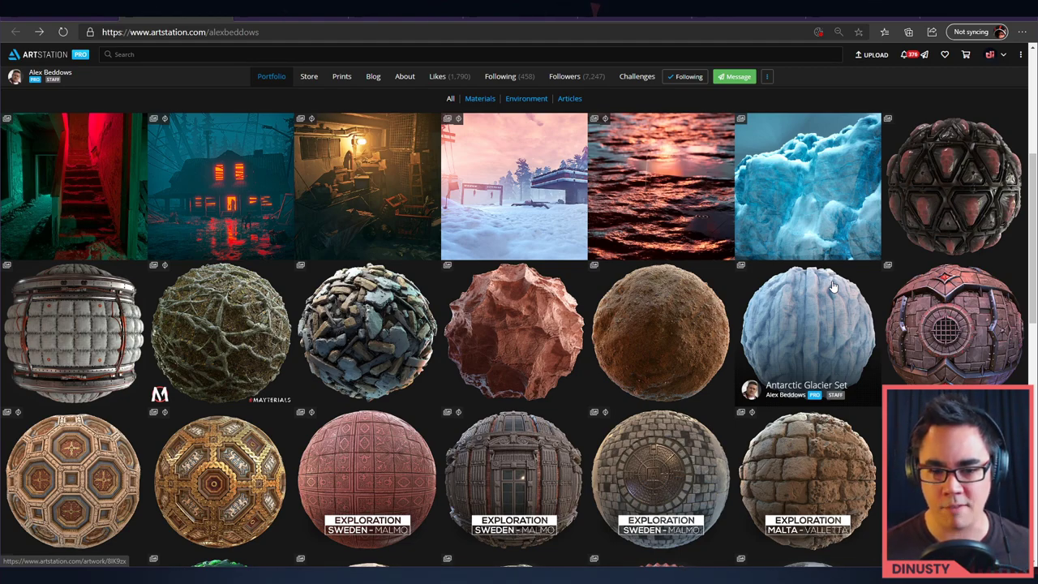
scroll("down", 3)
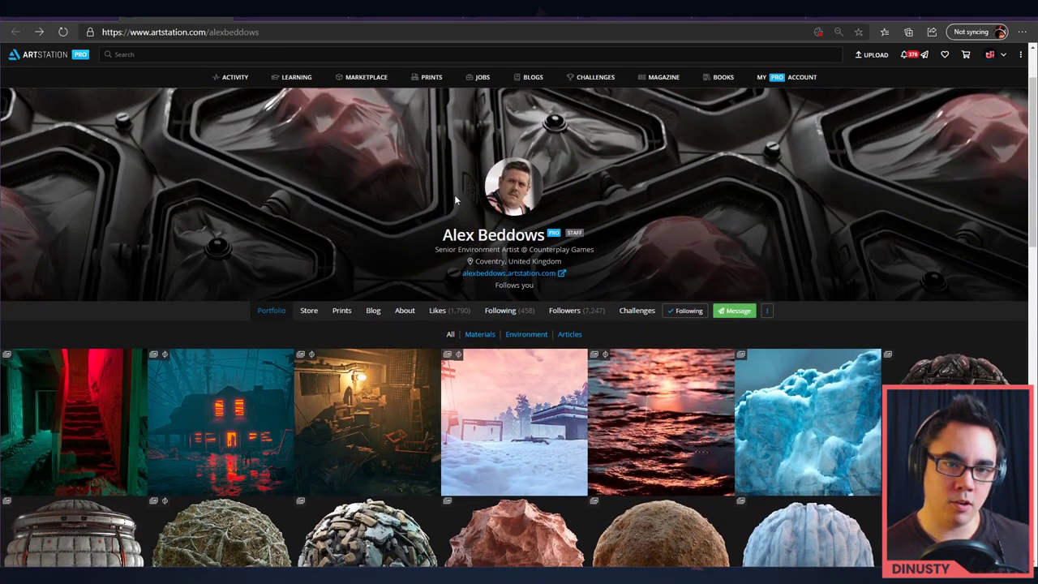
scroll("down", 3)
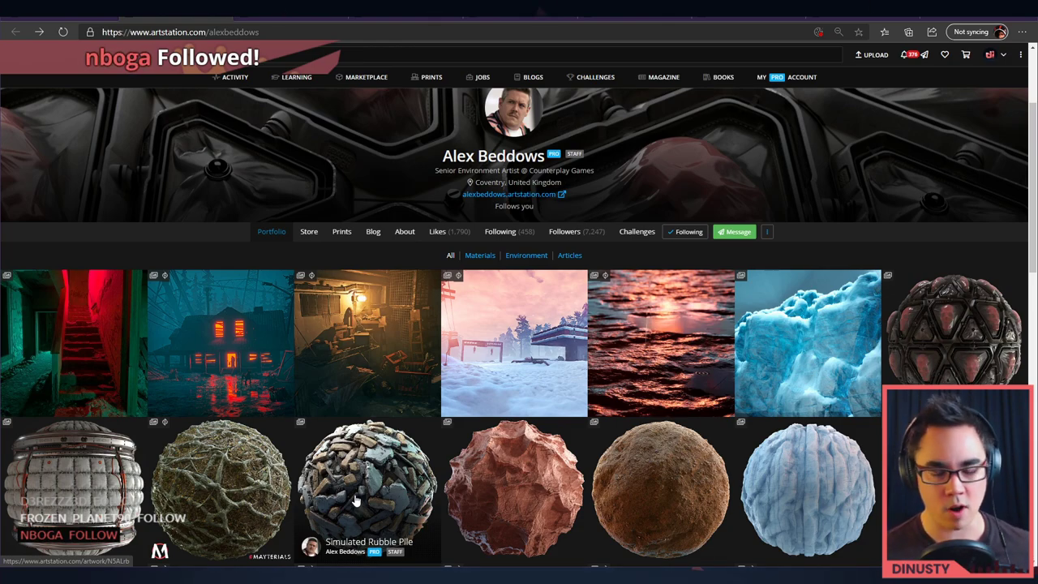
scroll("down", 3)
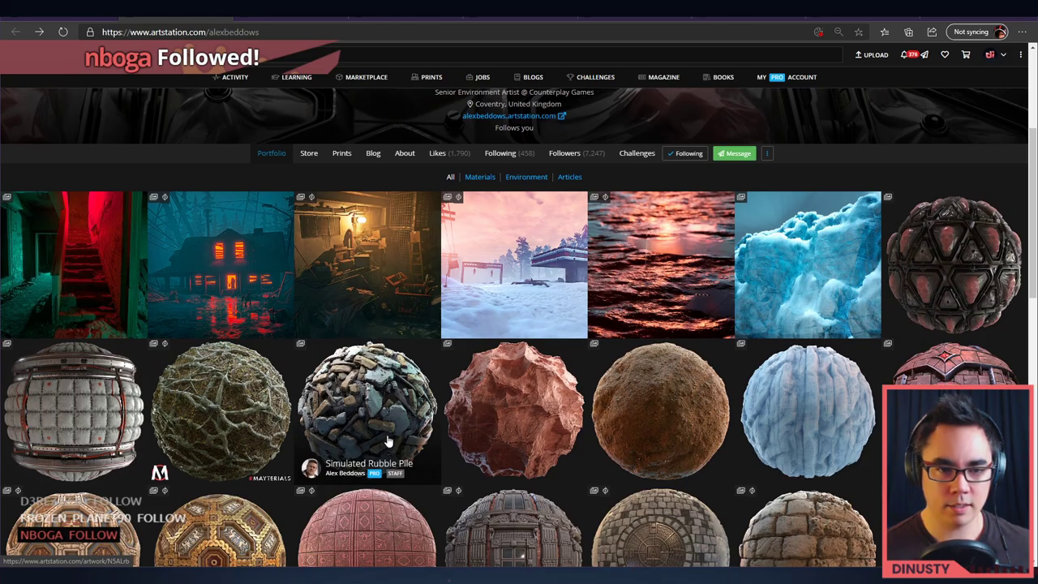
scroll("down", 3)
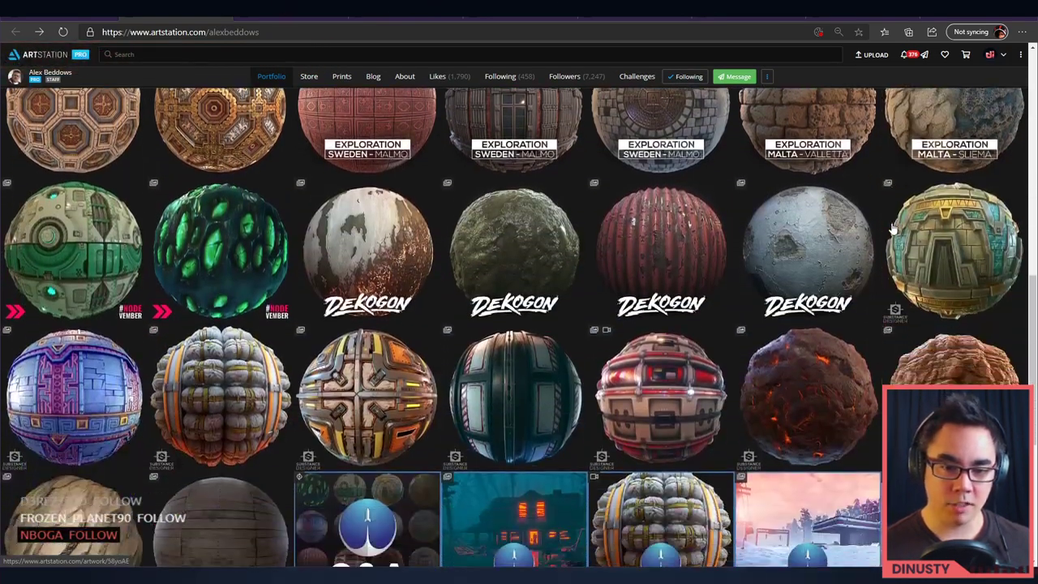
scroll("down", 3)
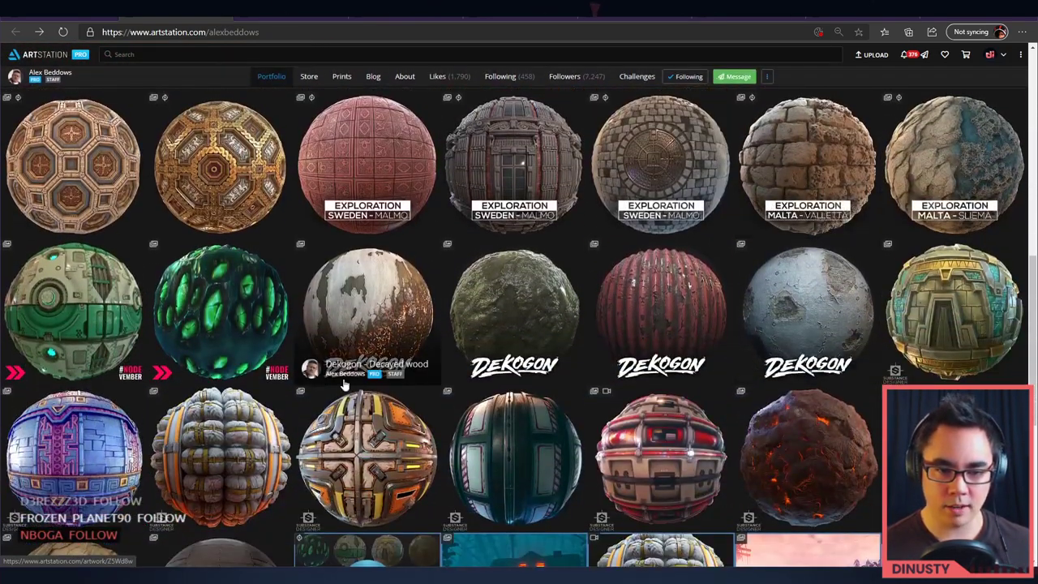
scroll("down", 3)
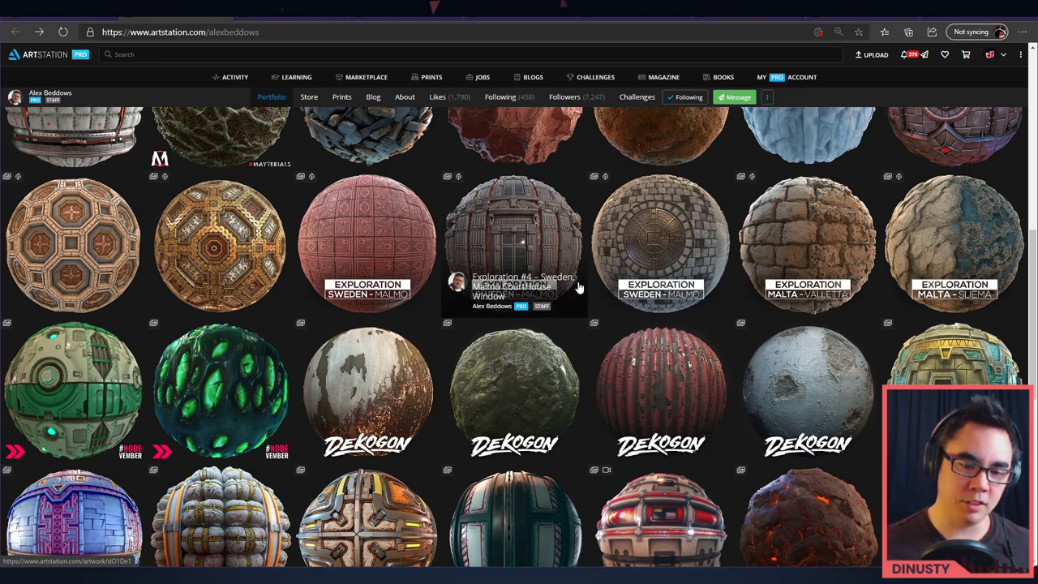
mouse_move(279, 470)
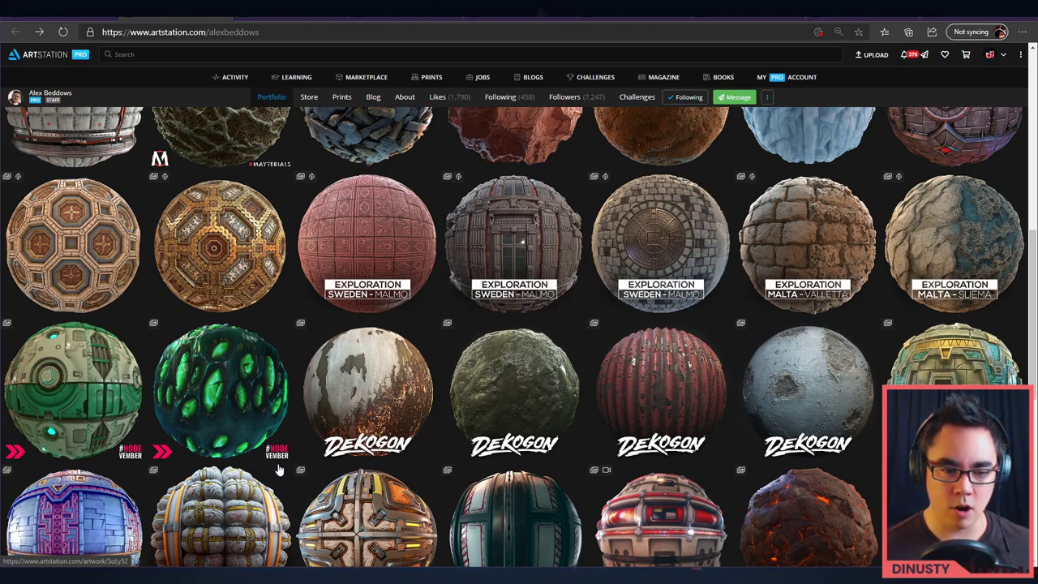
mouse_move(218, 390)
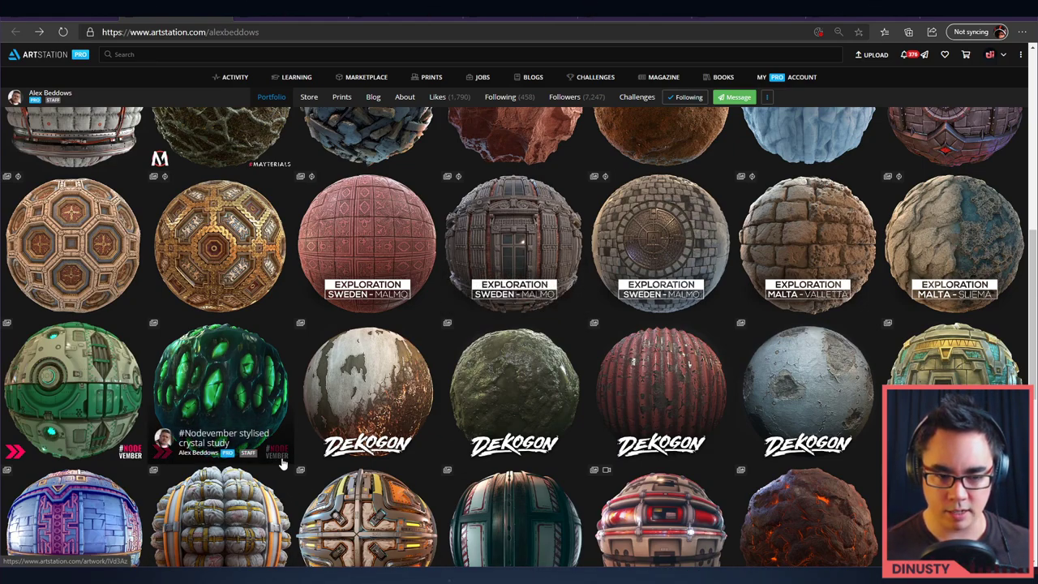
mouse_move(272, 437)
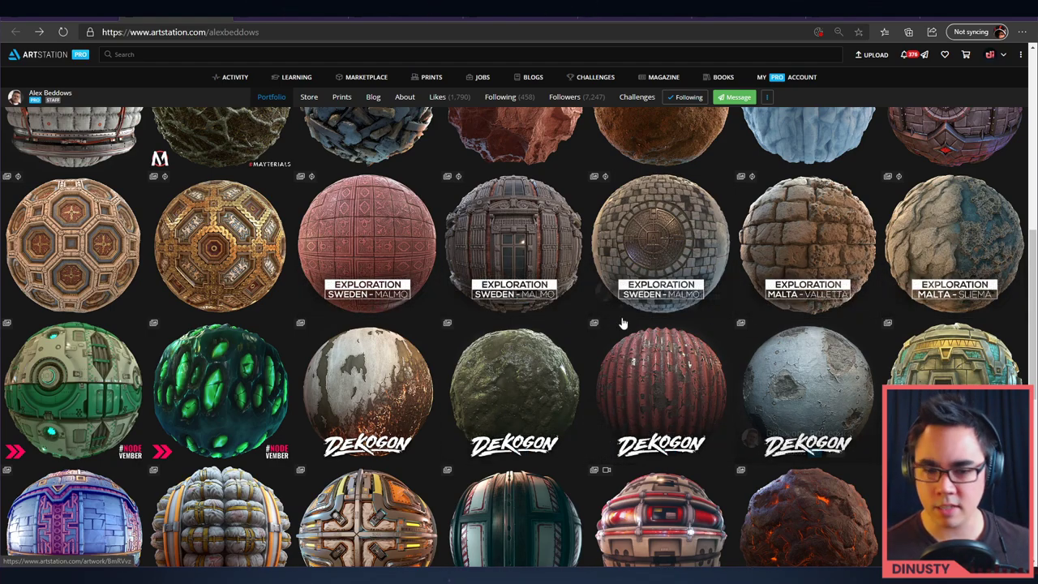
mouse_move(808, 389)
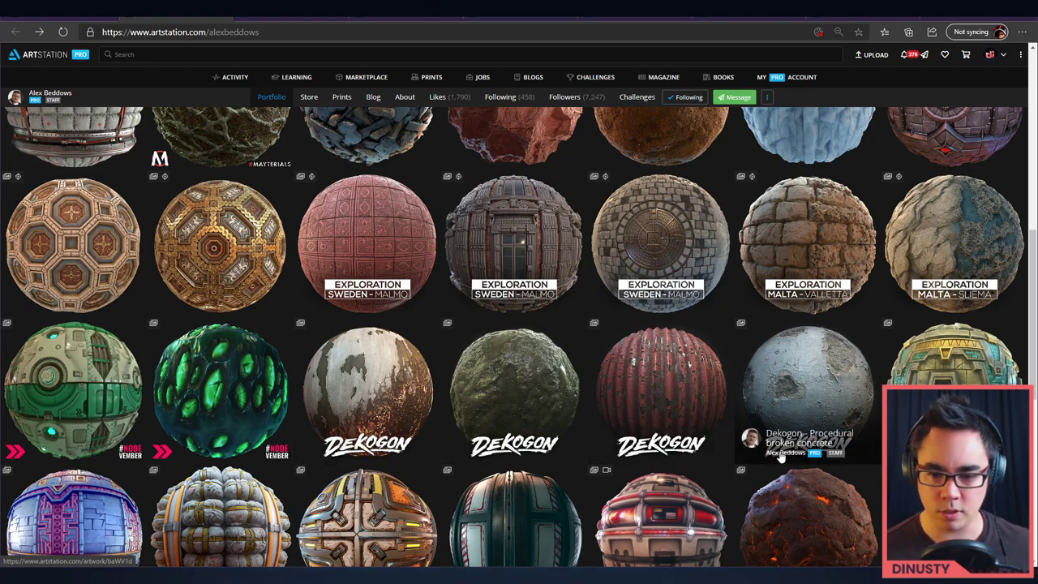
scroll("down", 3)
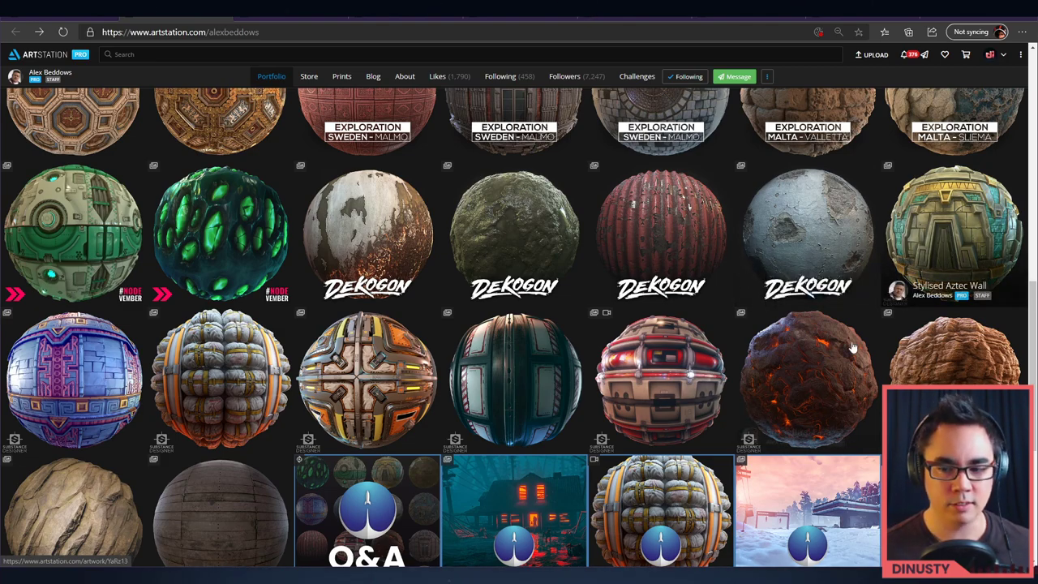
scroll("down", 3)
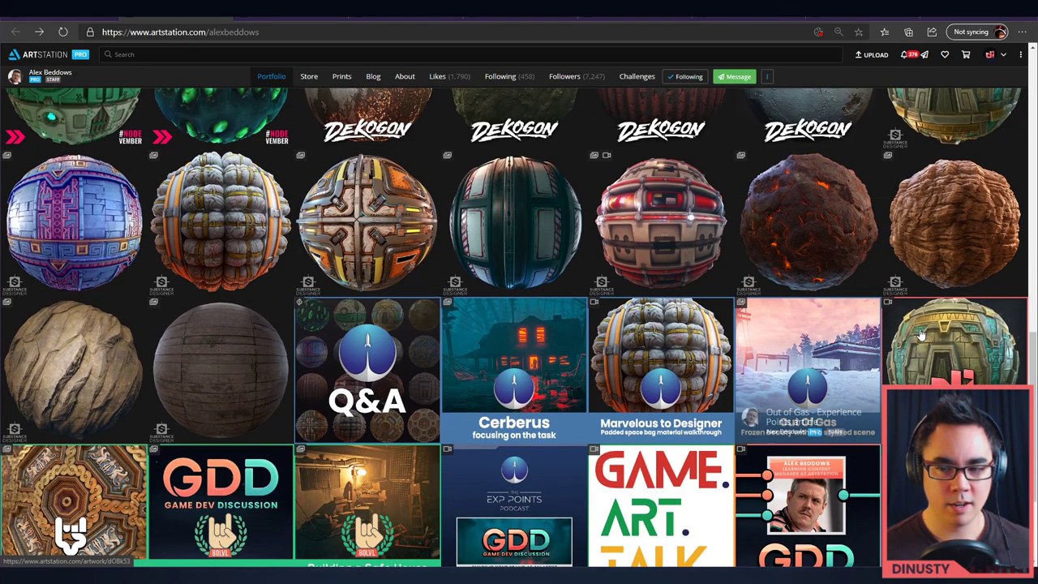
scroll("down", 3)
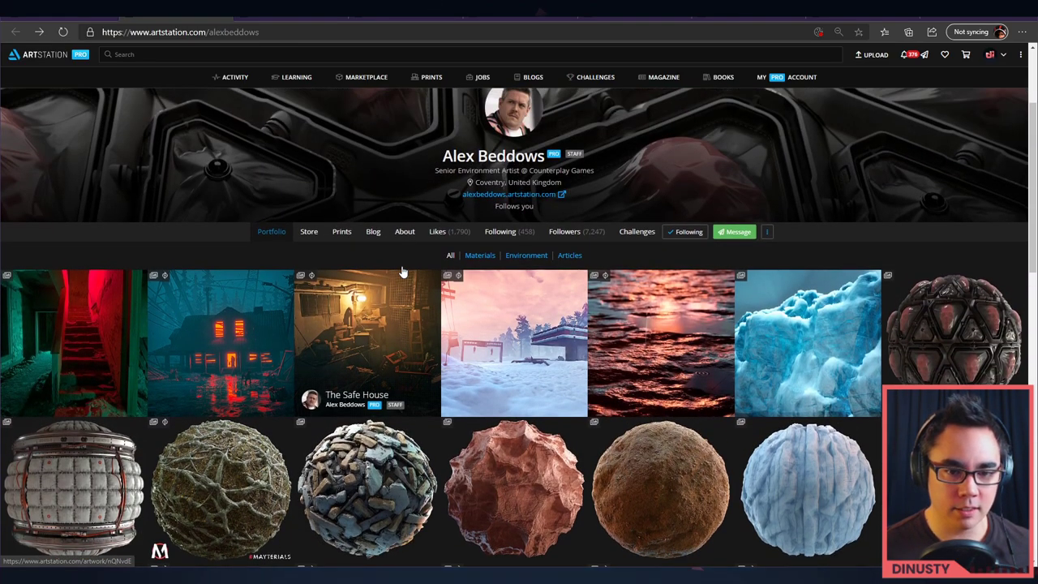
scroll("down", 3)
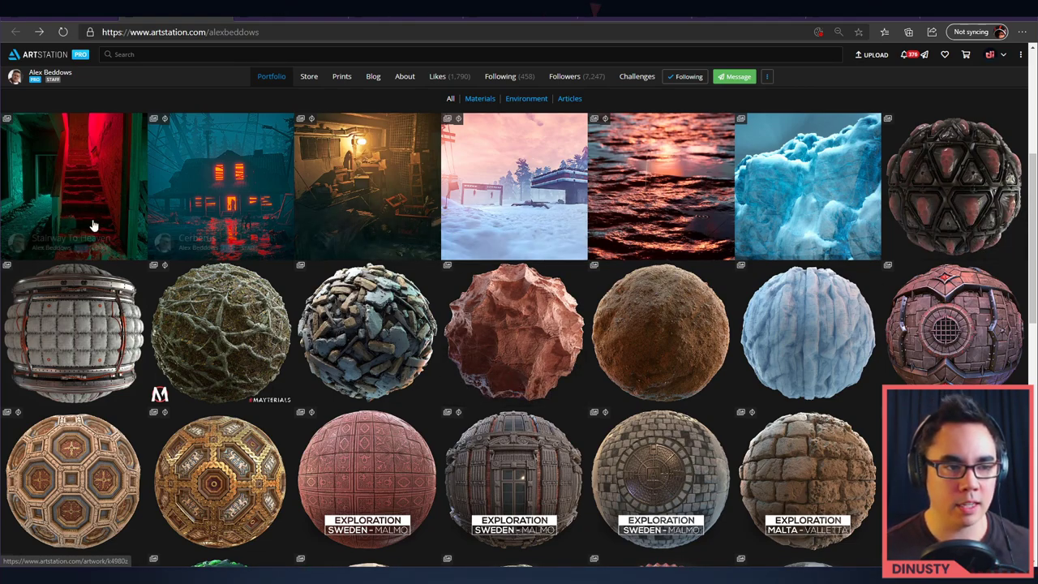
mouse_move(396, 182)
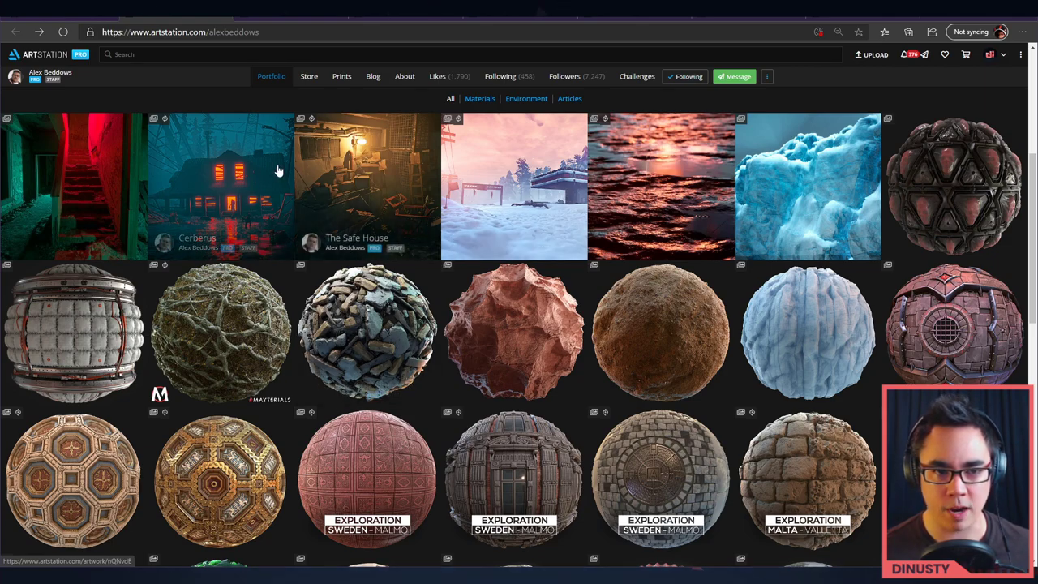
mouse_move(267, 185)
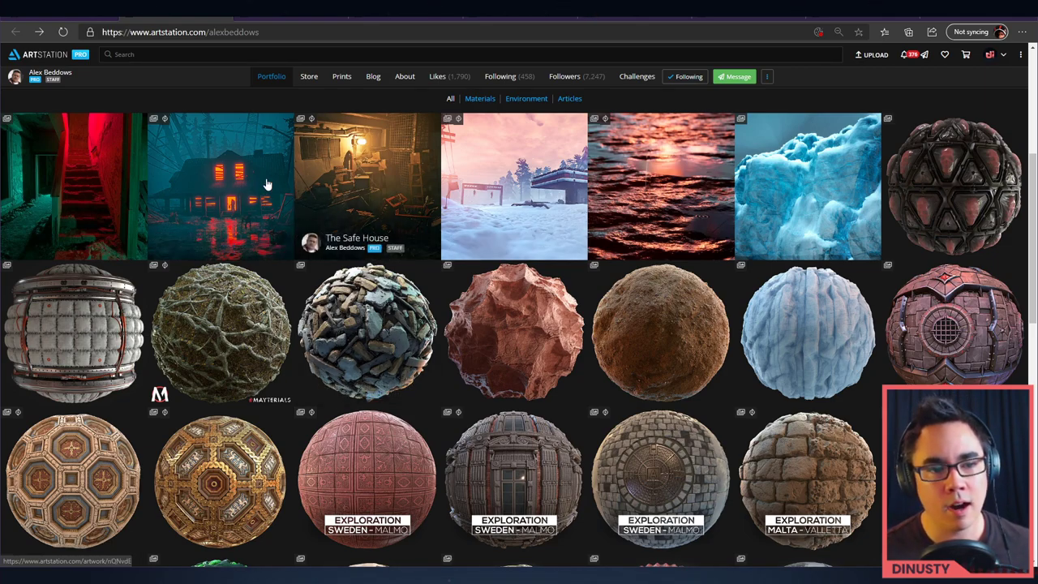
mouse_move(240, 165)
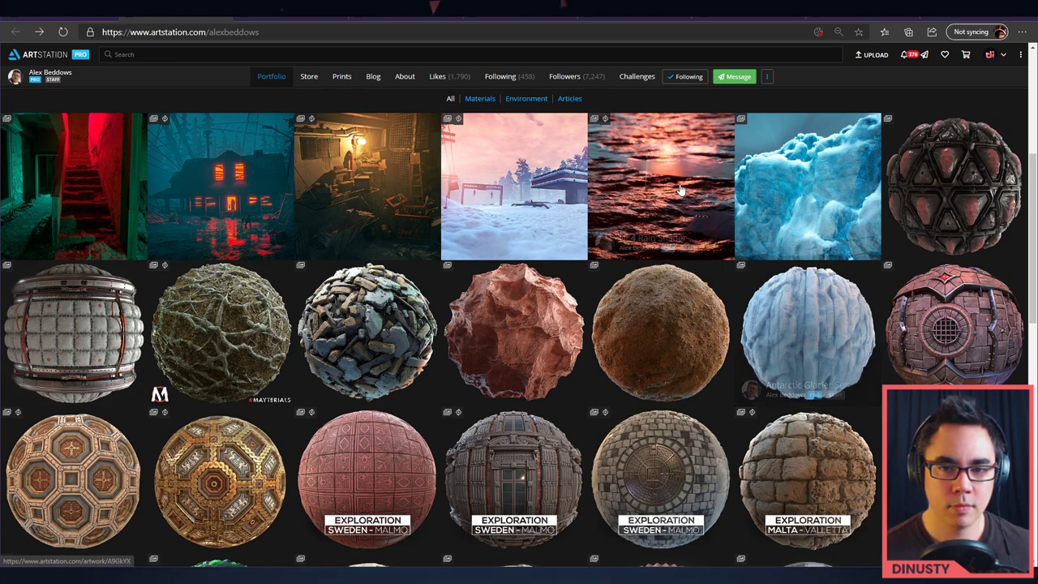
left_click(660, 187)
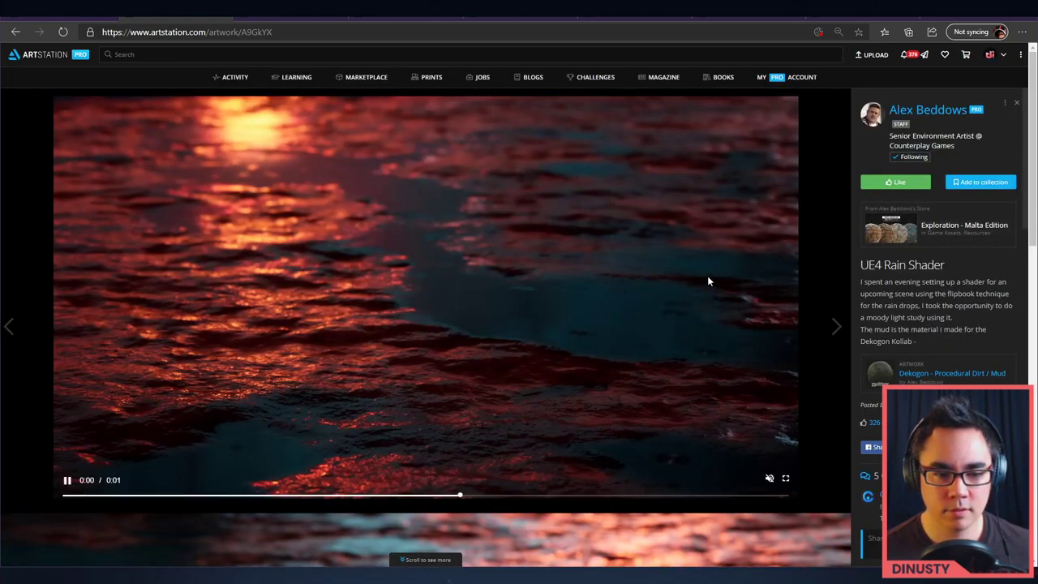
scroll("down", 3)
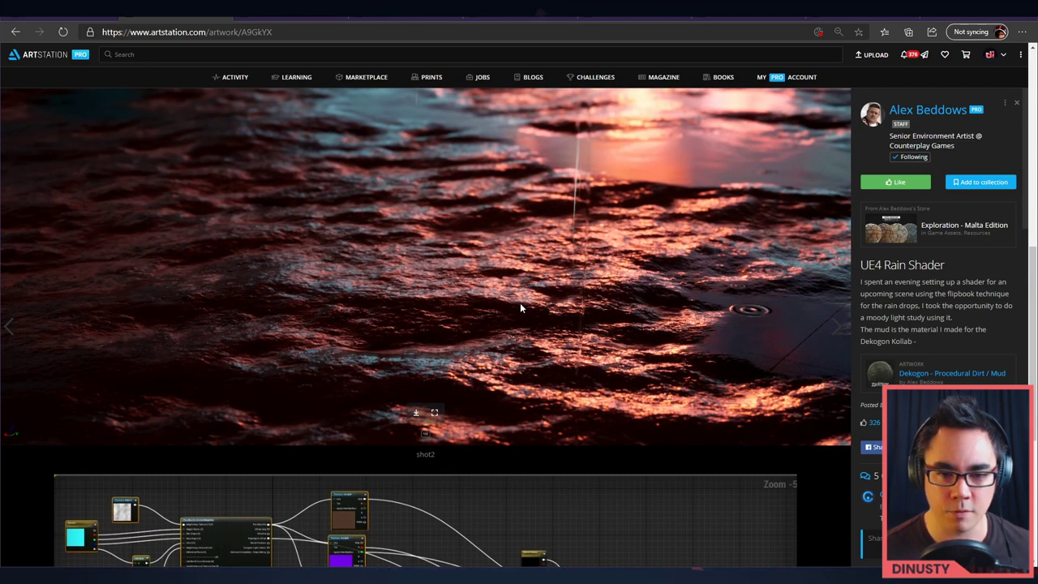
left_click(928, 111)
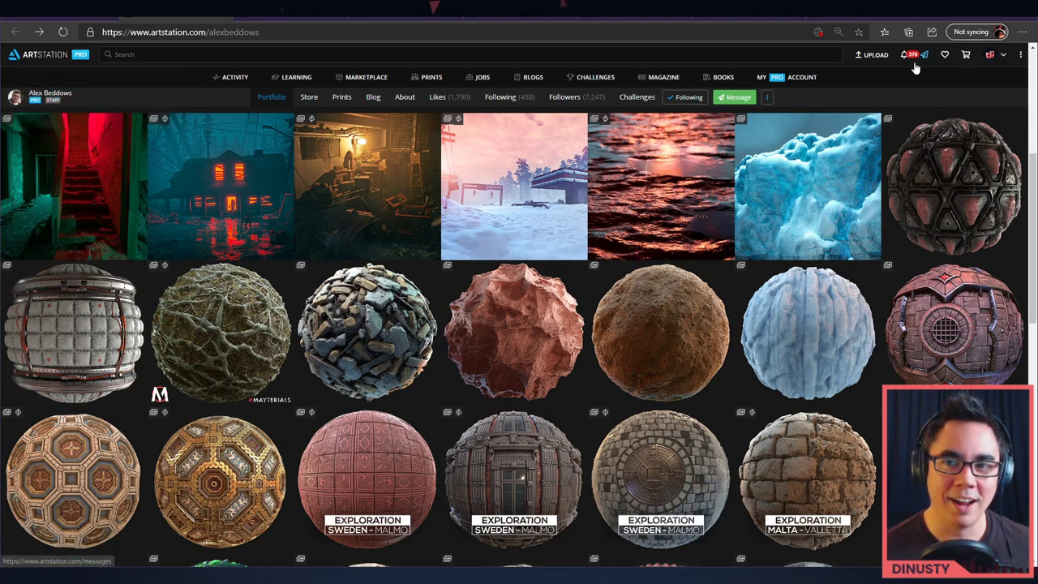
mouse_move(250, 165)
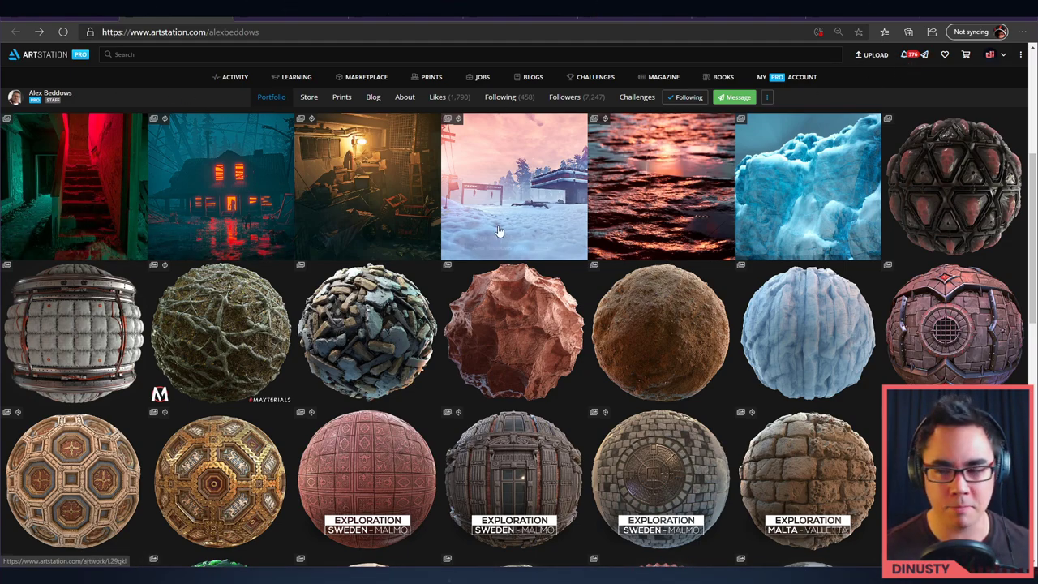
mouse_move(900, 97)
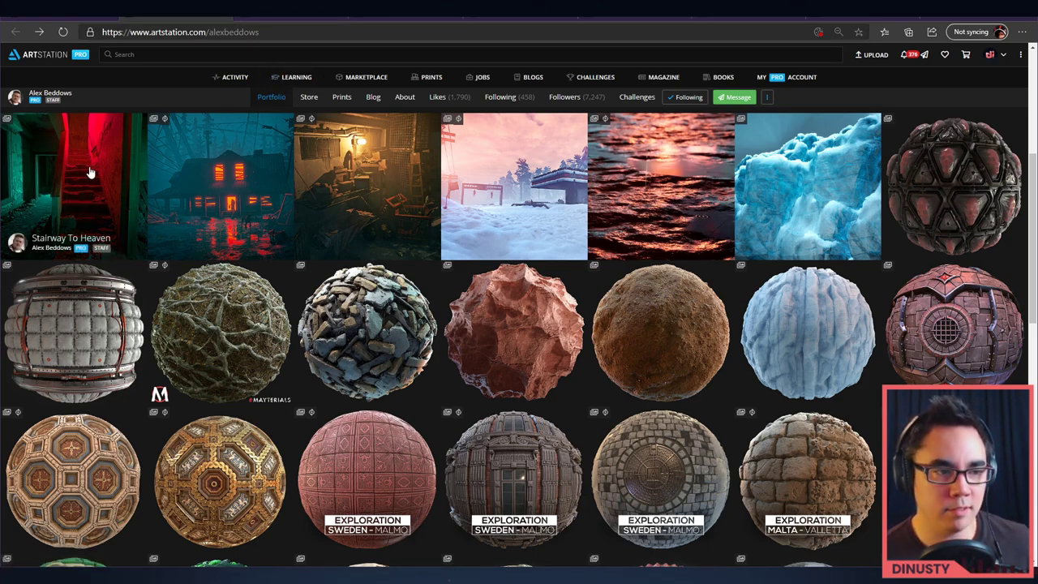
mouse_move(45, 137)
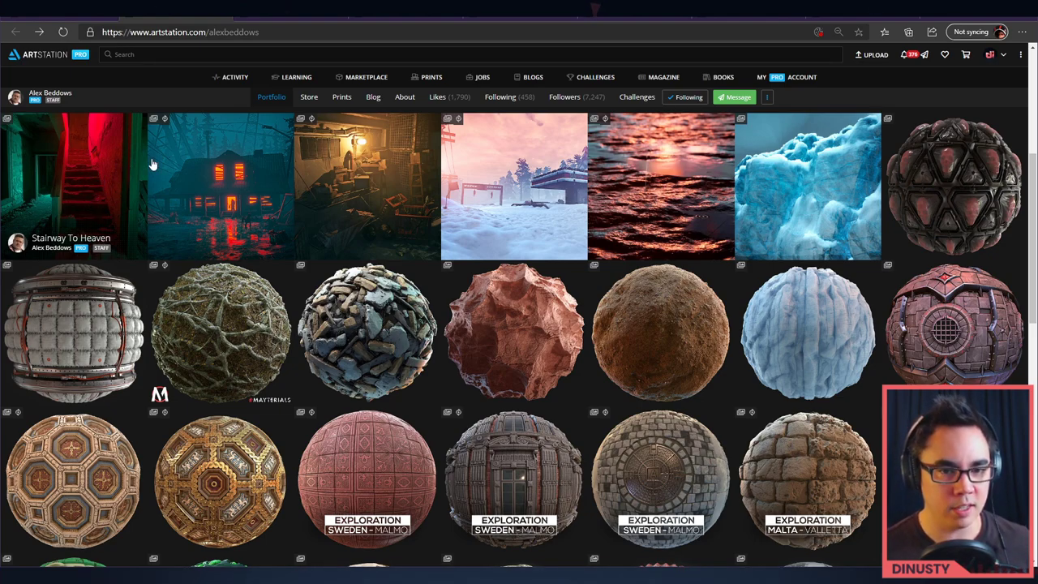
mouse_move(241, 116)
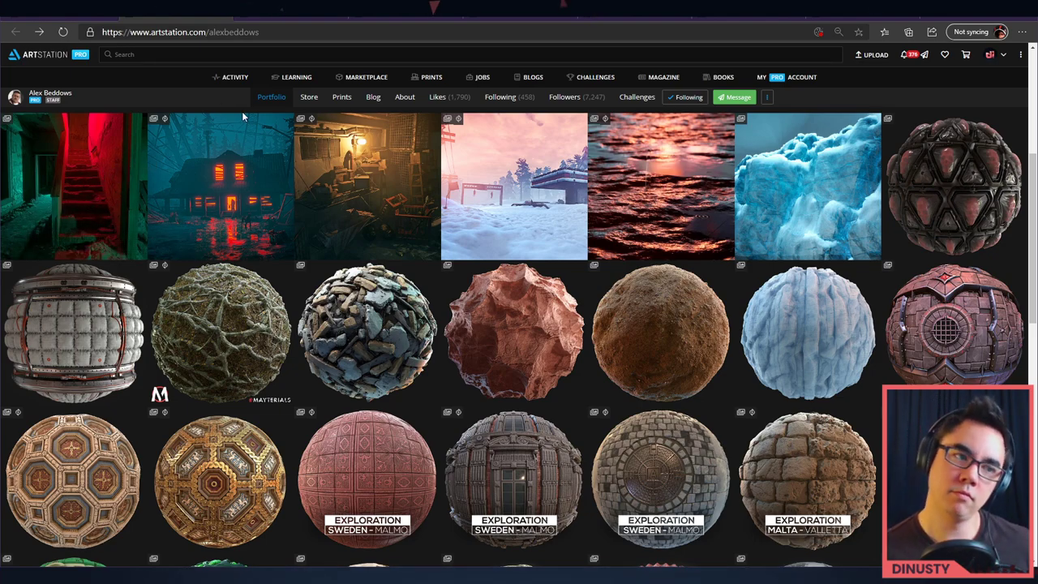
mouse_move(230, 96)
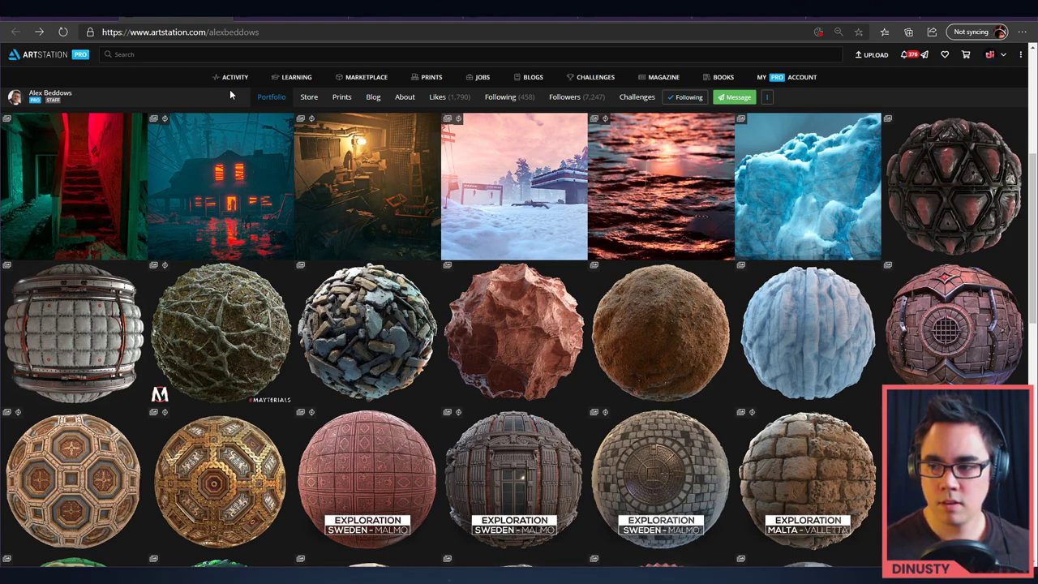
mouse_move(235, 100)
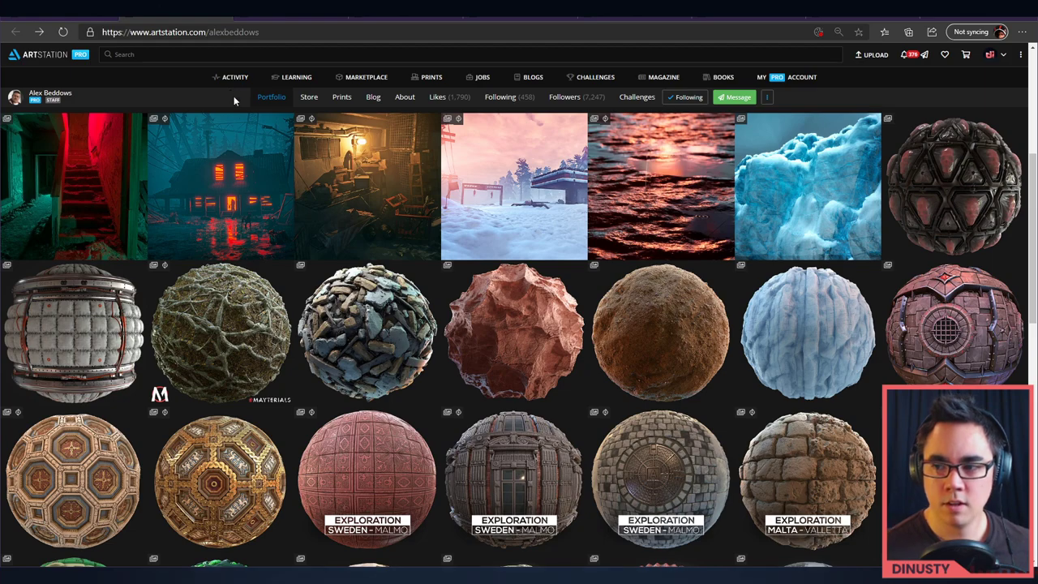
mouse_move(497, 167)
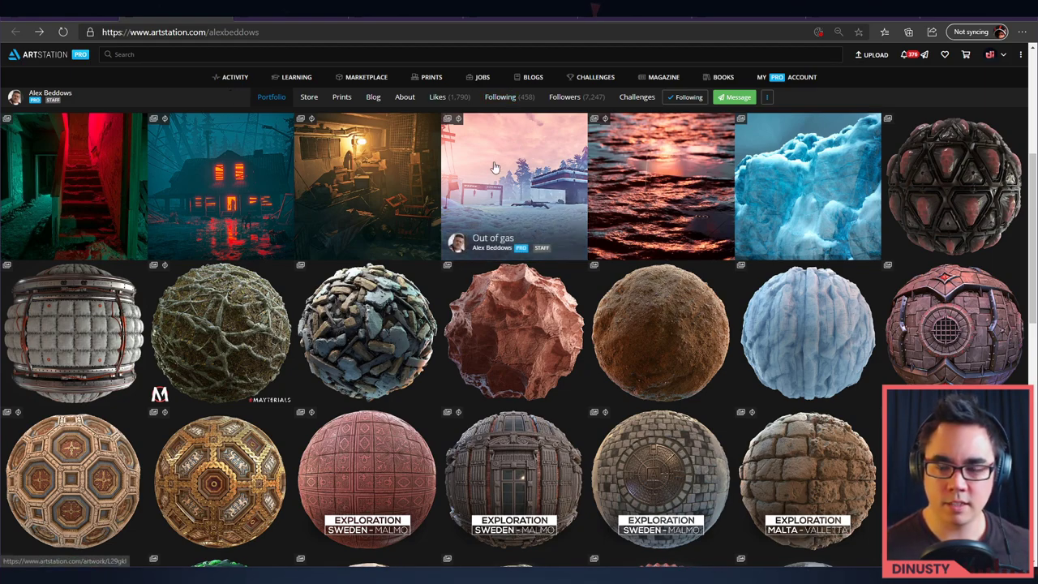
mouse_move(592, 187)
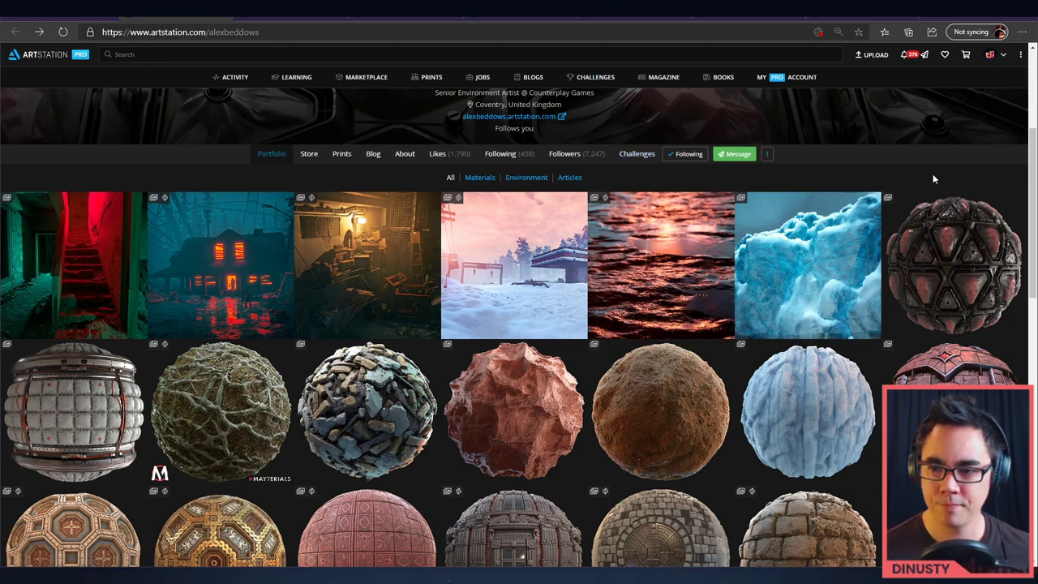
Open the Blender Simulation Vacuum seal material artwork showing skulls under plastic wrap
left_click(954, 266)
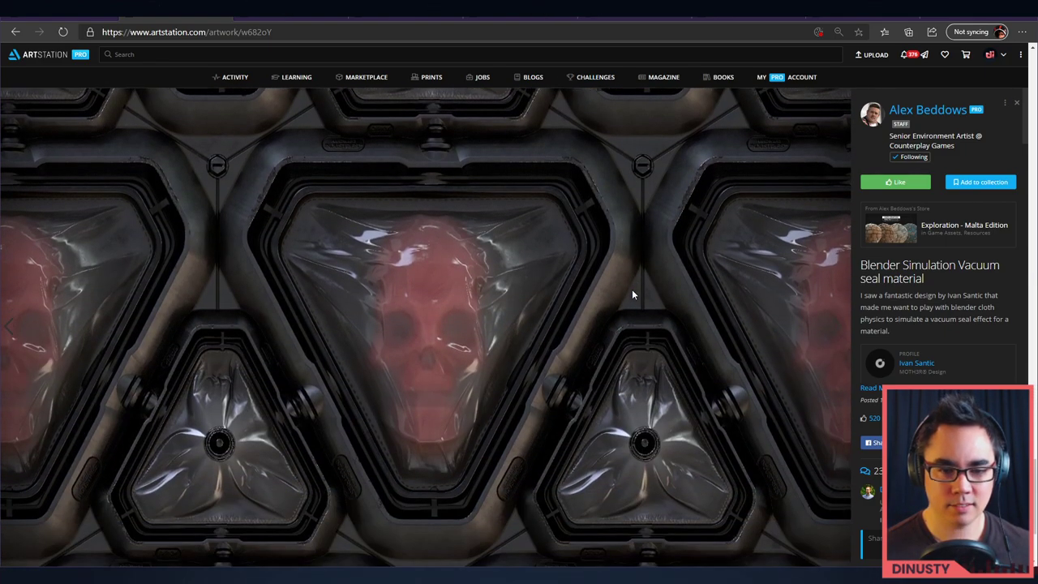
View the vacuum seal material's sphere render, then close the artwork back to the portfolio grid
left_click(835, 326)
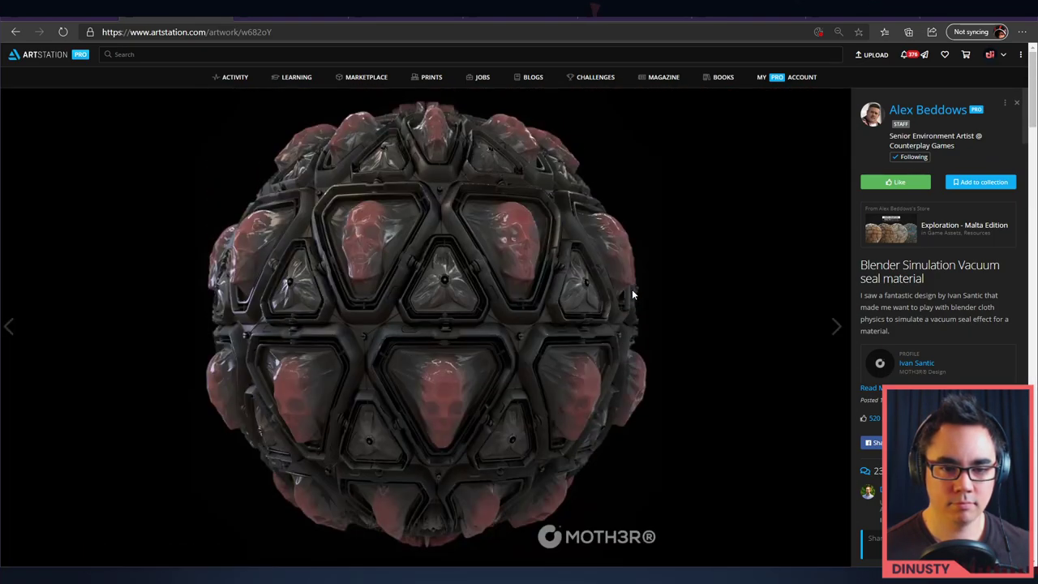
left_click(927, 111)
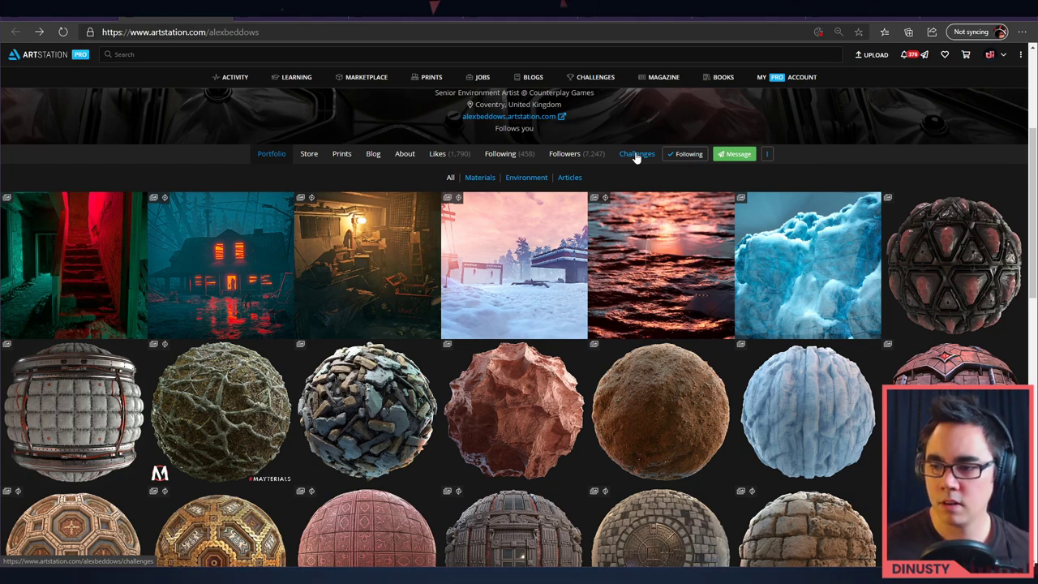
scroll("down", 3)
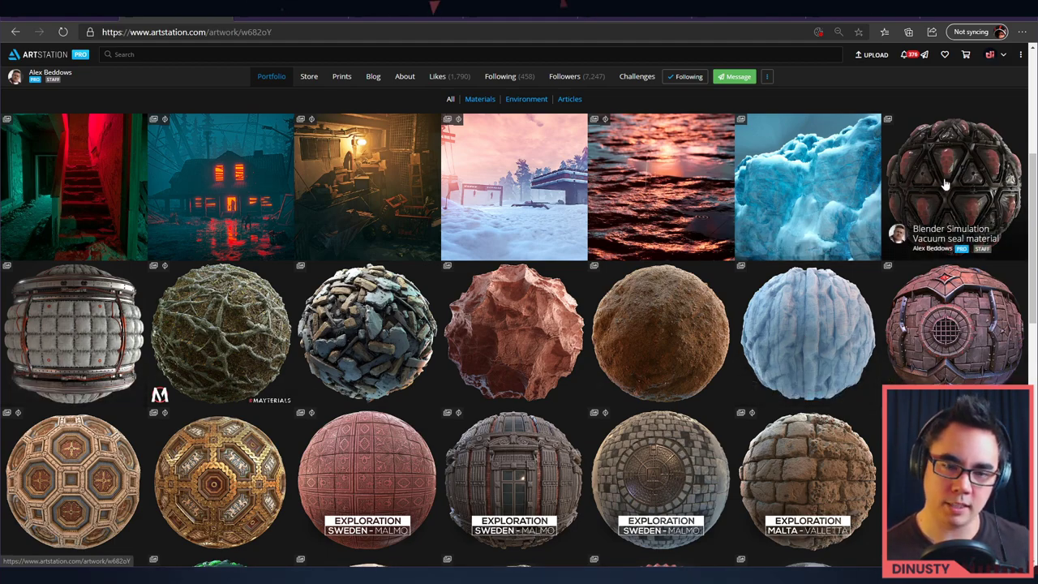
left_click(953, 181)
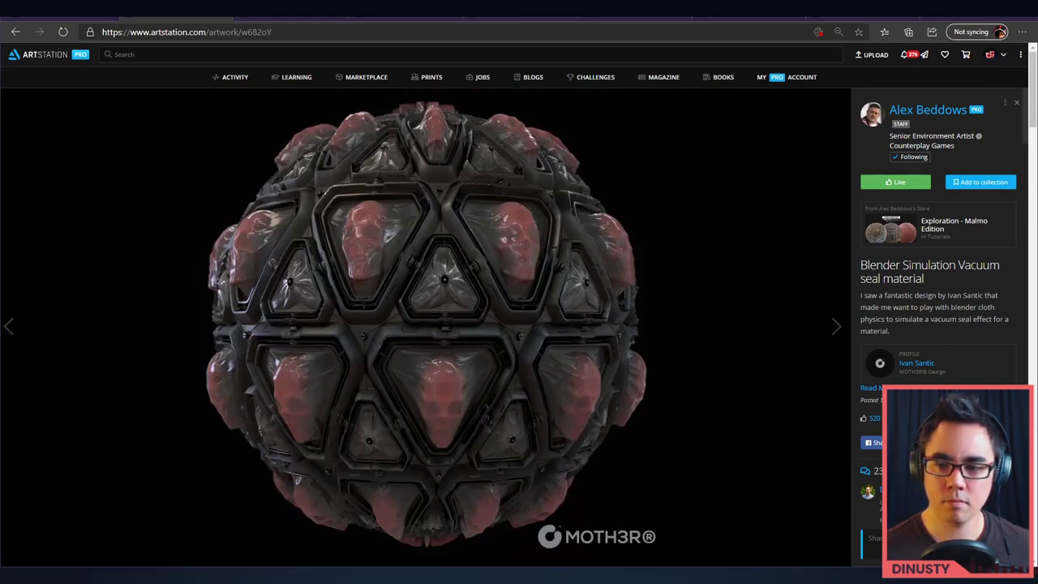
left_click_drag(912, 295, 982, 306)
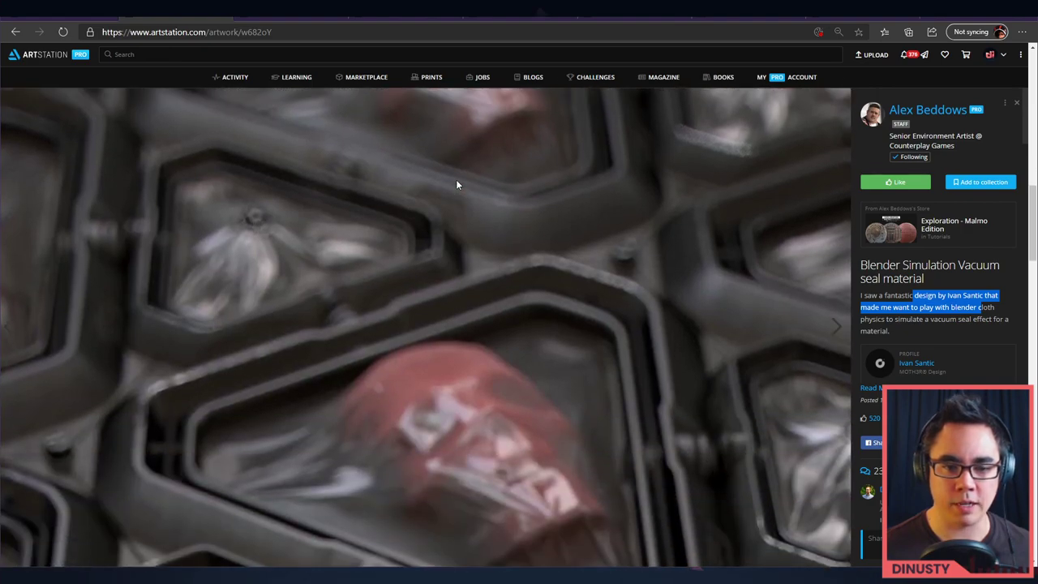
left_click(927, 110)
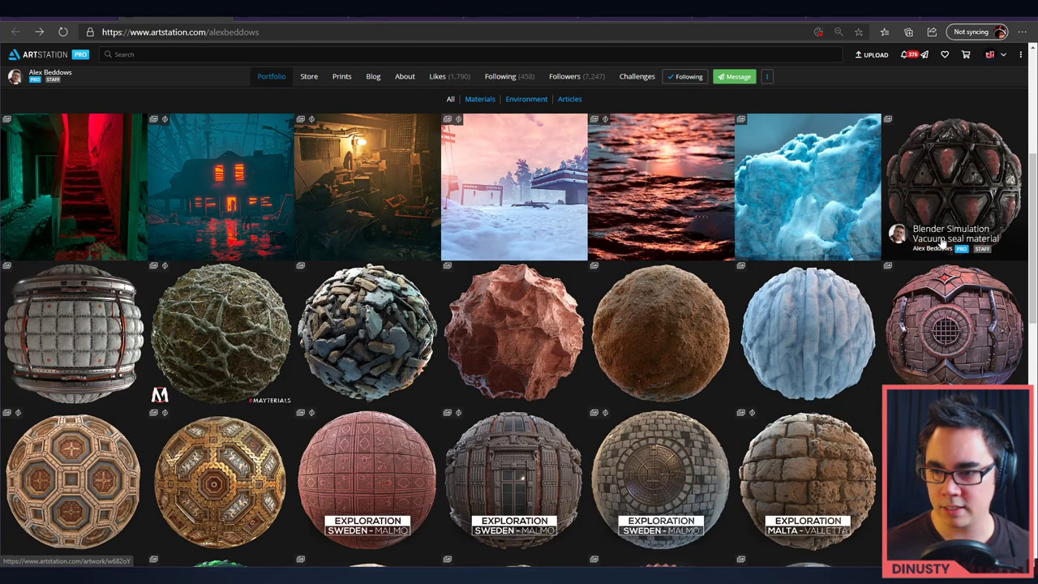
mouse_move(720, 193)
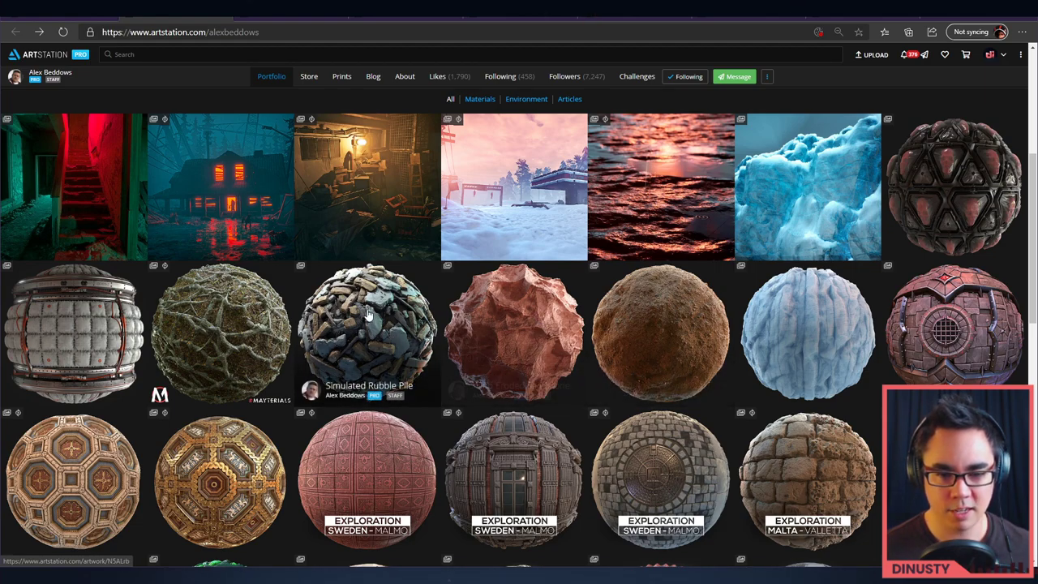
mouse_move(217, 483)
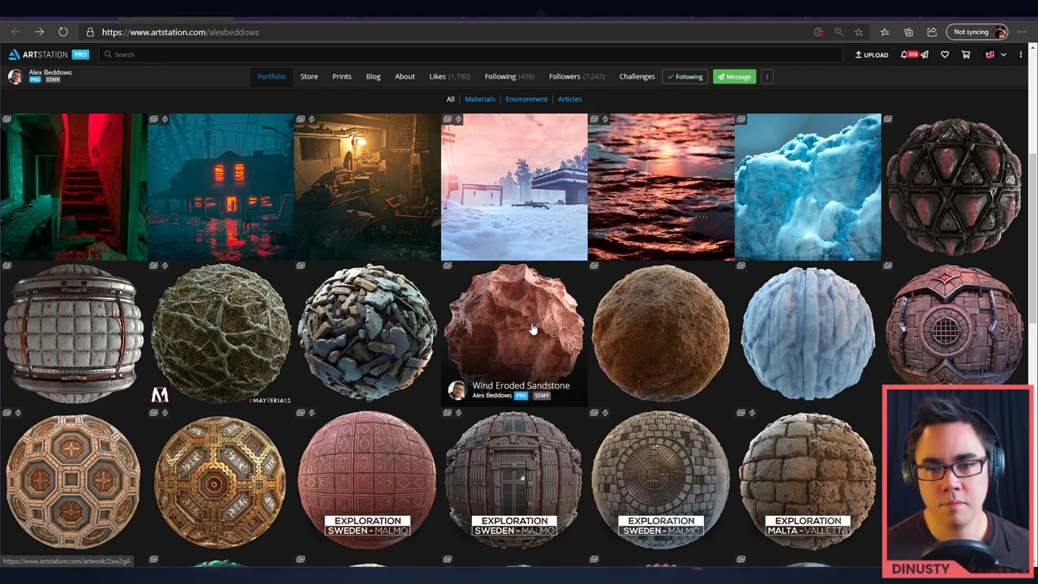
scroll("down", 3)
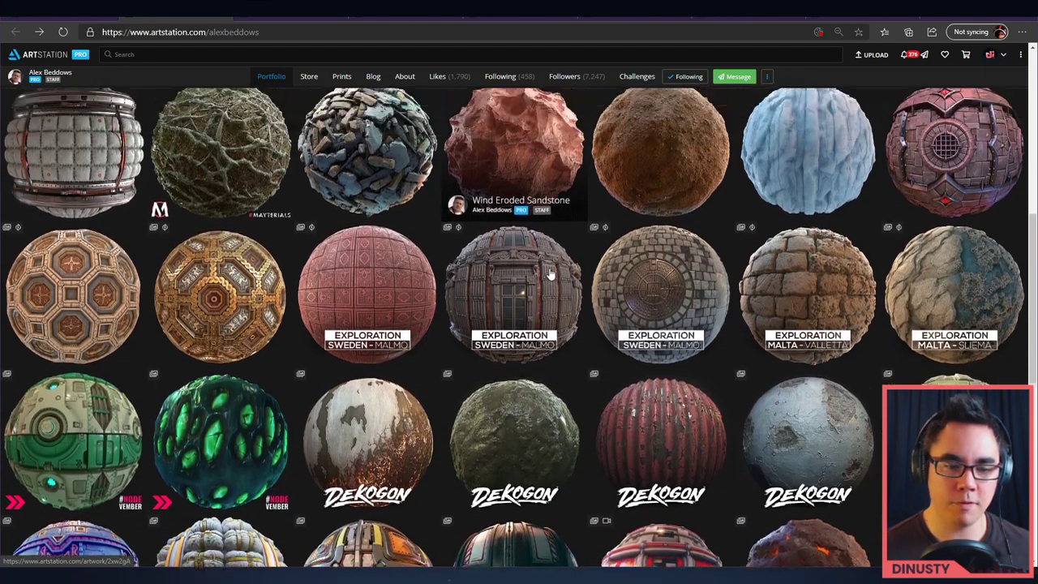
scroll("down", 3)
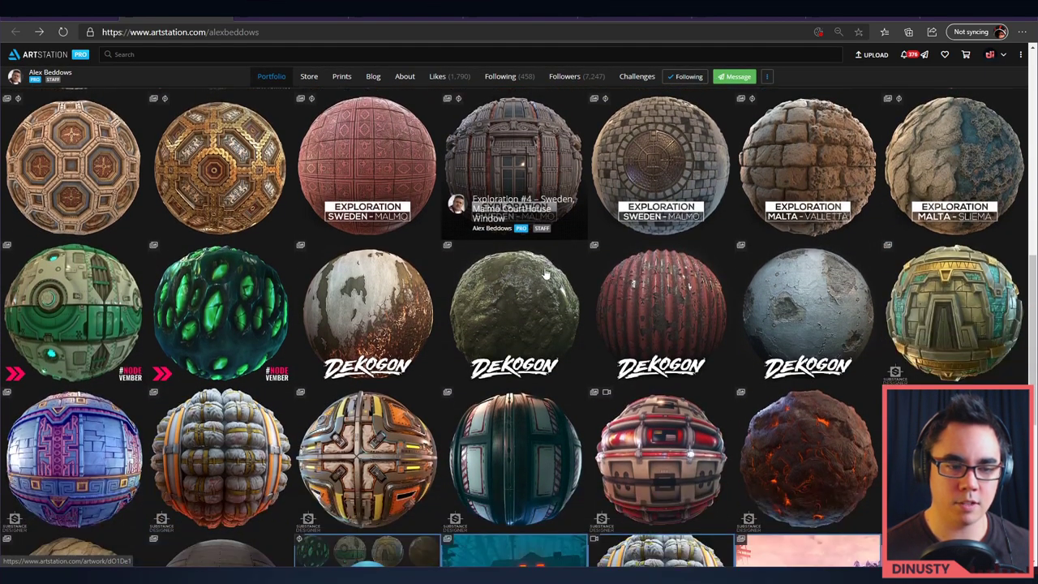
scroll("down", 3)
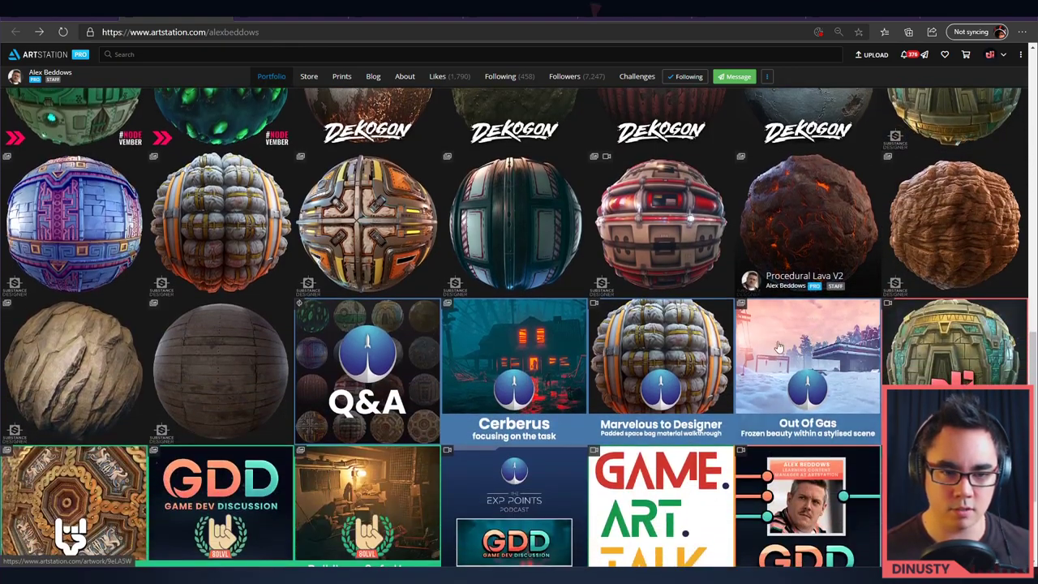
scroll("down", 3)
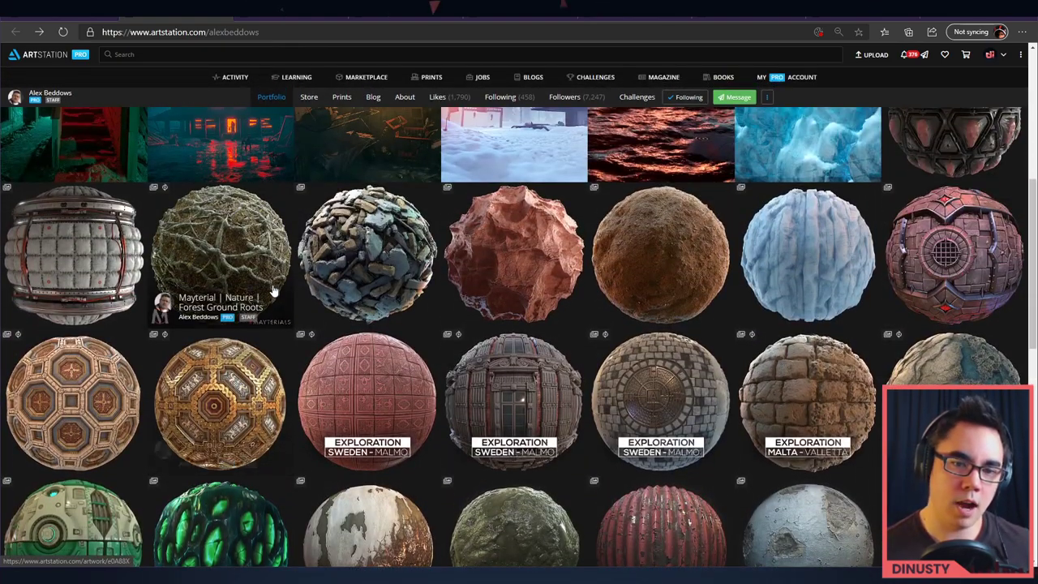
mouse_move(478, 223)
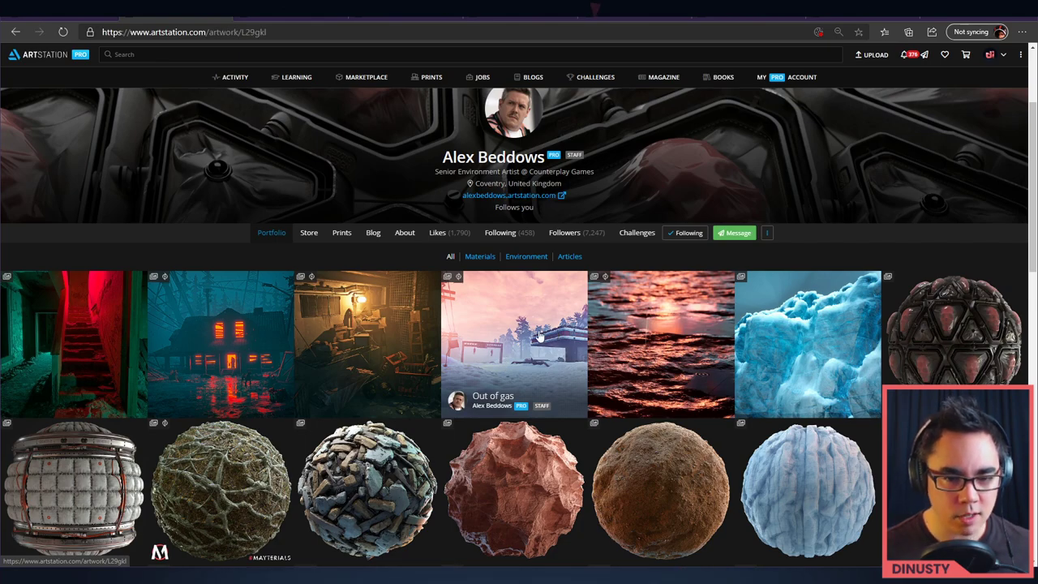
left_click(514, 344)
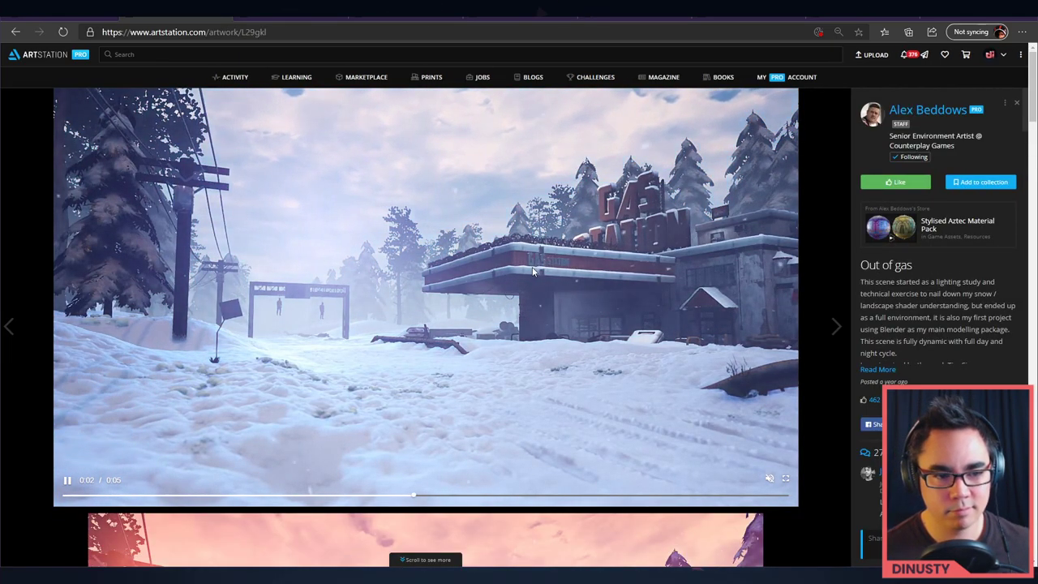
scroll("down", 3)
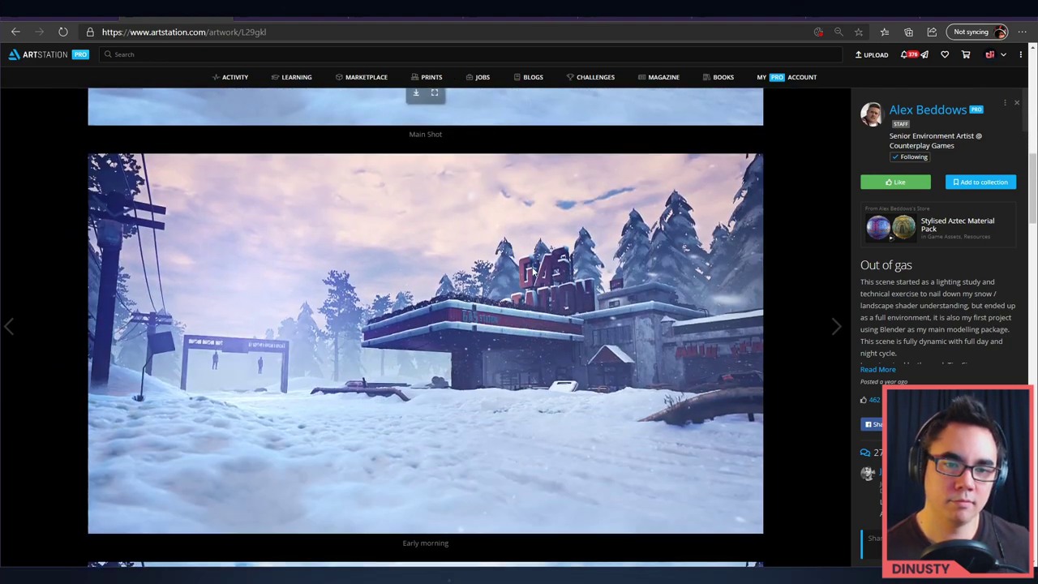
left_click(928, 110)
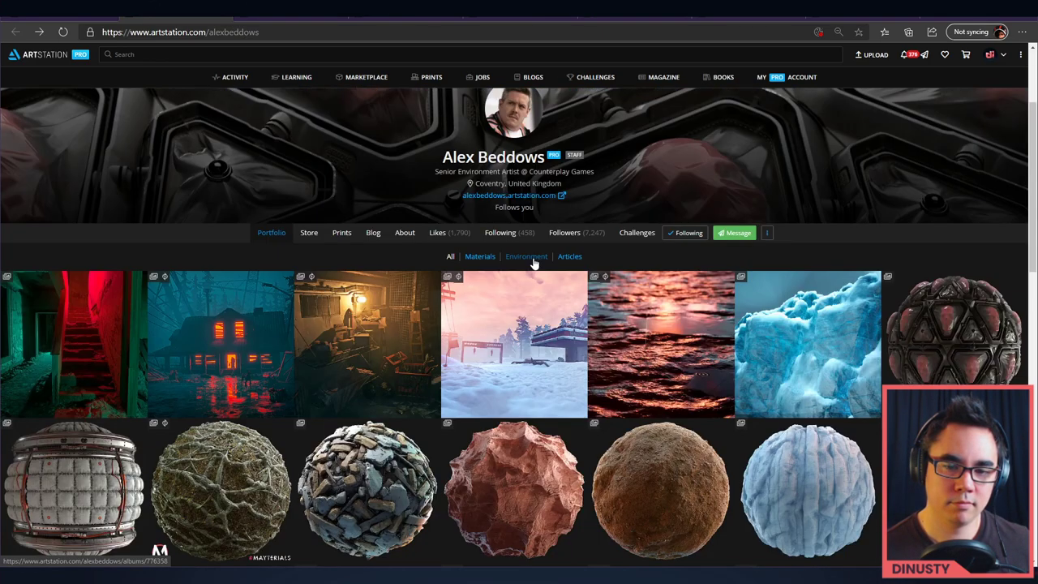
mouse_move(80, 347)
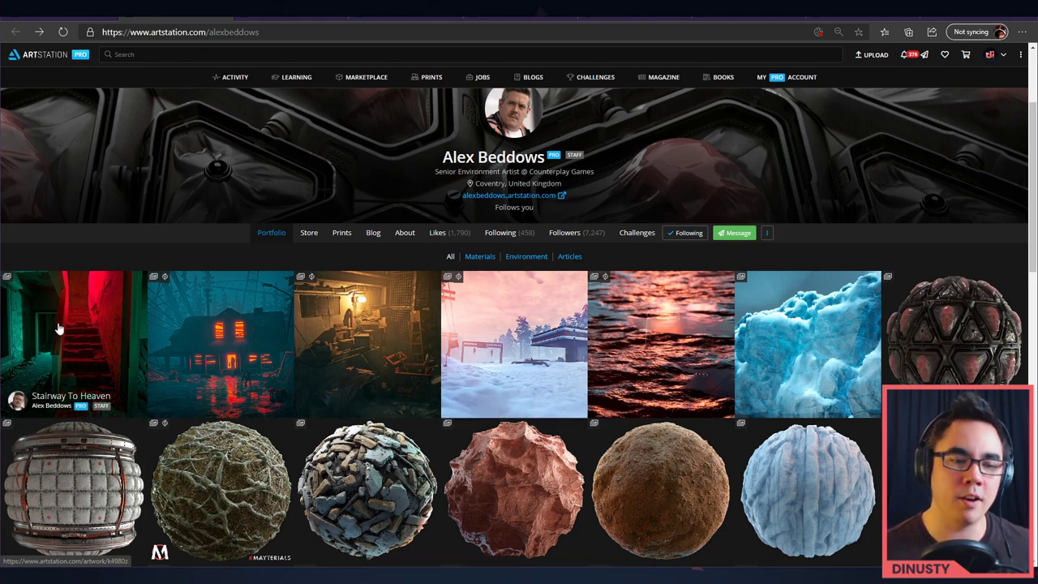
mouse_move(376, 383)
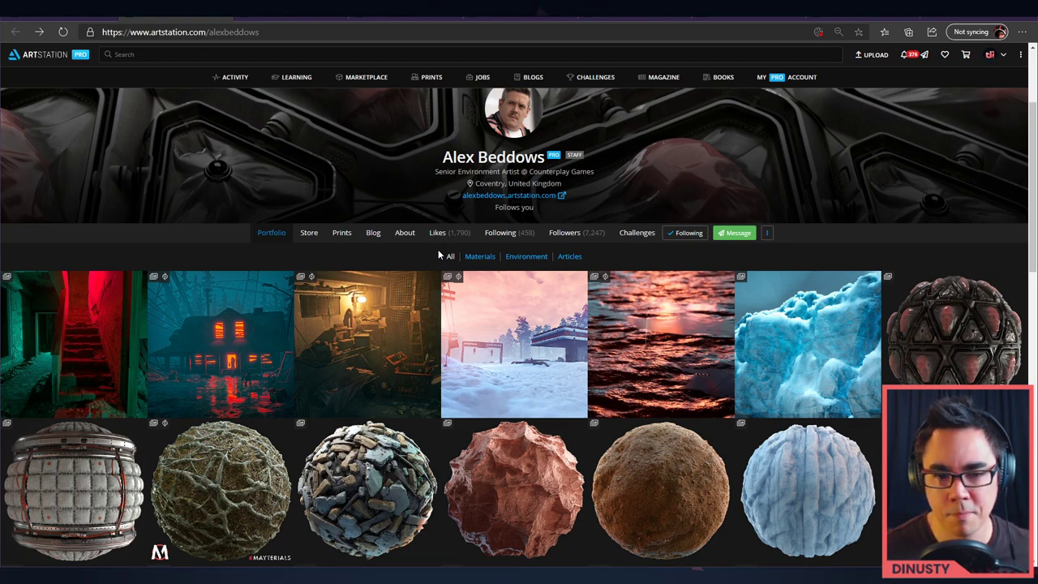
scroll("down", 3)
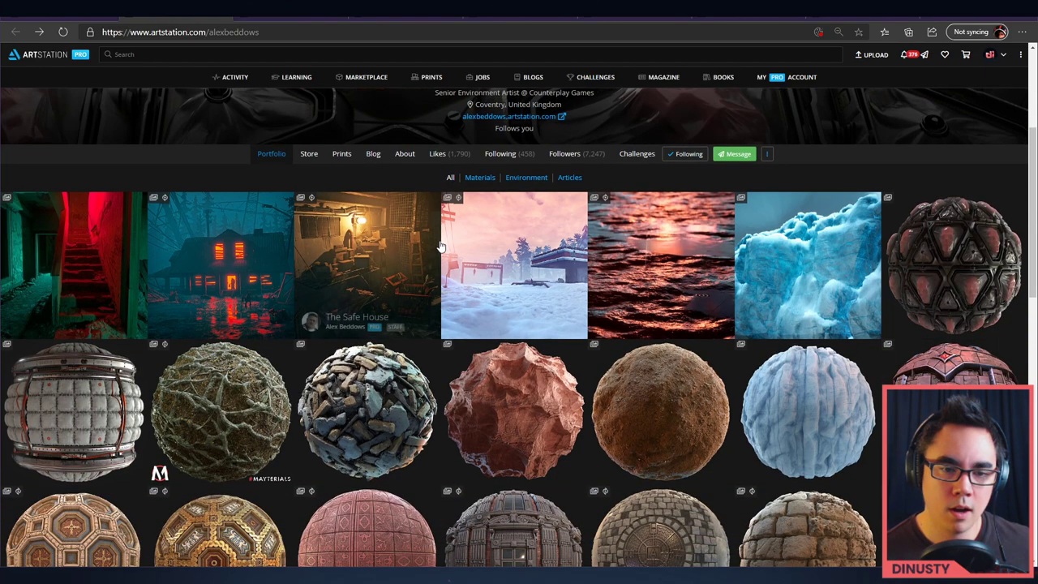
scroll("down", 3)
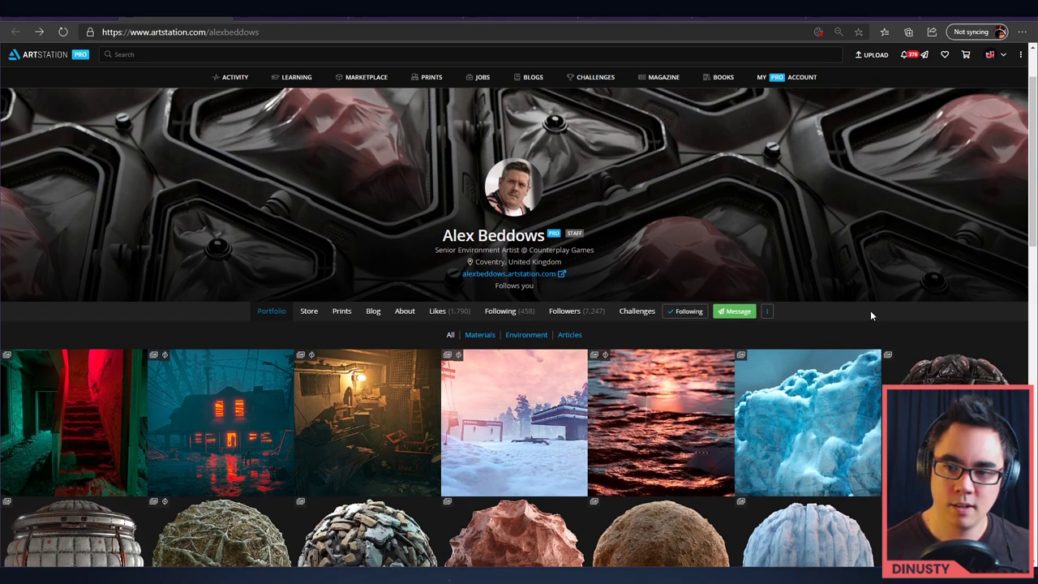
scroll("down", 3)
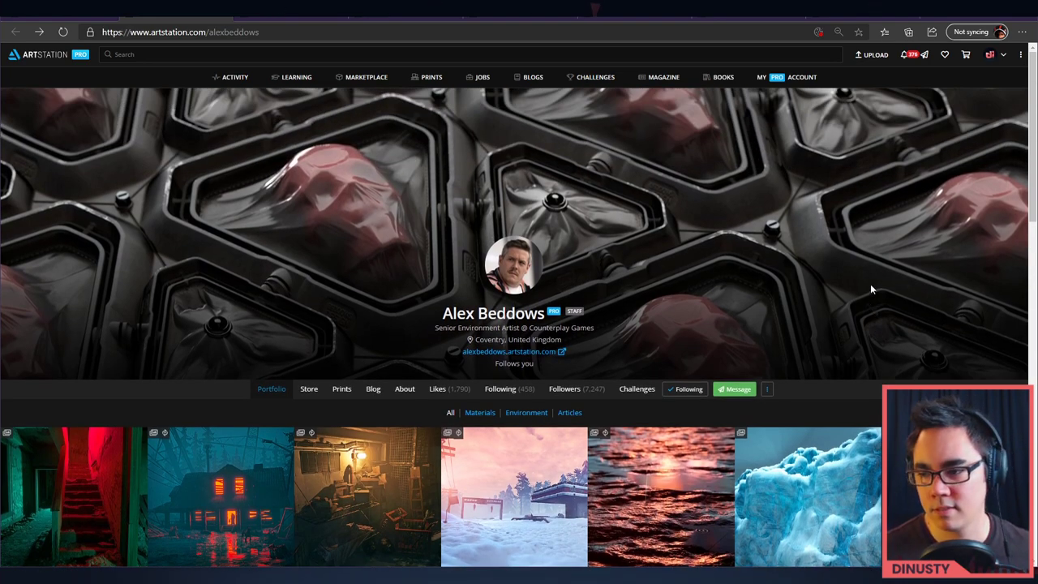
scroll("down", 3)
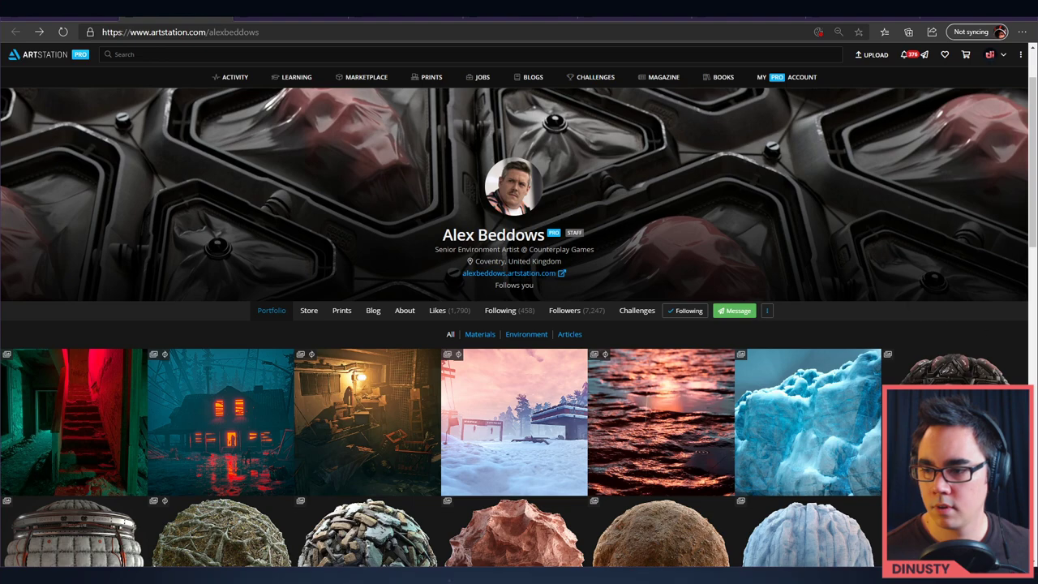
mouse_move(908, 282)
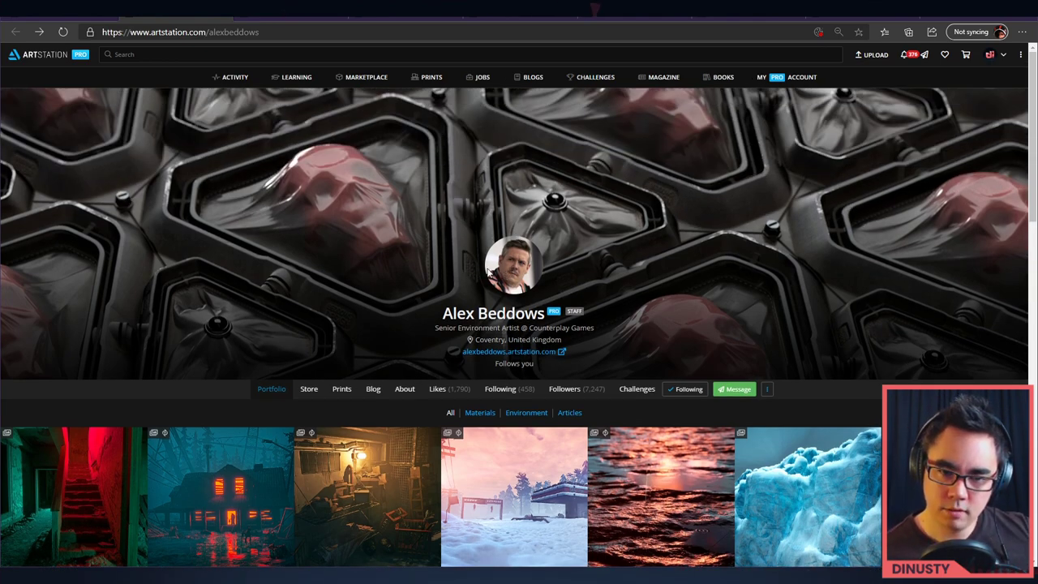
scroll("down", 3)
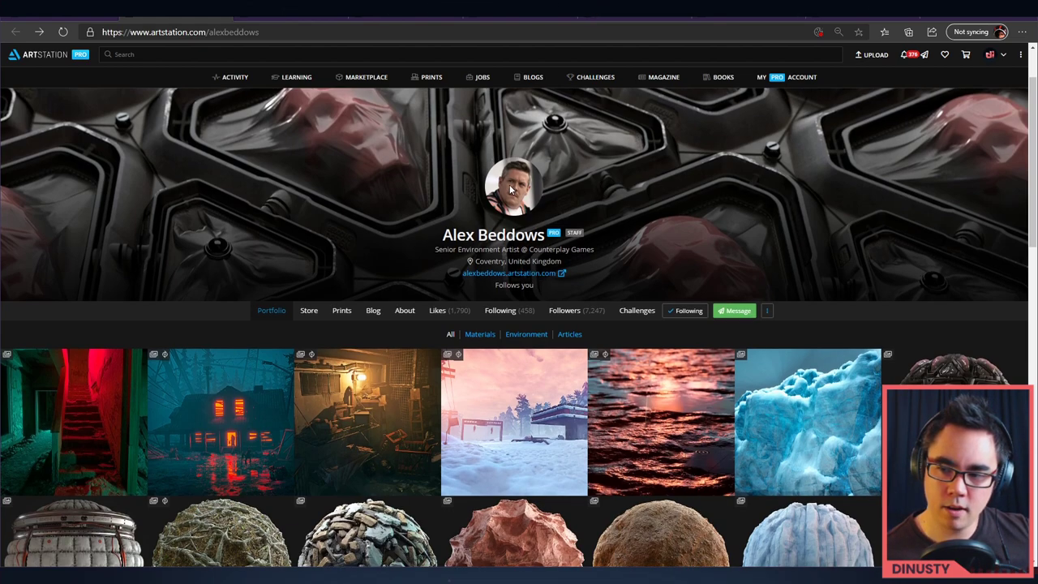
mouse_move(570, 198)
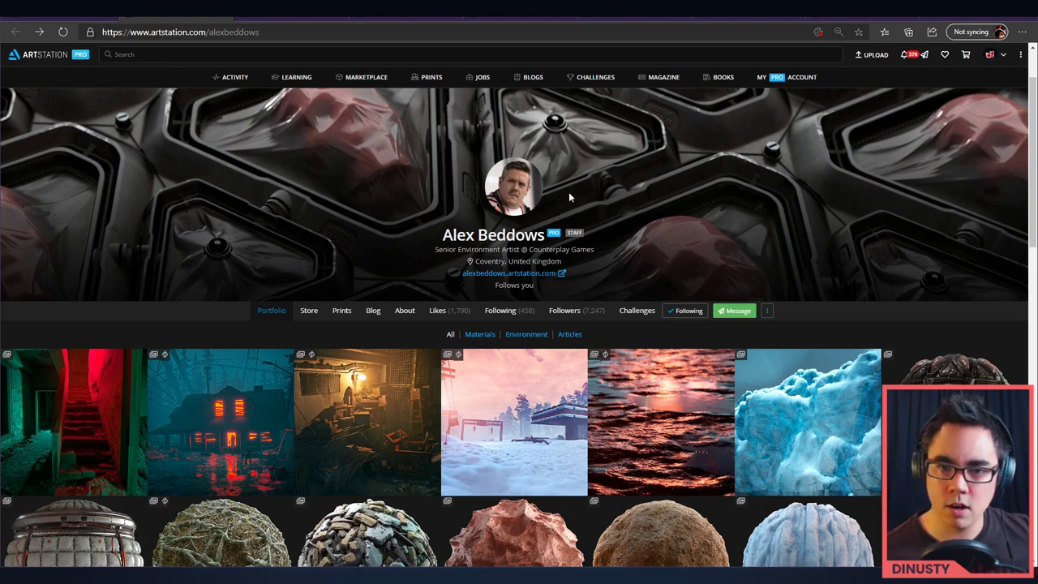
mouse_move(522, 223)
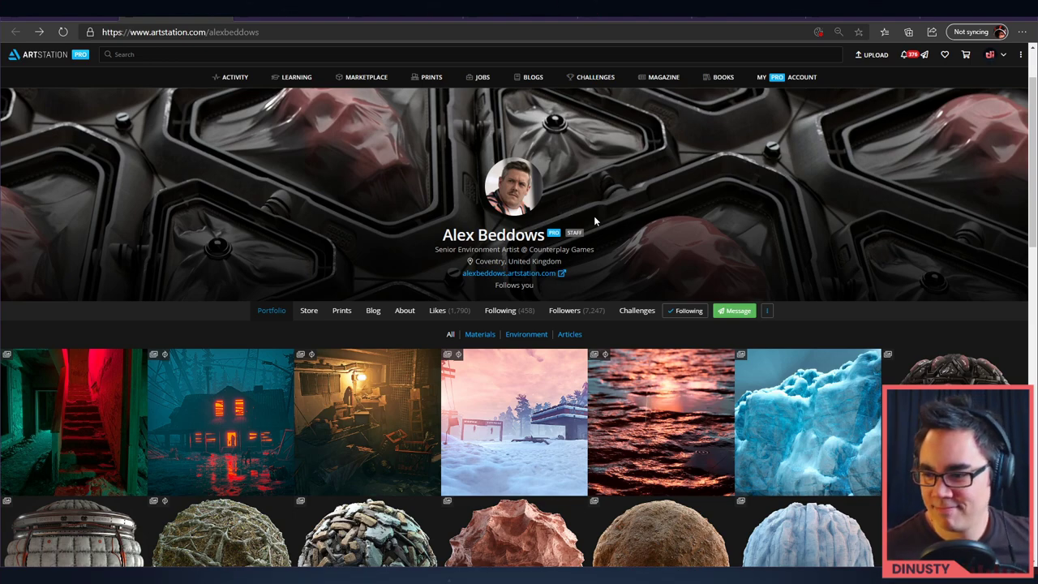
mouse_move(607, 179)
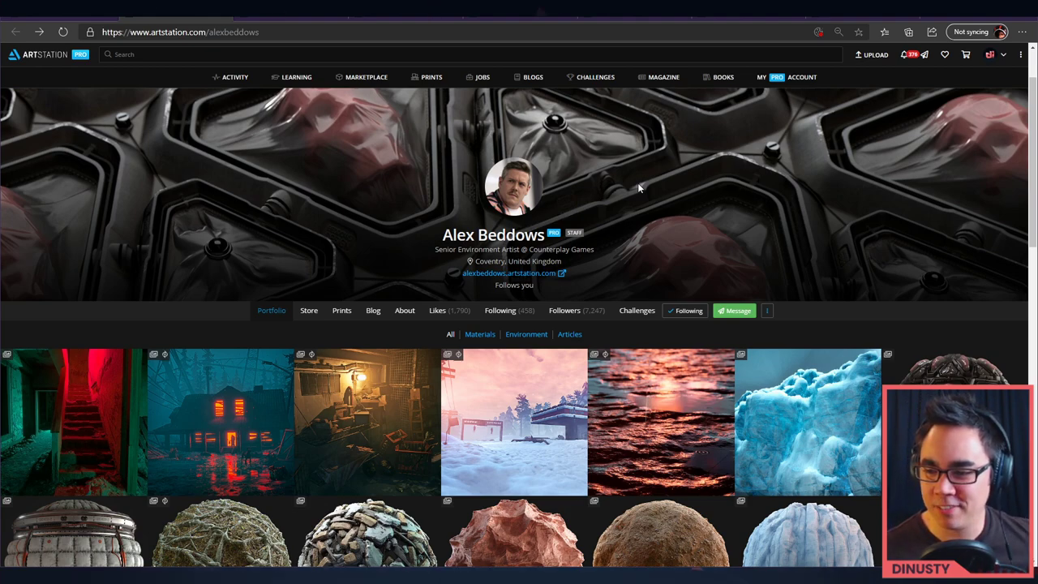
mouse_move(684, 146)
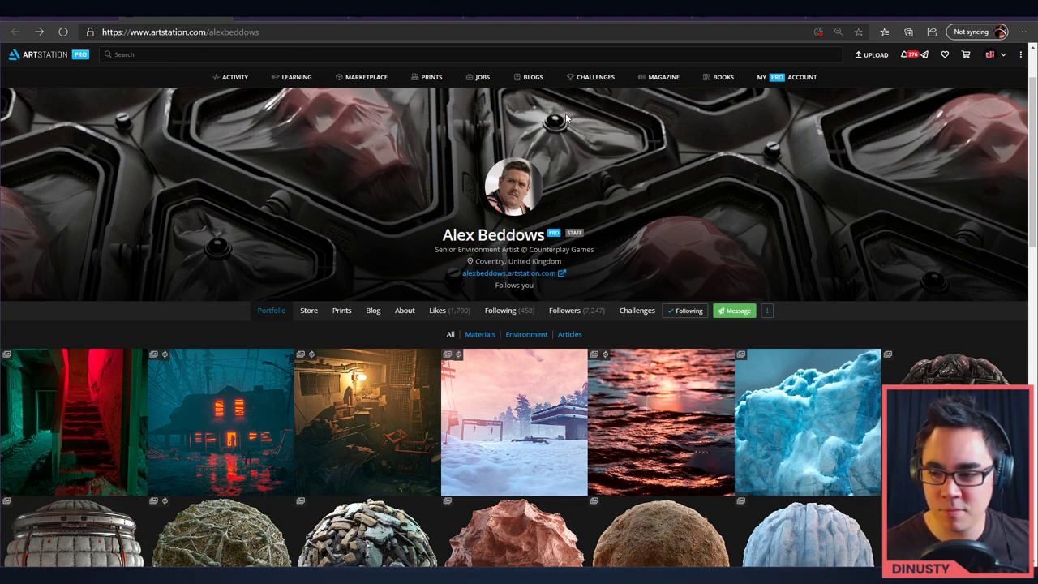
mouse_move(548, 107)
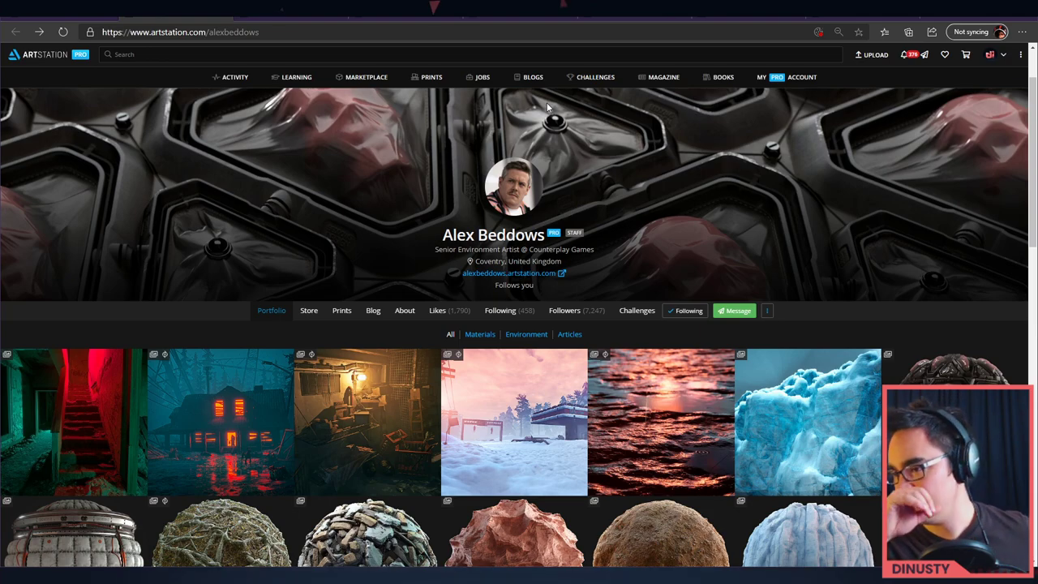
scroll("down", 3)
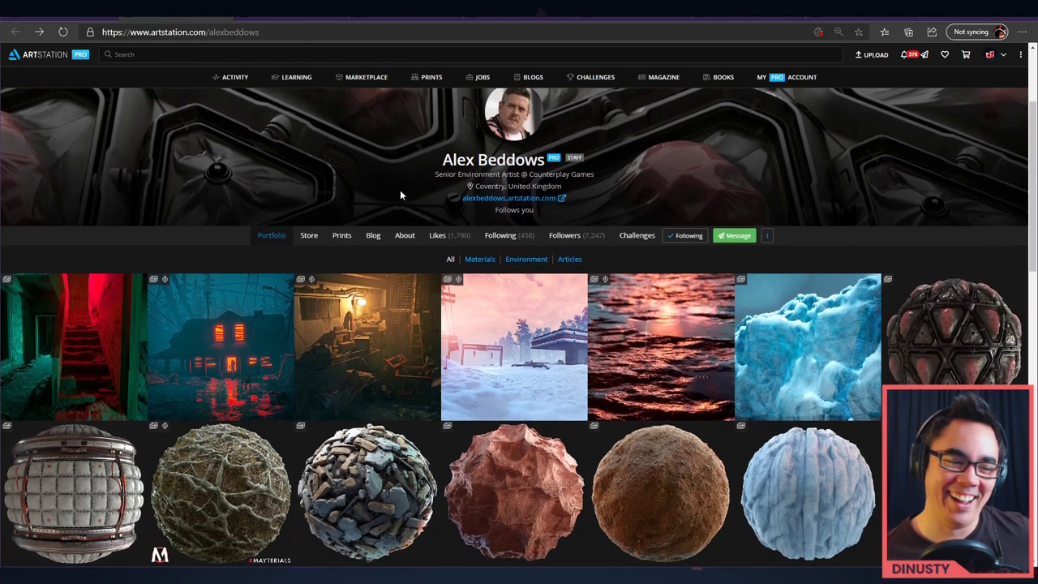
scroll("down", 3)
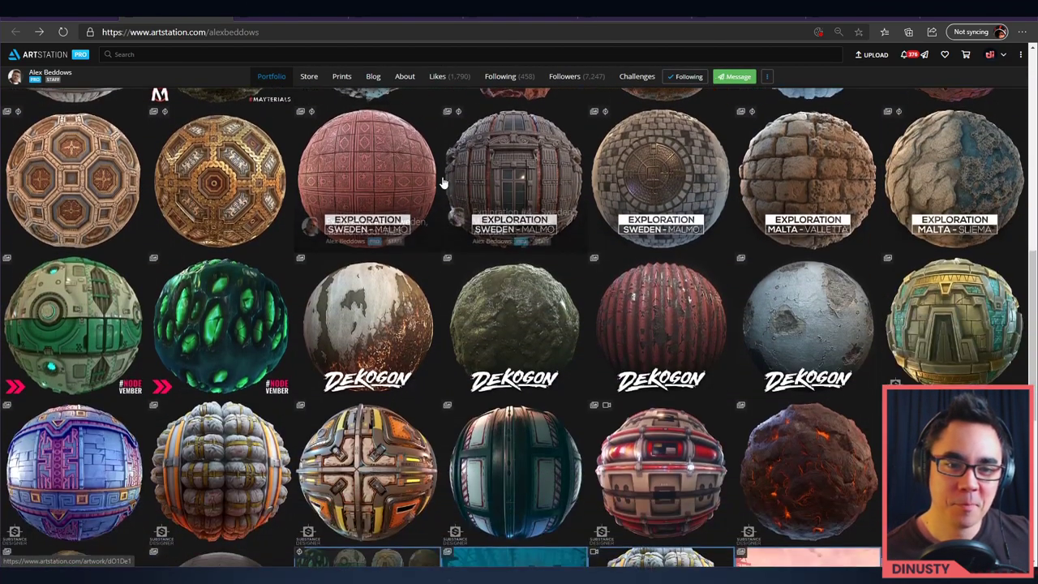
scroll("up", 3)
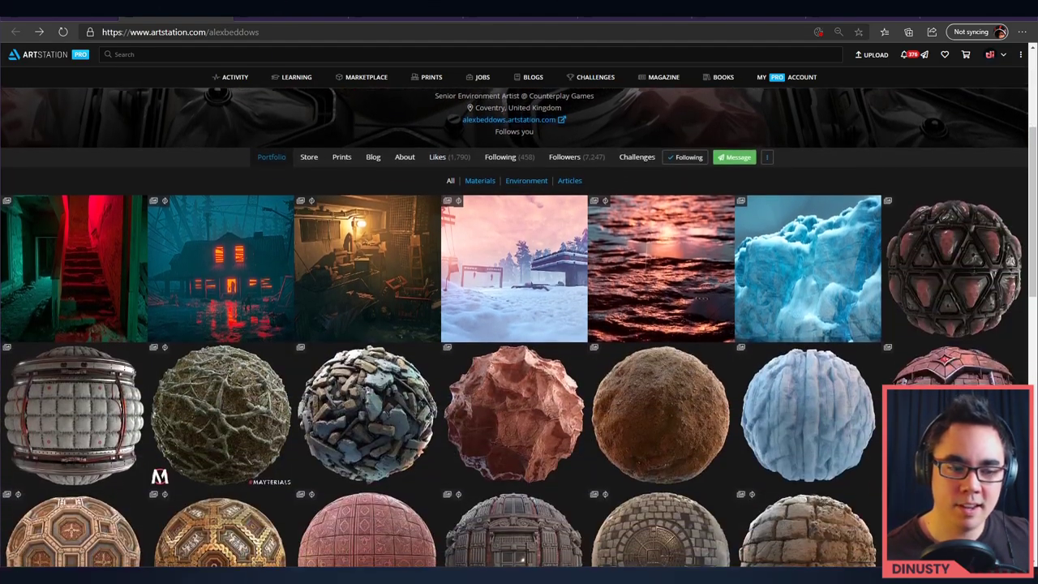
scroll("up", 3)
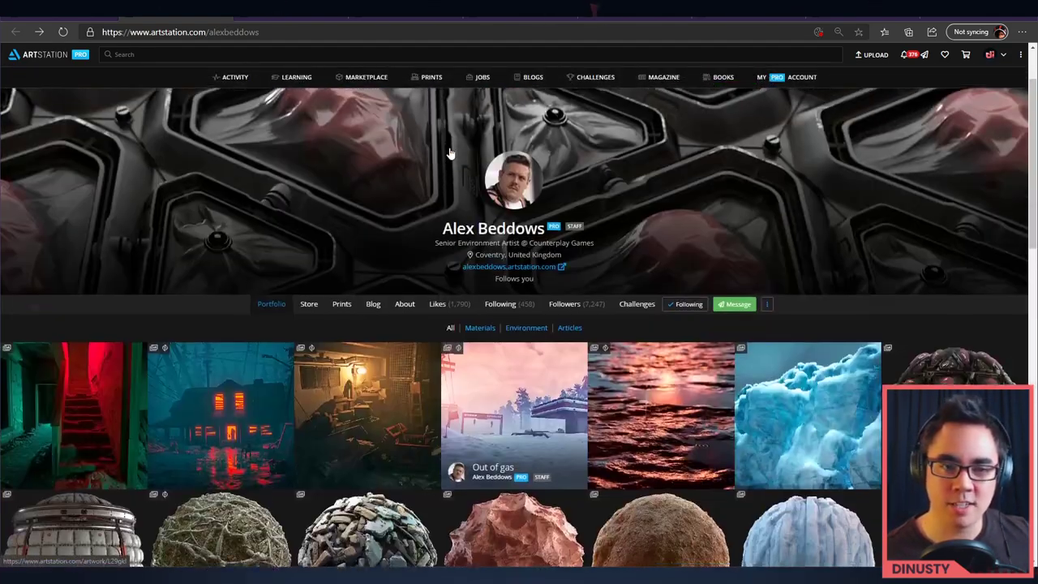
scroll("down", 3)
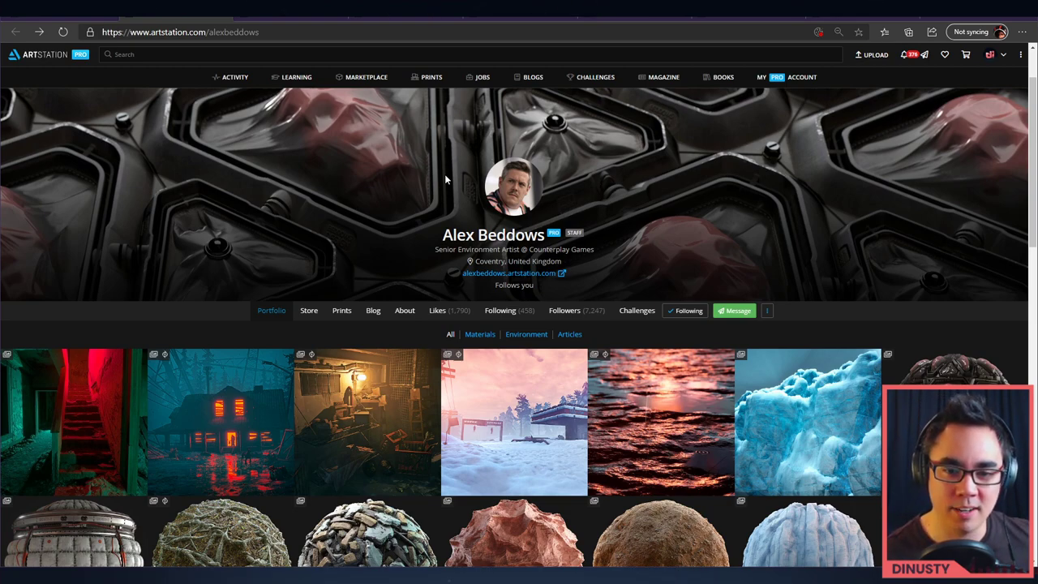
double_click(561, 250)
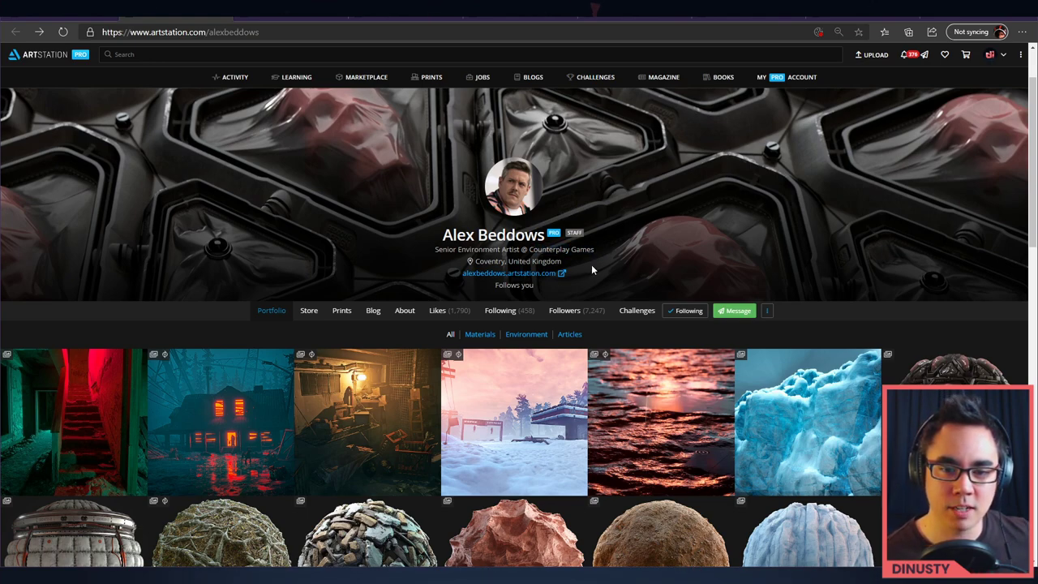
mouse_move(603, 270)
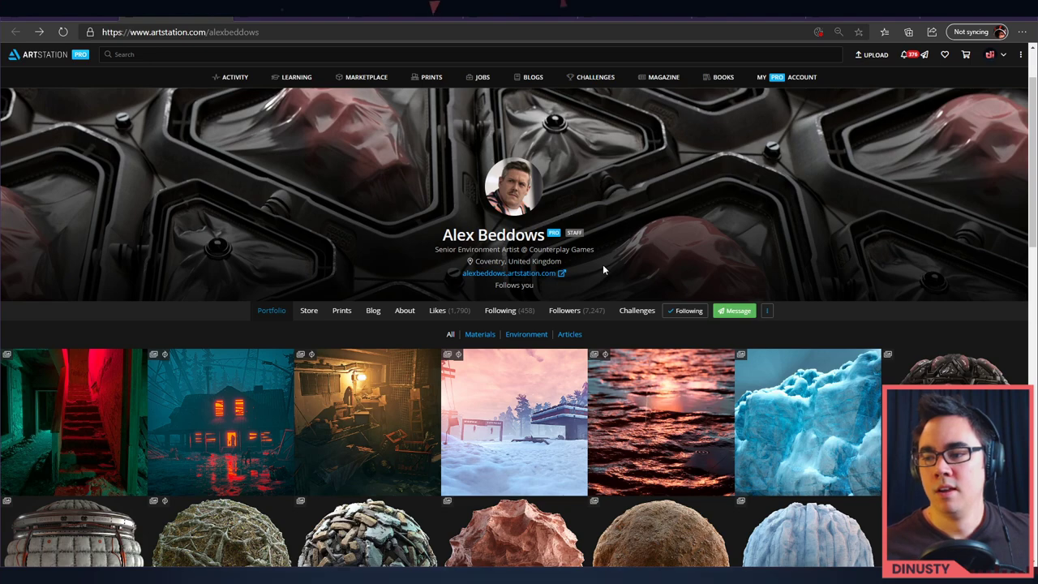
mouse_move(592, 264)
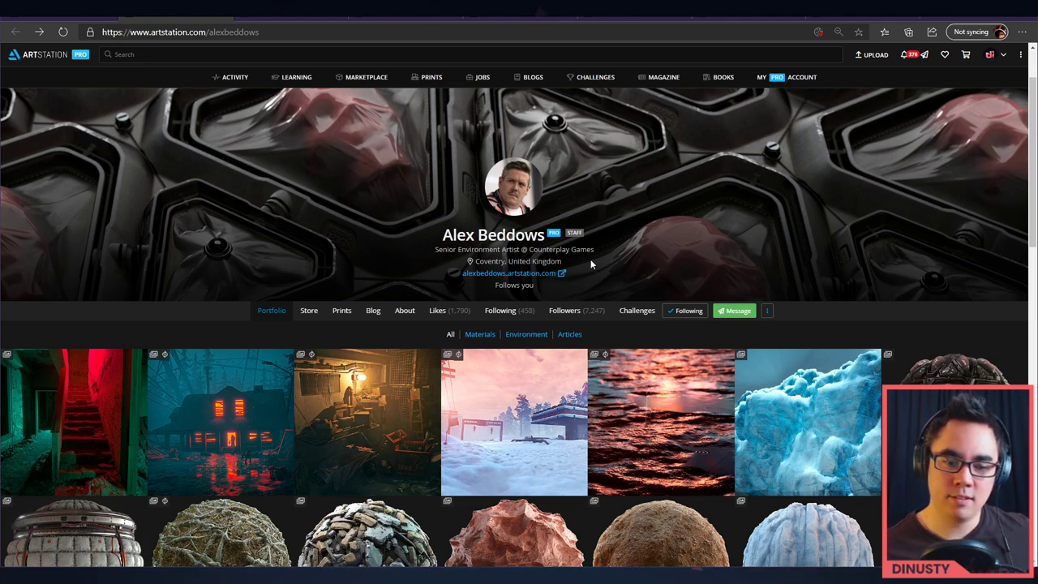